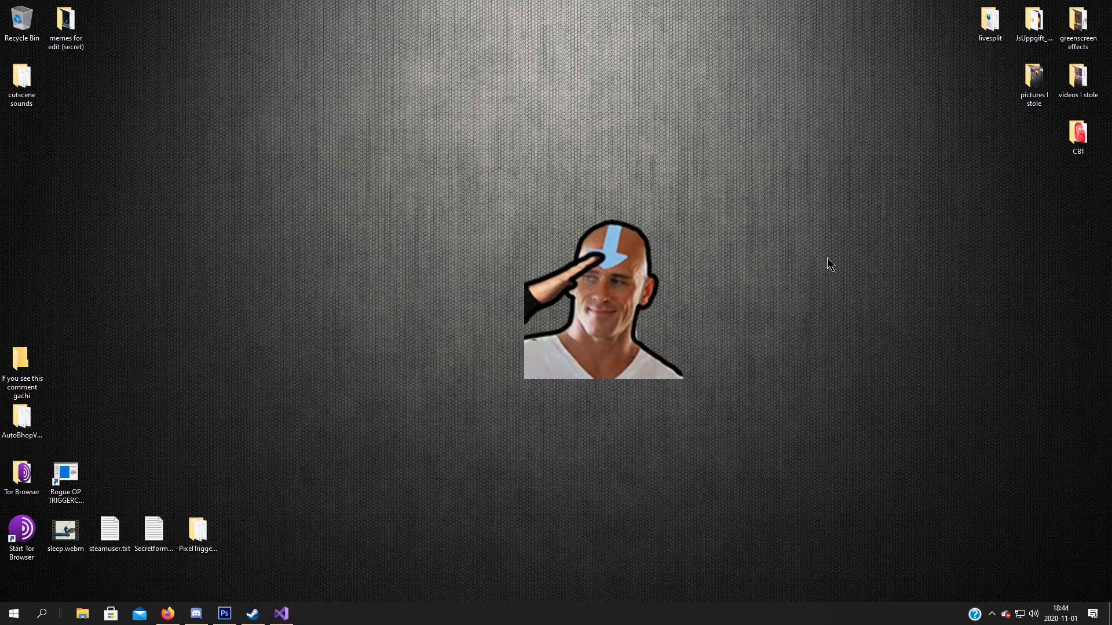
pyautogui.moveTo(919, 293)
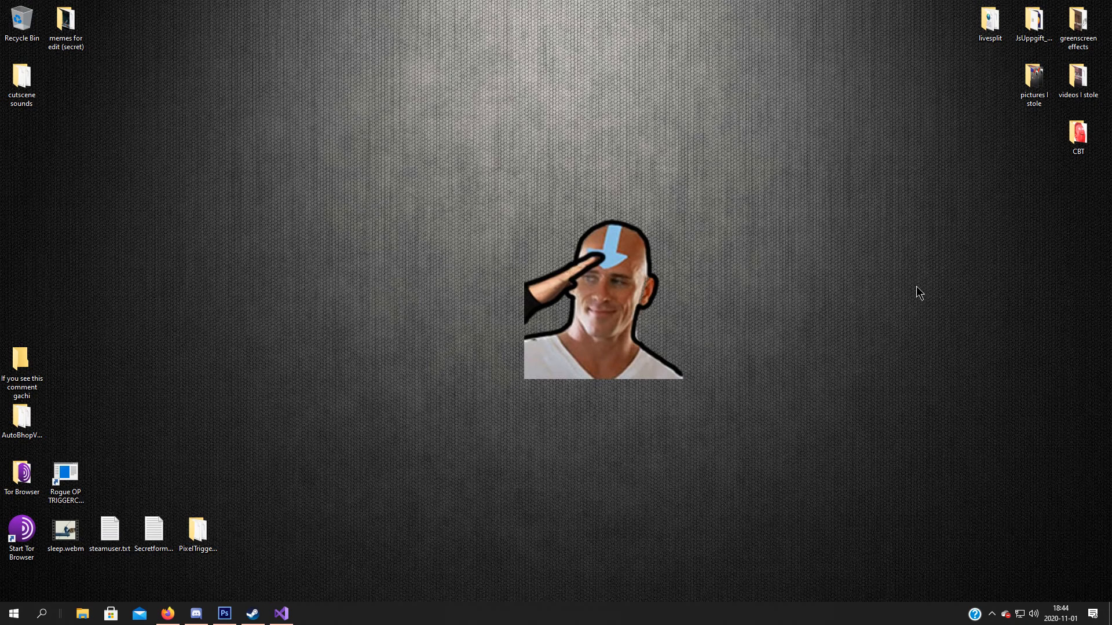
pyautogui.moveTo(305, 557)
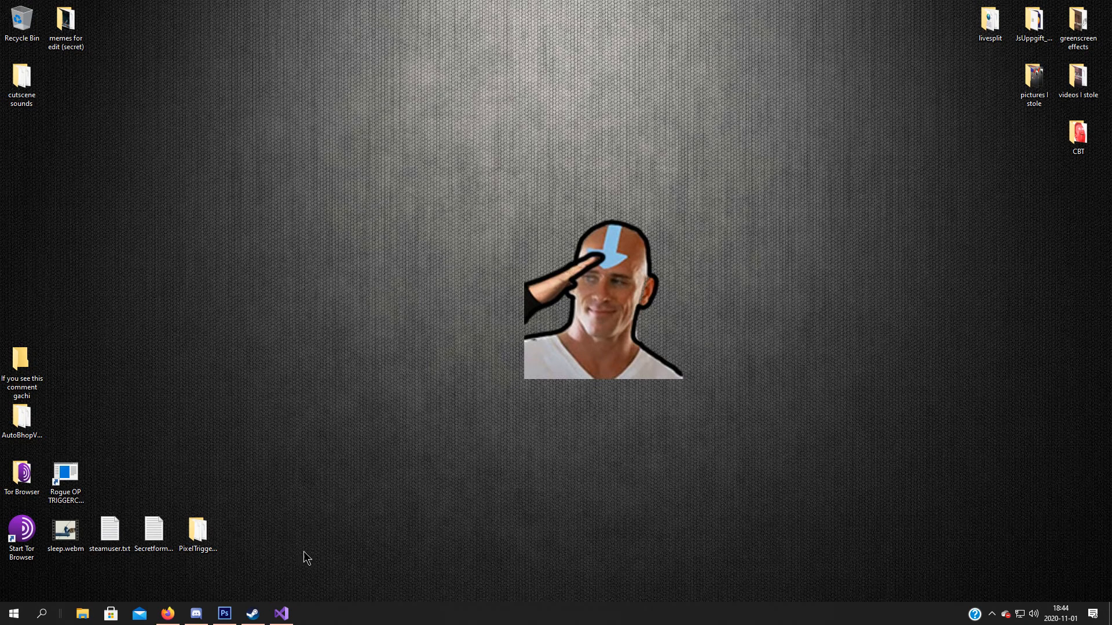
pyautogui.moveTo(295, 606)
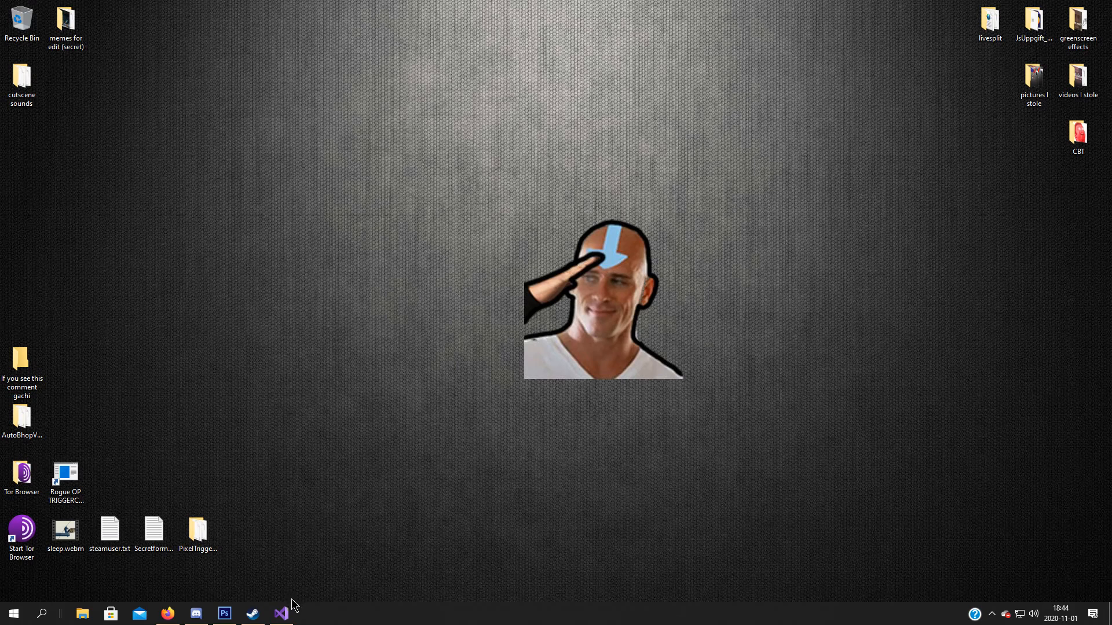
# Step: Start a new project in Visual Studio using the Windows Forms App (.NET Framework) template
pyautogui.click(280, 613)
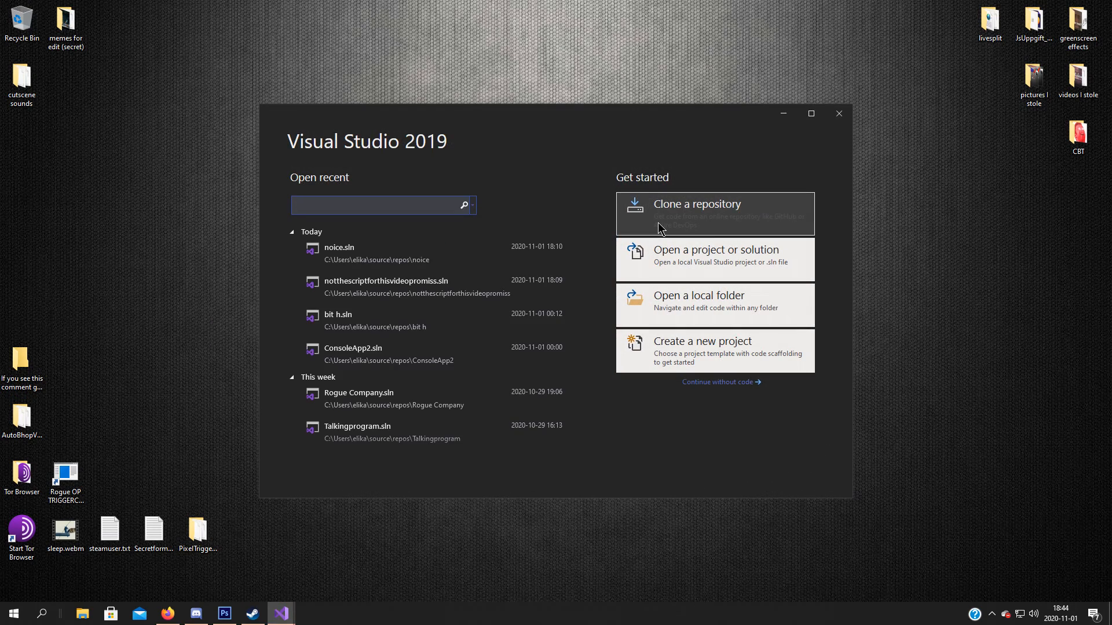
pyautogui.click(713, 347)
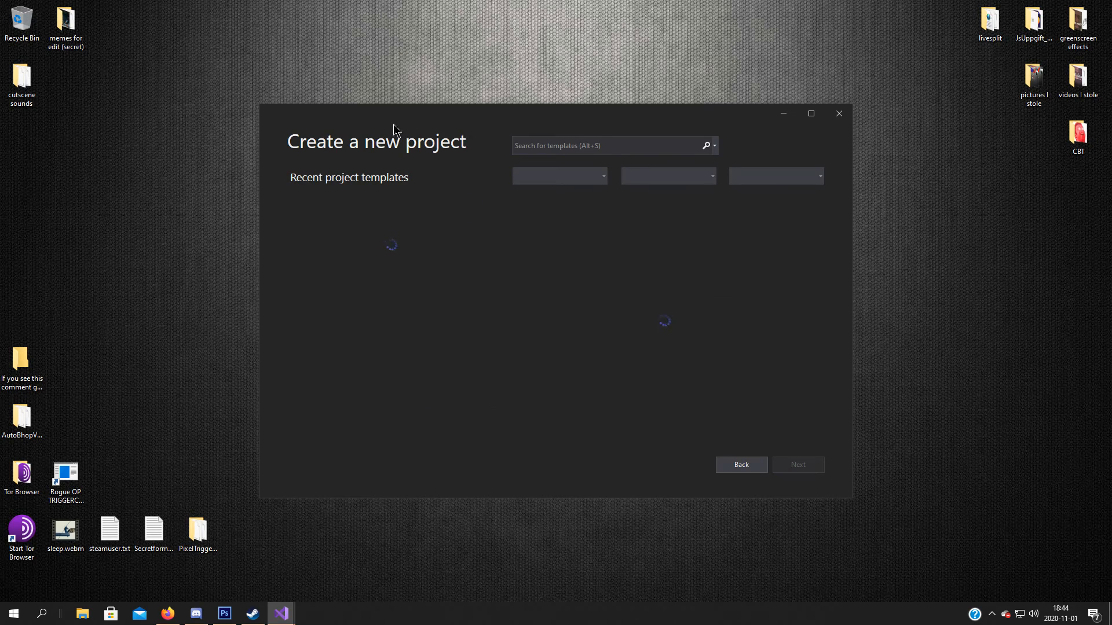
pyautogui.moveTo(464, 120)
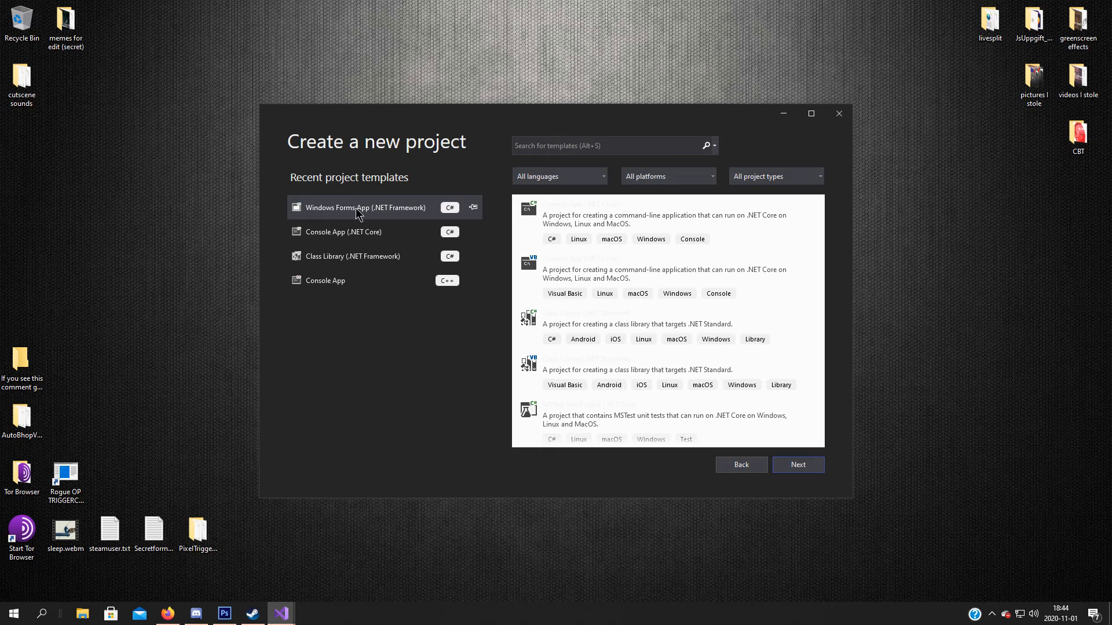
pyautogui.click(364, 208)
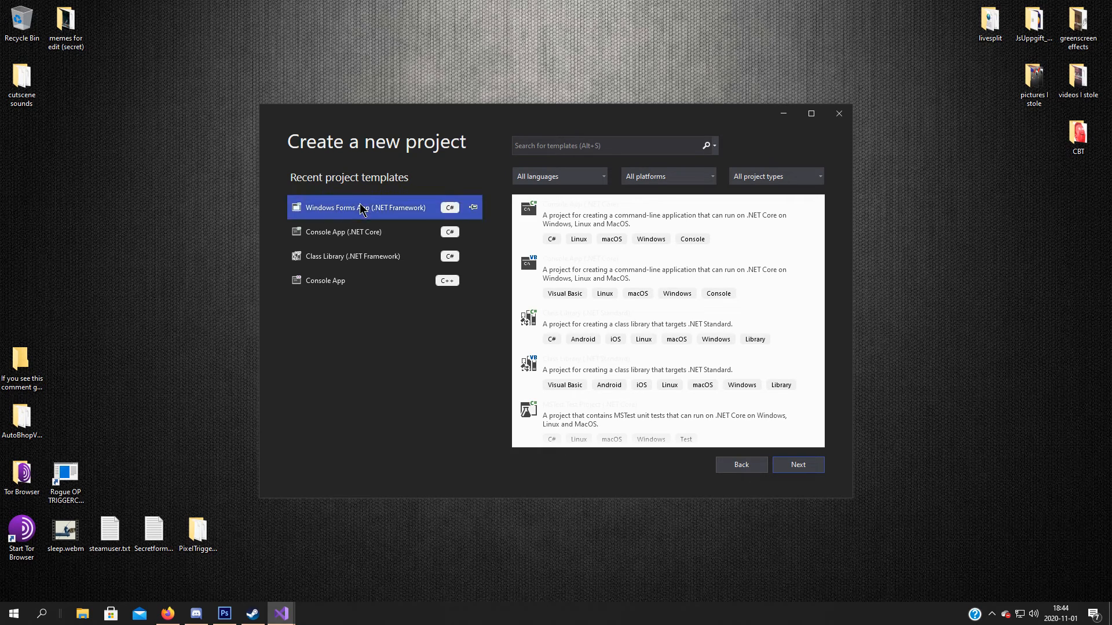
# Step: Name the project 'backgroundchanger' and proceed to create it
pyautogui.click(797, 465)
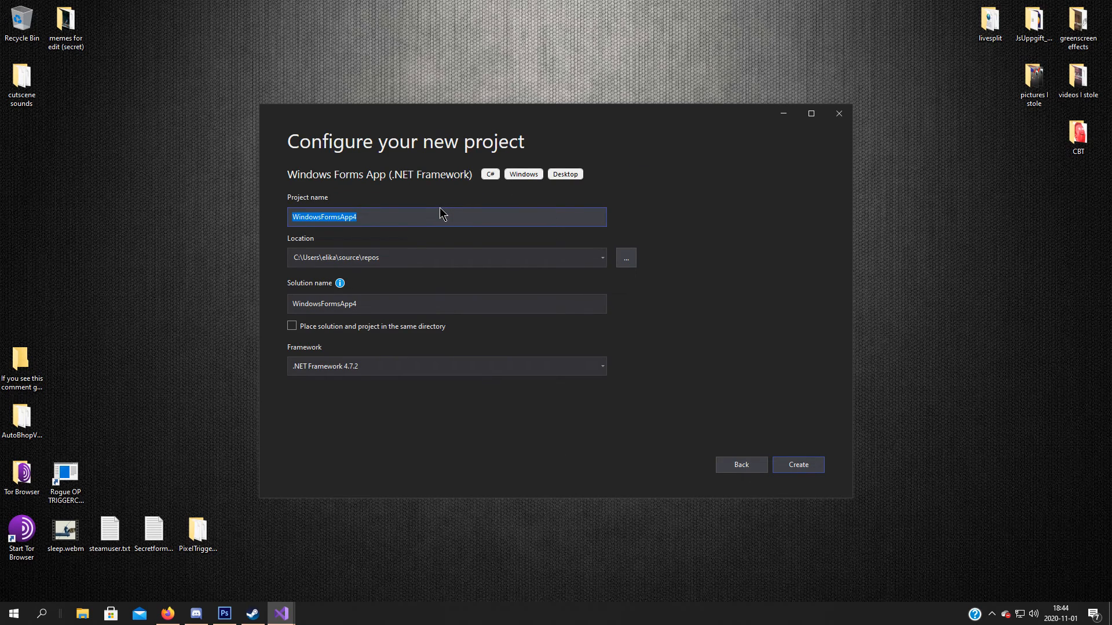
pyautogui.write('backgroundh')
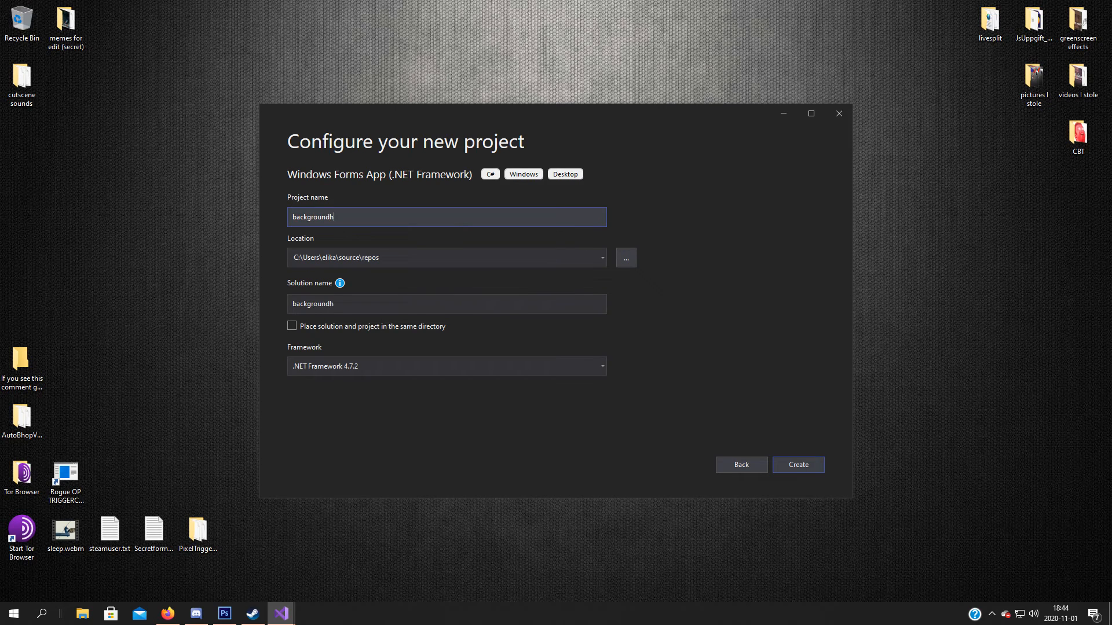
pyautogui.write('changer')
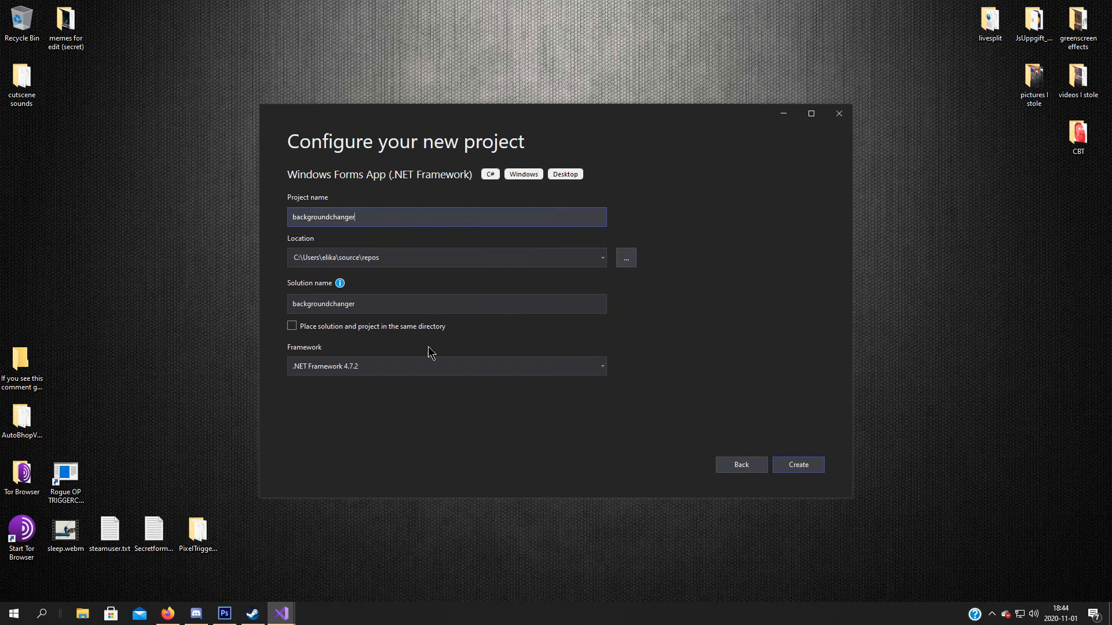
pyautogui.click(797, 465)
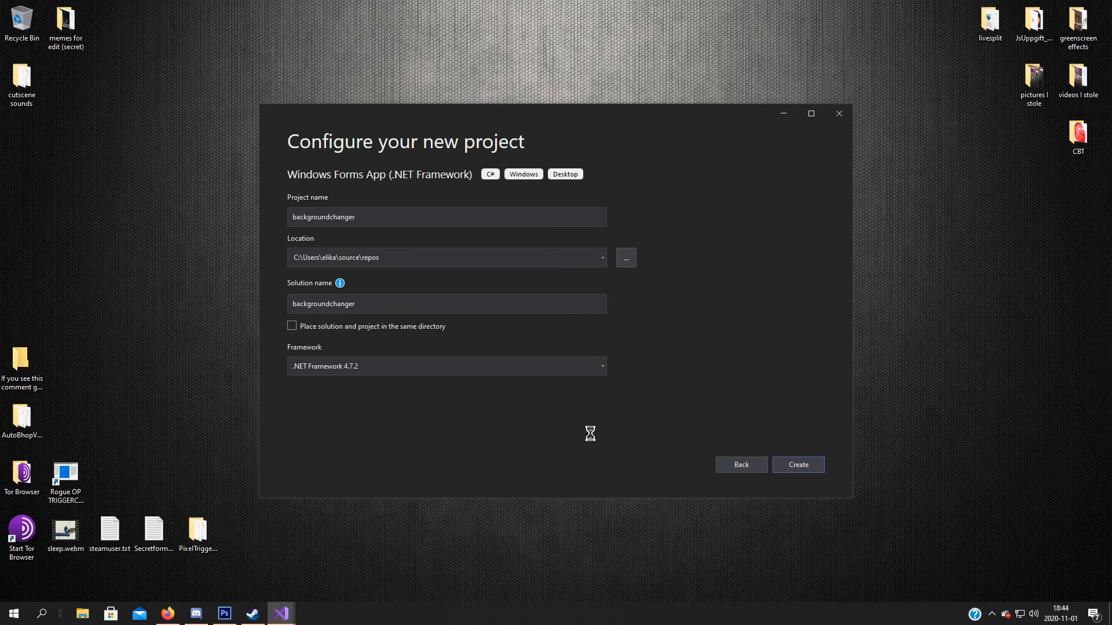
pyautogui.moveTo(1056, 274)
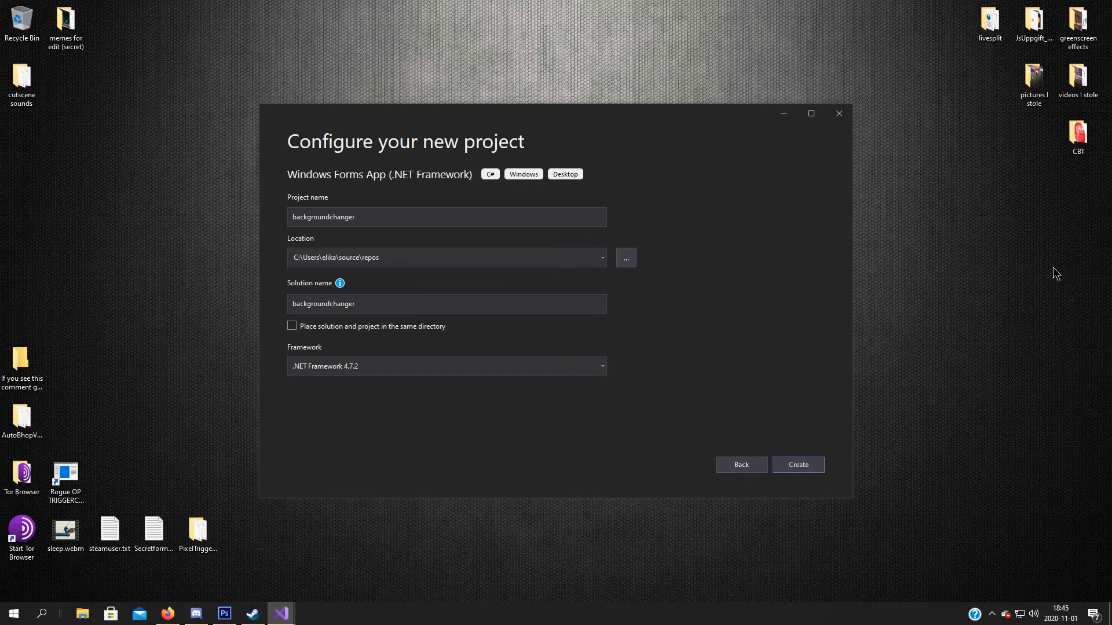
# Step: Create the project and add a Button from the Toolbox with Text 'Select picture'
pyautogui.click(797, 464)
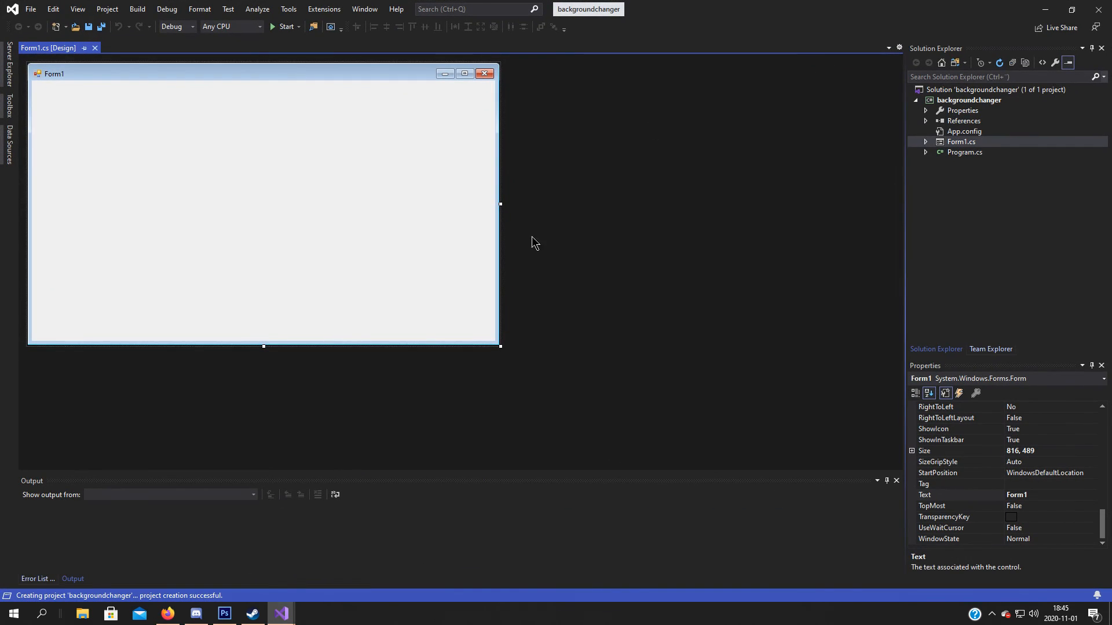
pyautogui.moveTo(499, 346); pyautogui.dragTo(431, 296)
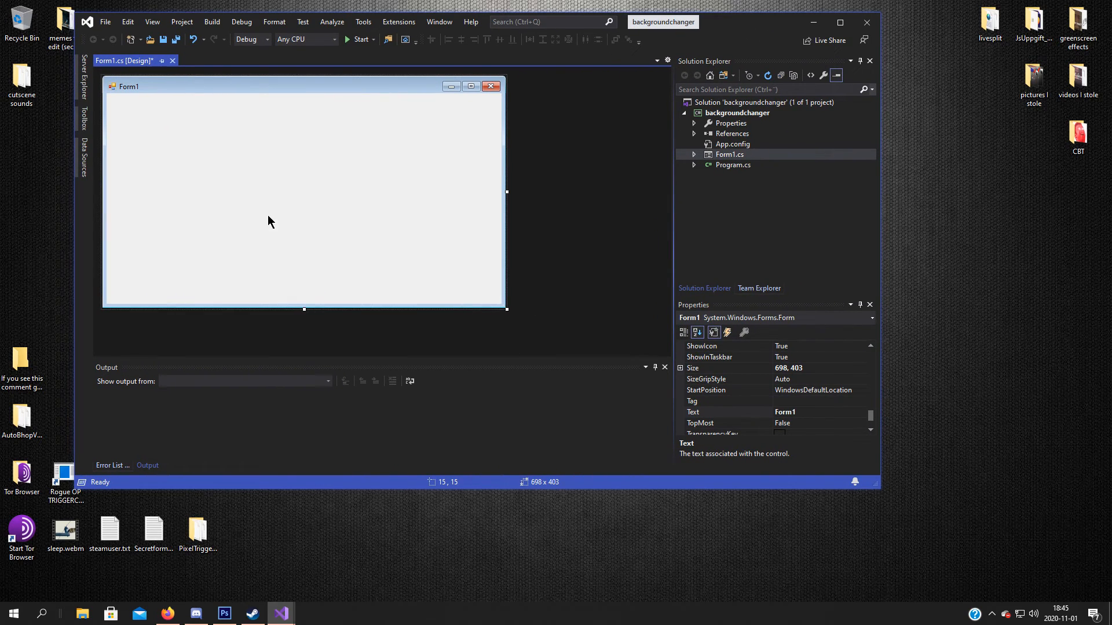
pyautogui.moveTo(205, 146)
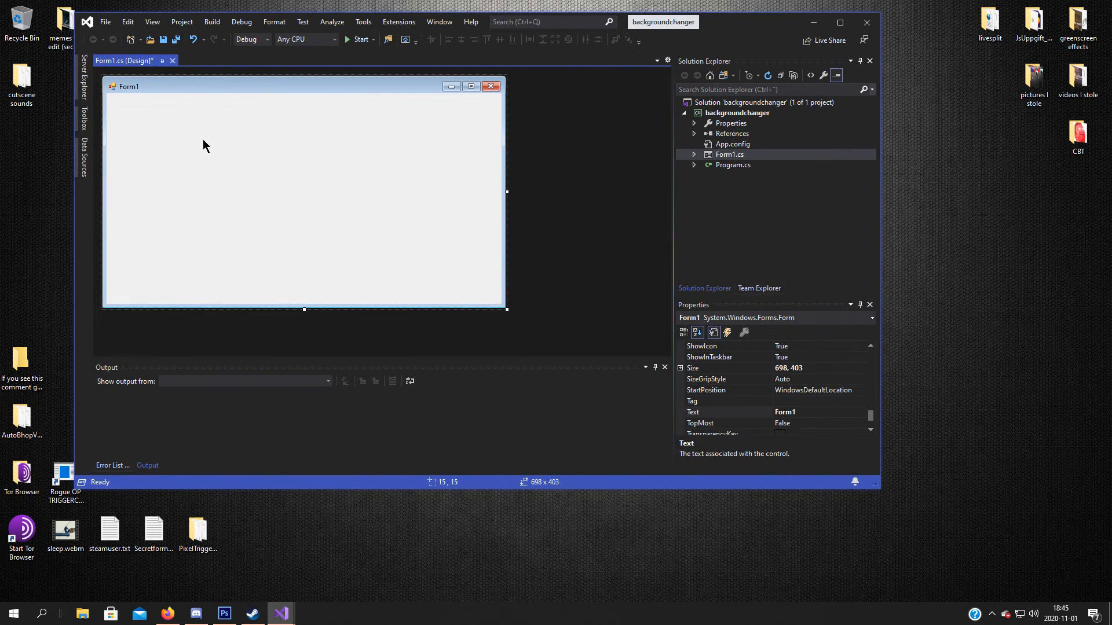
pyautogui.click(85, 117)
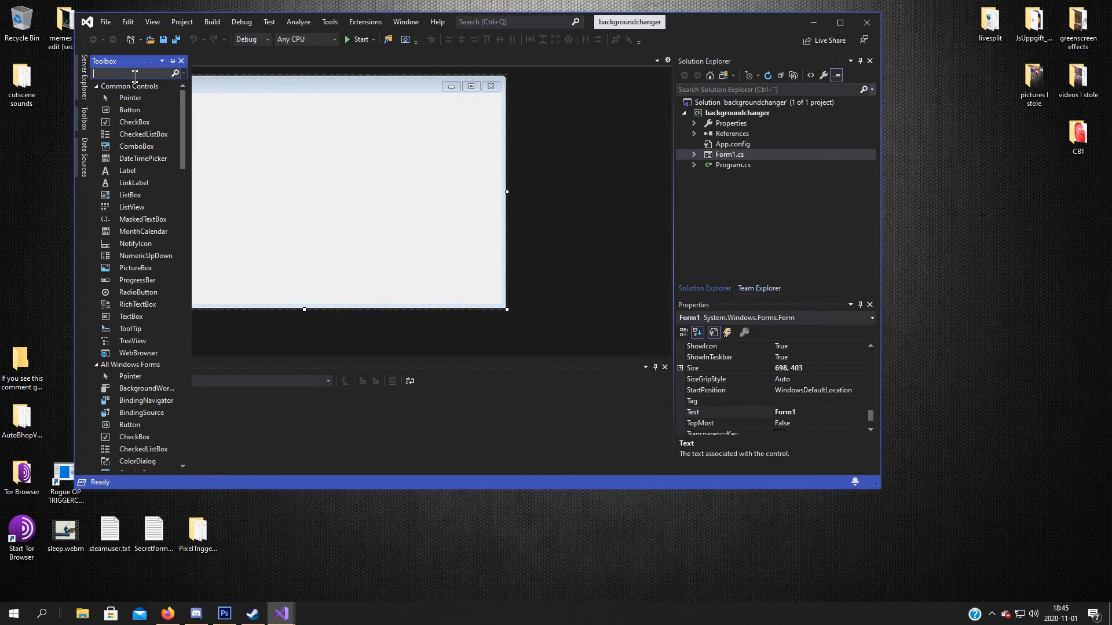
pyautogui.write('butt')
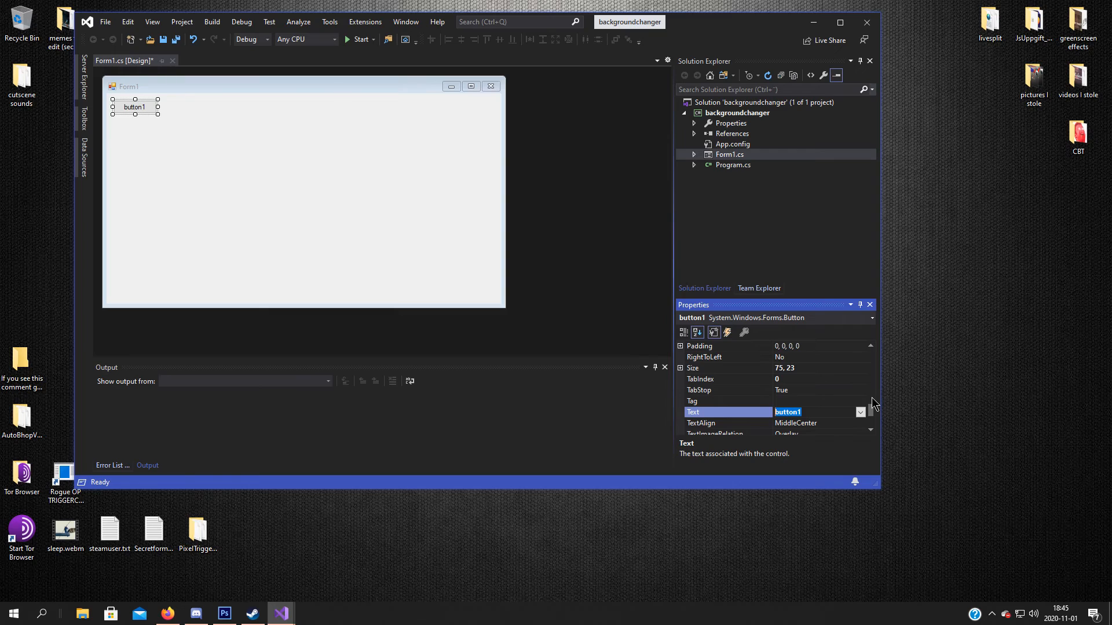
pyautogui.write('s')
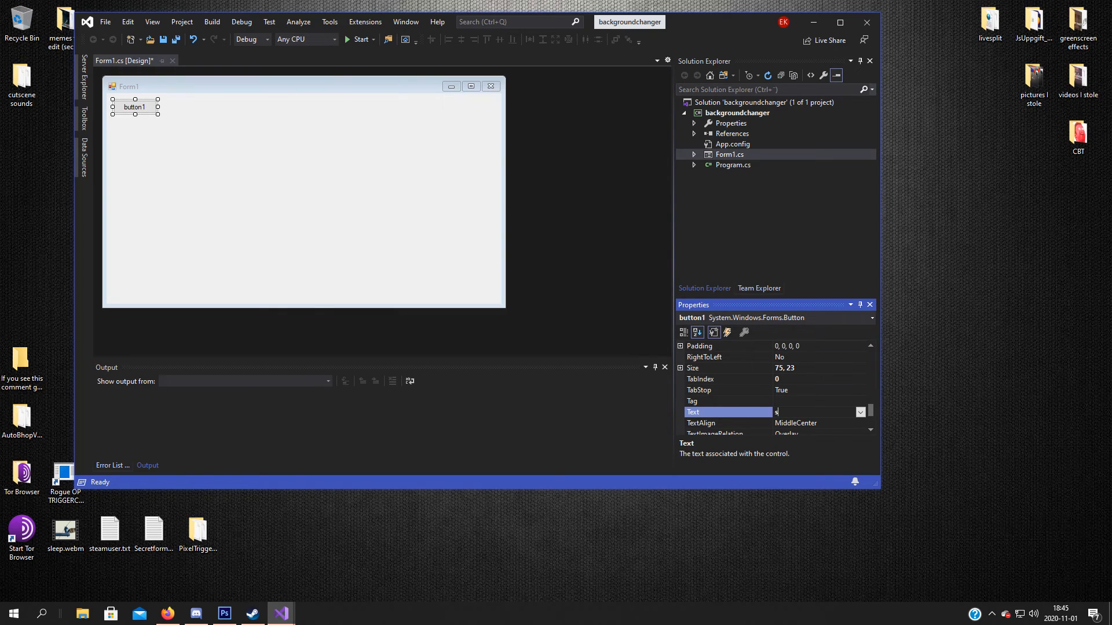
pyautogui.write('Select picture')
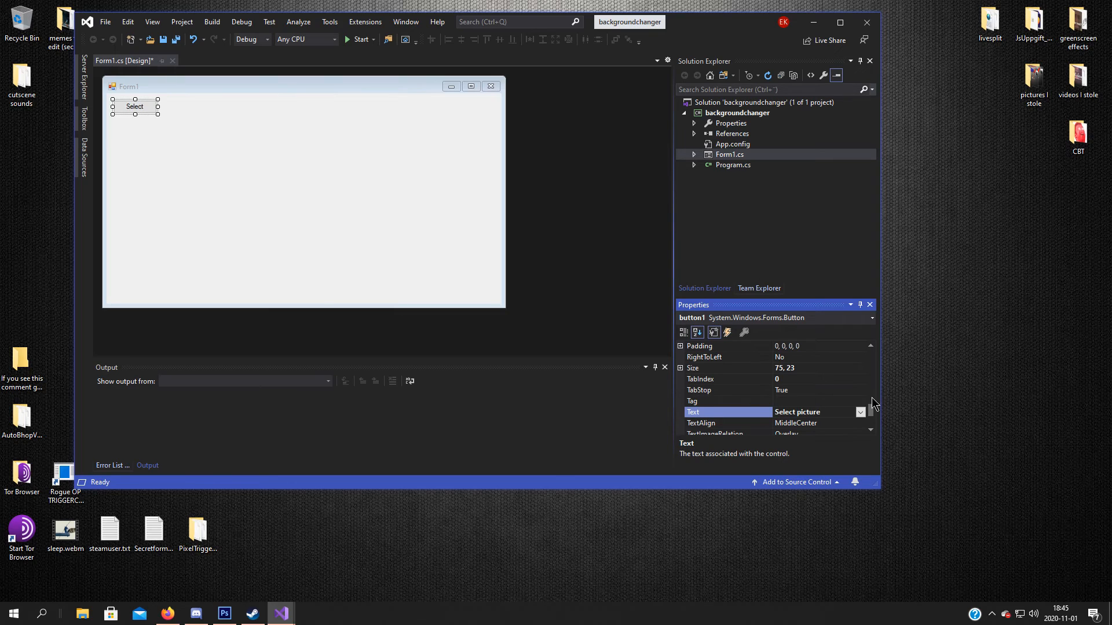
# Step: Copy the button lower on the form and set its Text to 'Set wallpaper'
pyautogui.moveTo(158, 107); pyautogui.dragTo(168, 108)
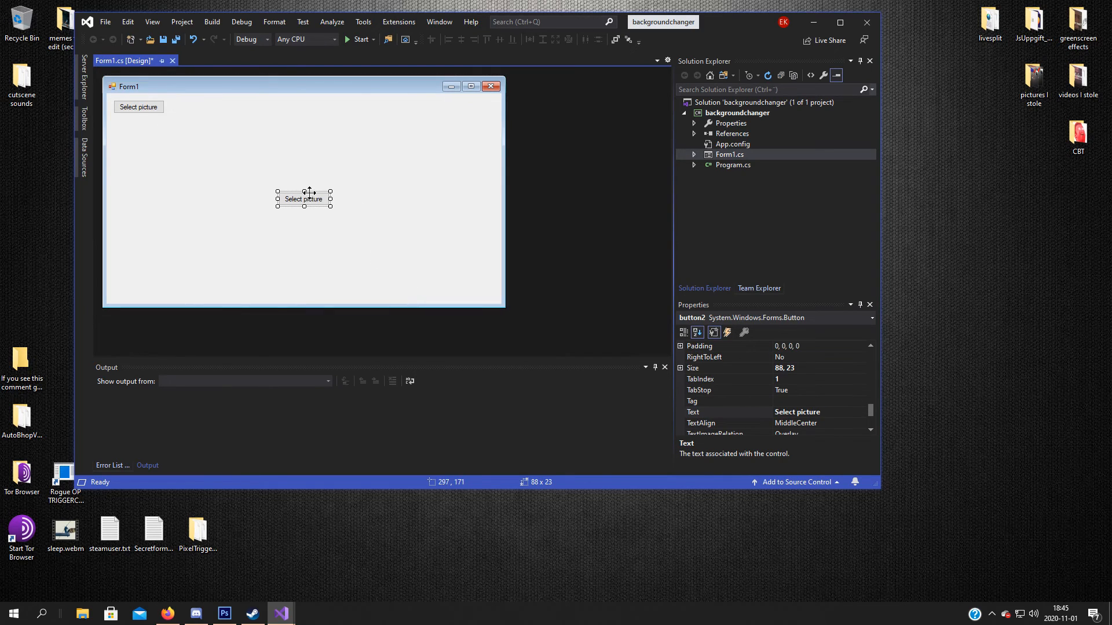
pyautogui.moveTo(304, 198); pyautogui.dragTo(386, 290)
pyautogui.write('Set')
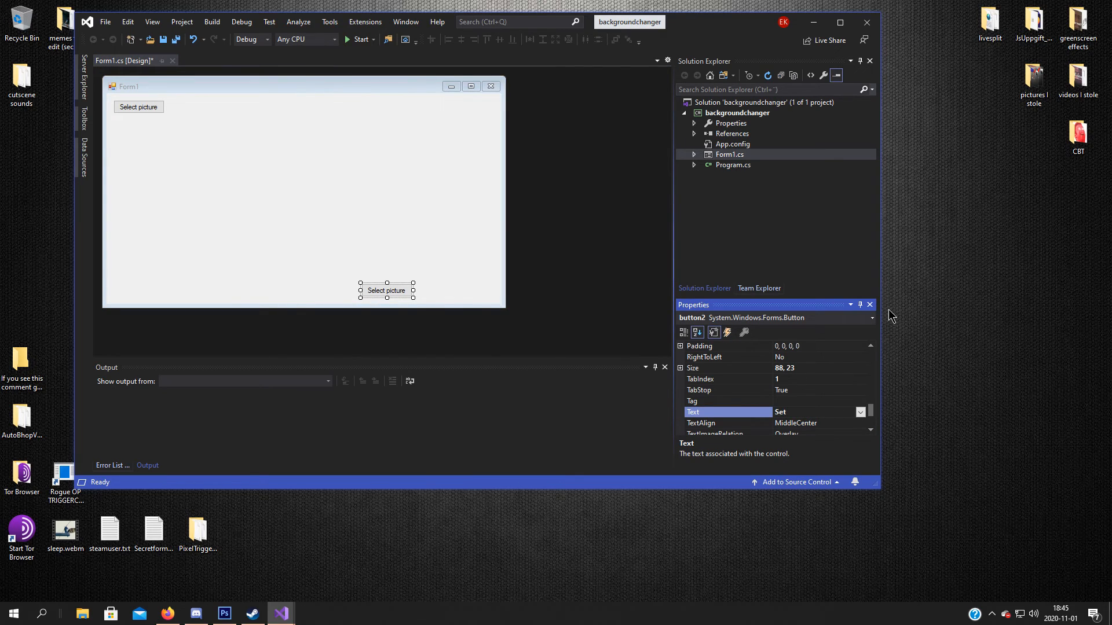
pyautogui.write('wallpaper')
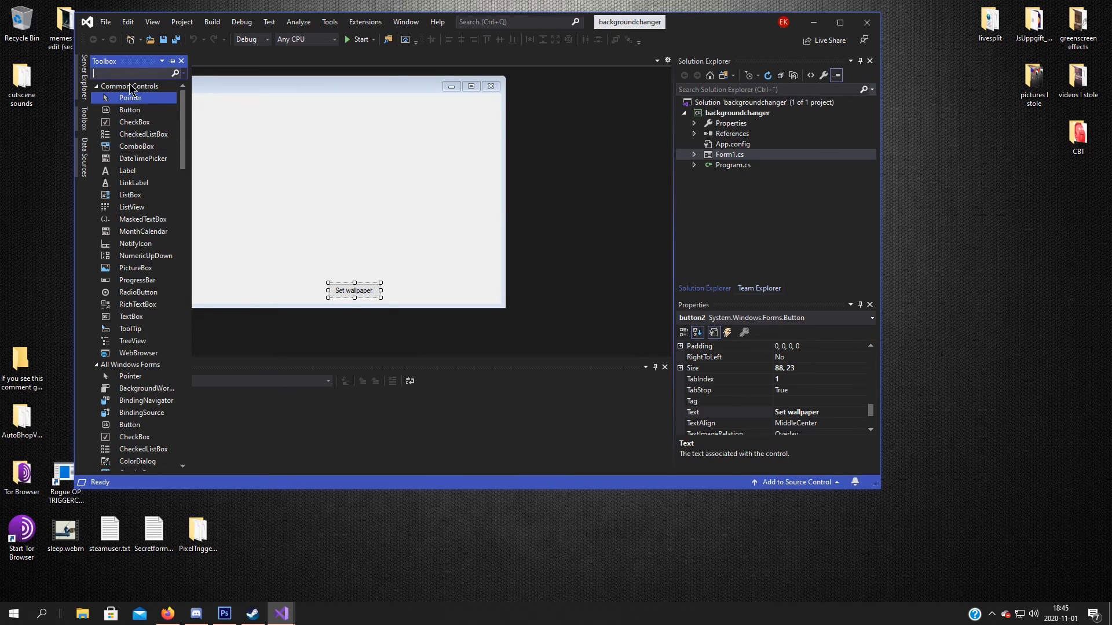
# Step: Add a PictureBox on the left of the form, enlarge it, and shrink the form around the controls
pyautogui.write('p')
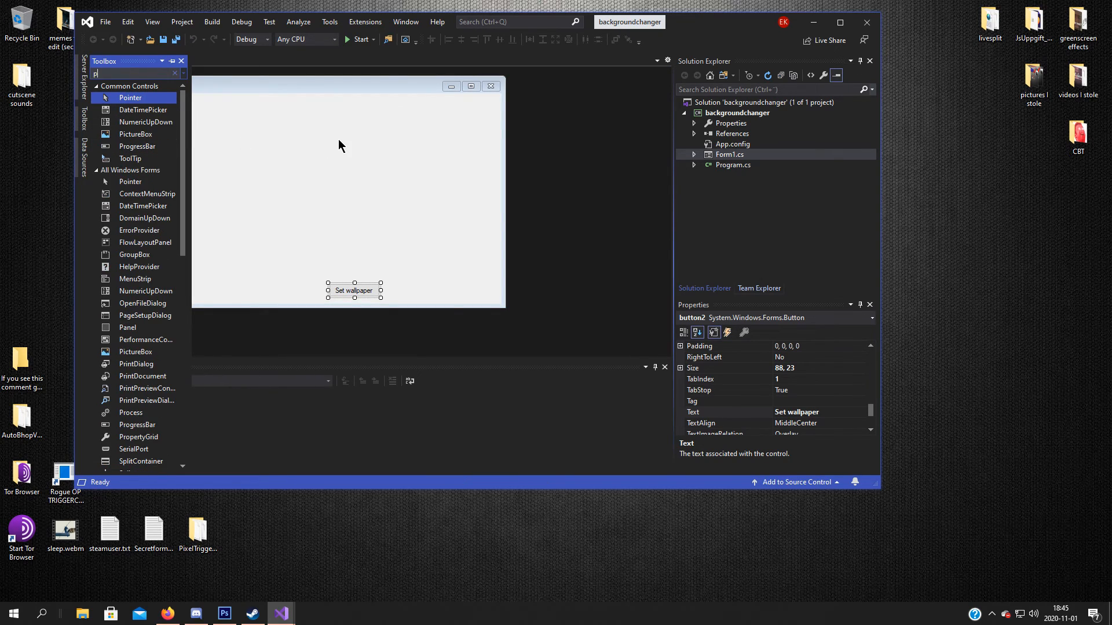
pyautogui.write('ict')
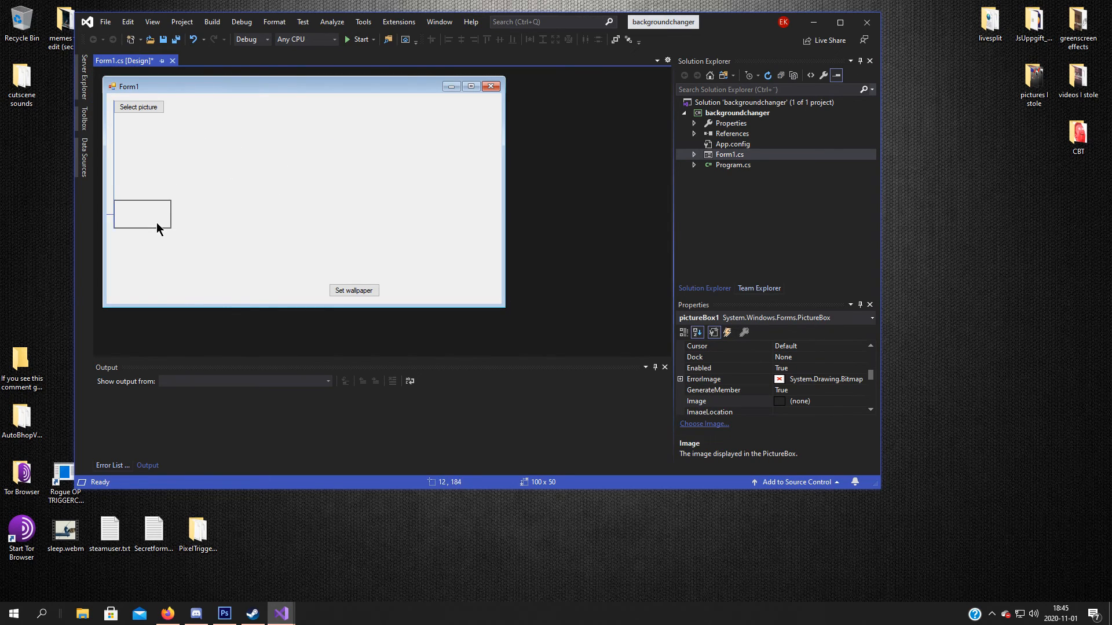
pyautogui.moveTo(171, 227); pyautogui.dragTo(278, 257)
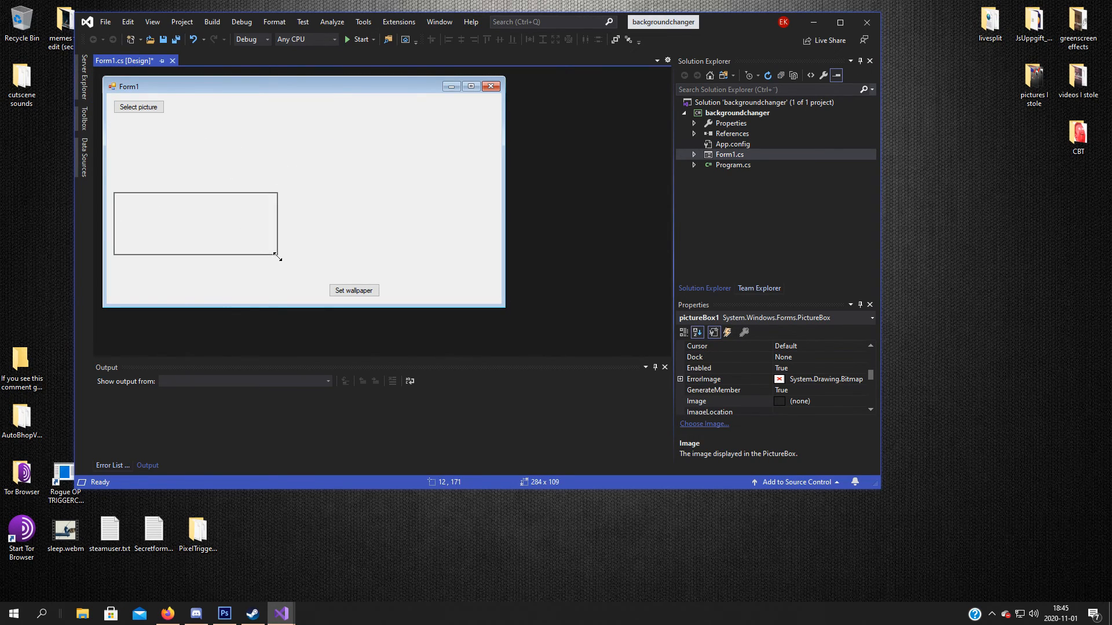
pyautogui.moveTo(277, 257); pyautogui.dragTo(286, 277)
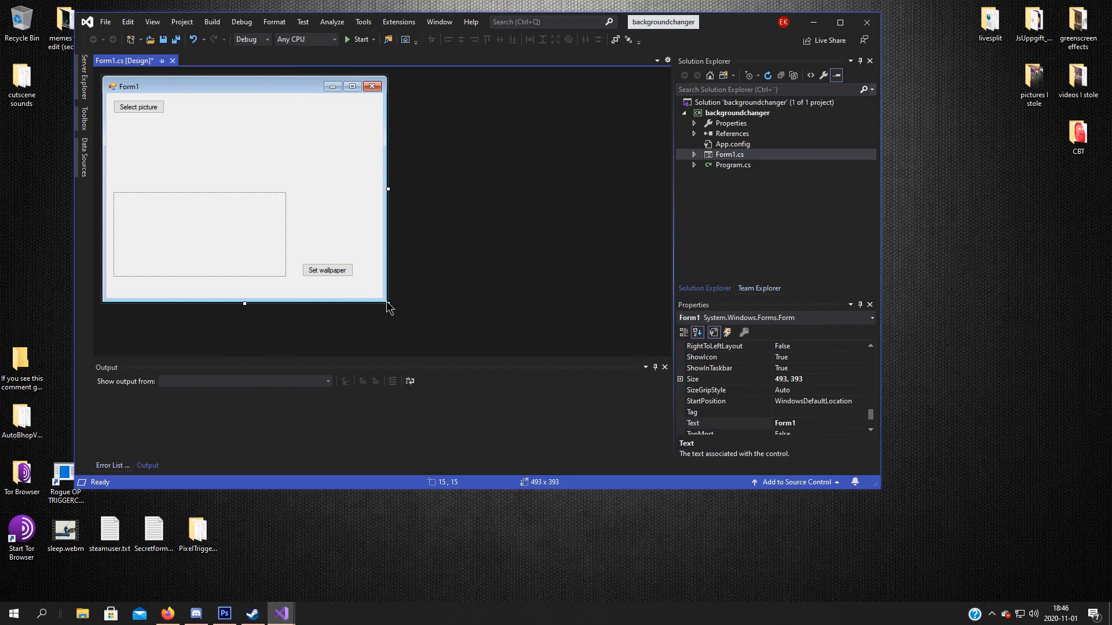
pyautogui.moveTo(388, 308); pyautogui.dragTo(363, 289)
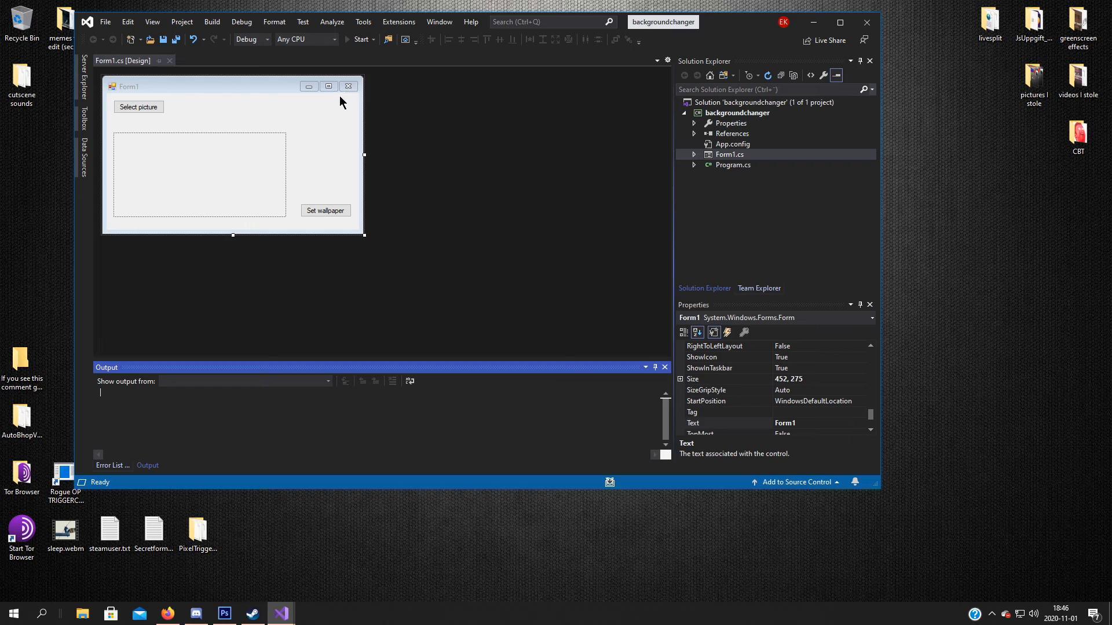
# Step: Run the app to preview the form, then close the running window
pyautogui.click(360, 38)
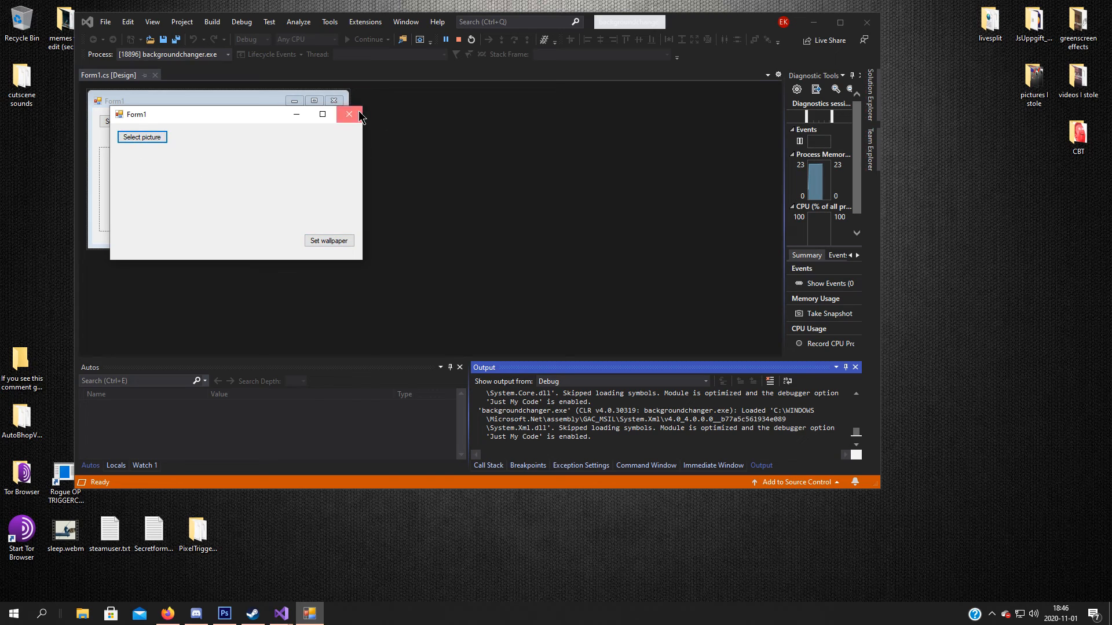
pyautogui.click(348, 114)
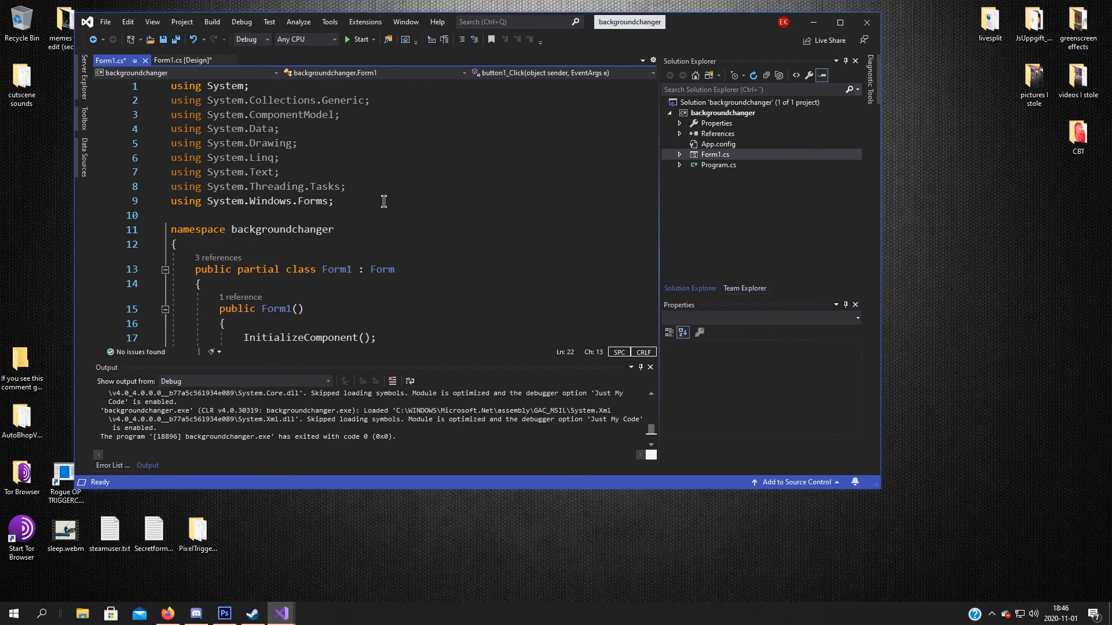
# Step: Add 'using System.Runtime.InteropServices;' below the other using directives in Form1.cs
pyautogui.click(333, 202)
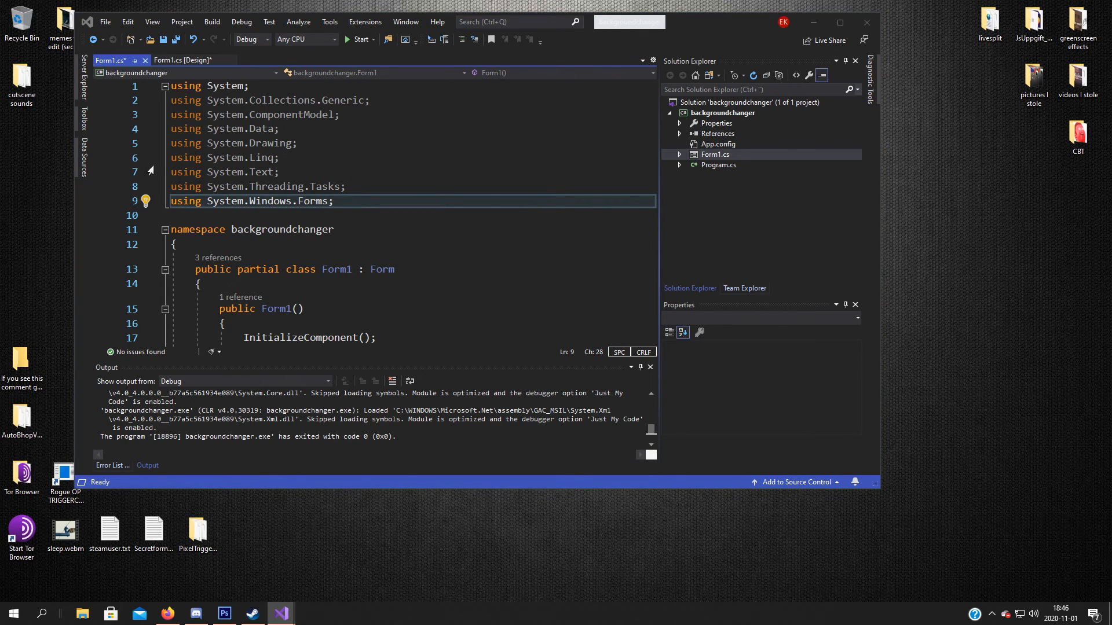
pyautogui.press('enter')
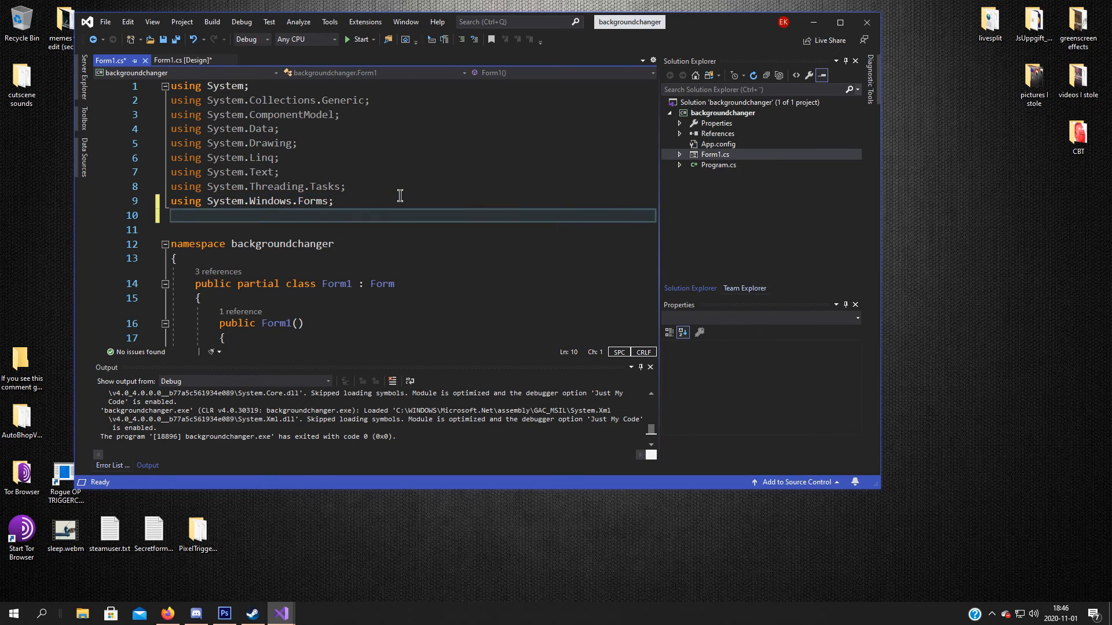
pyautogui.write('u')
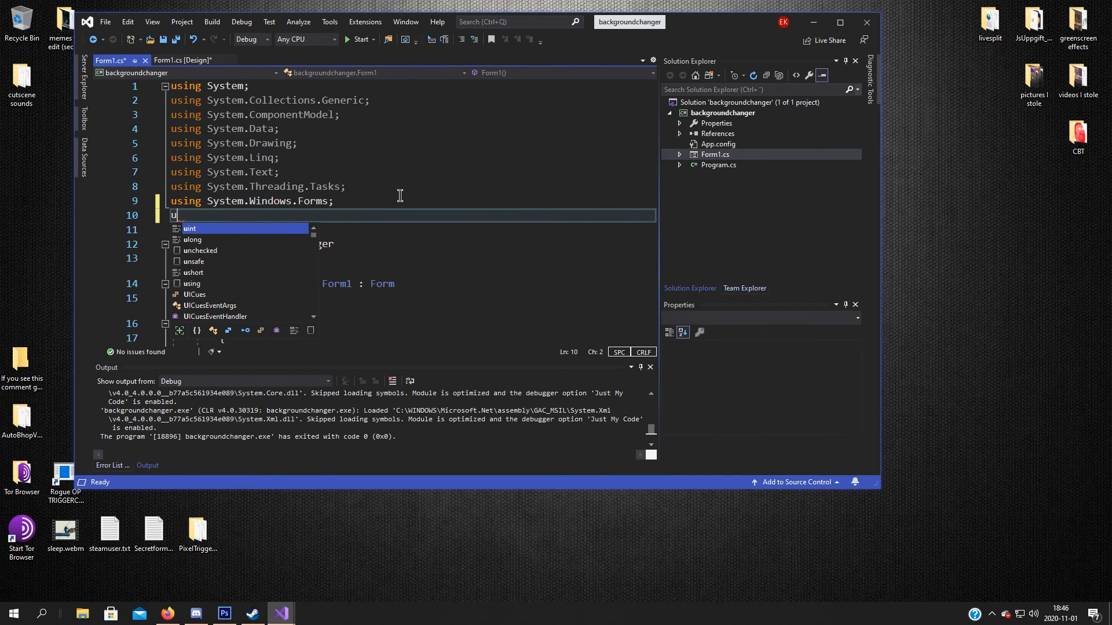
pyautogui.write('sing System.')
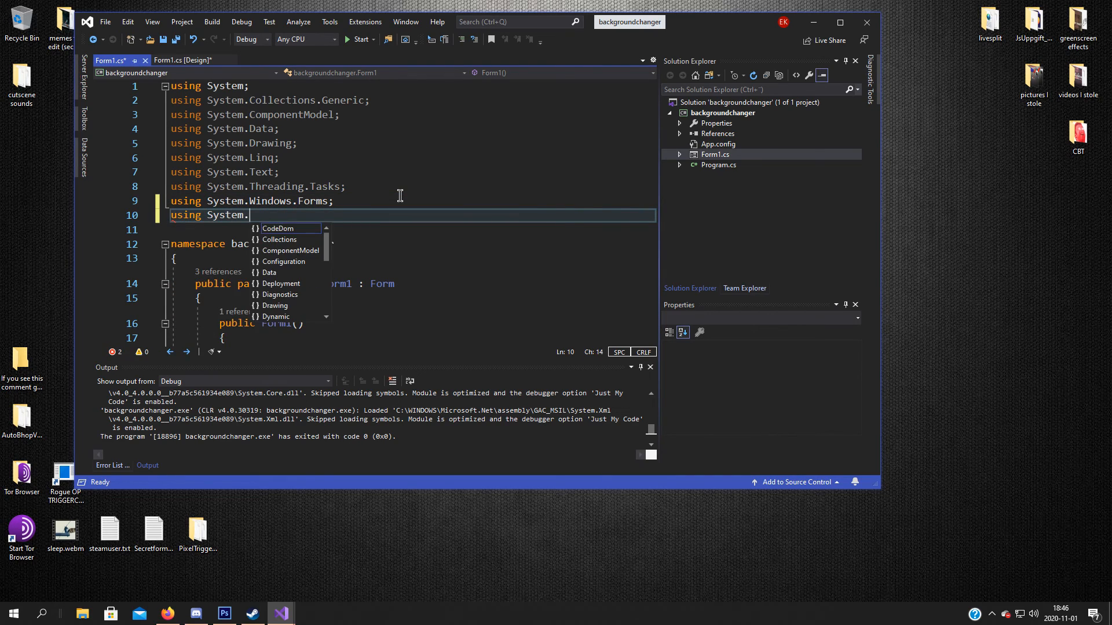
pyautogui.write('Inte')
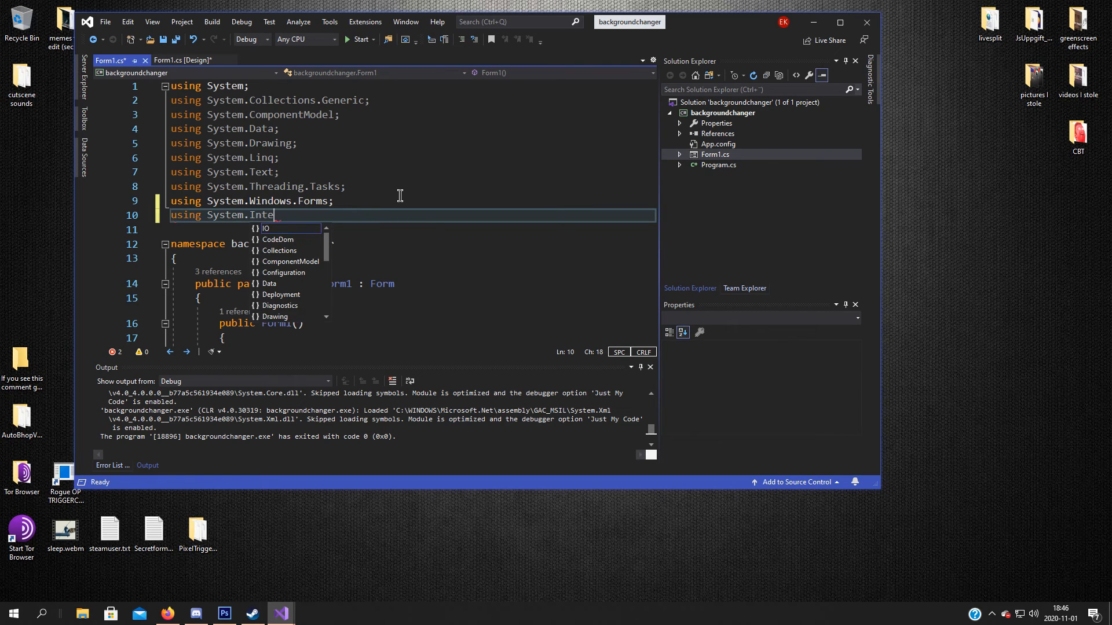
pyautogui.write('r')
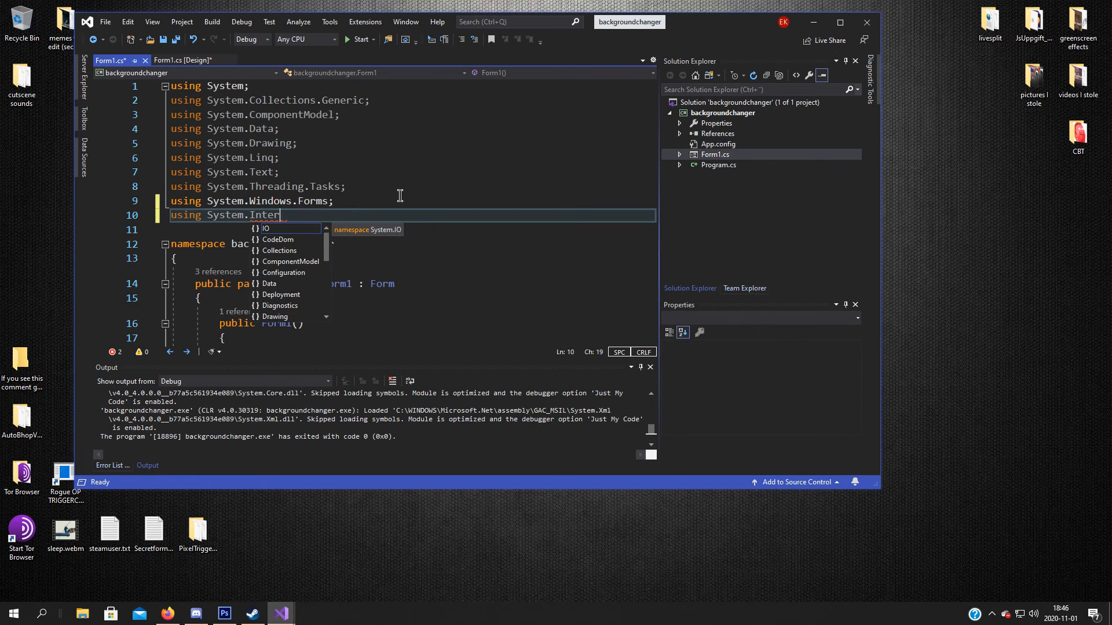
pyautogui.write('op')
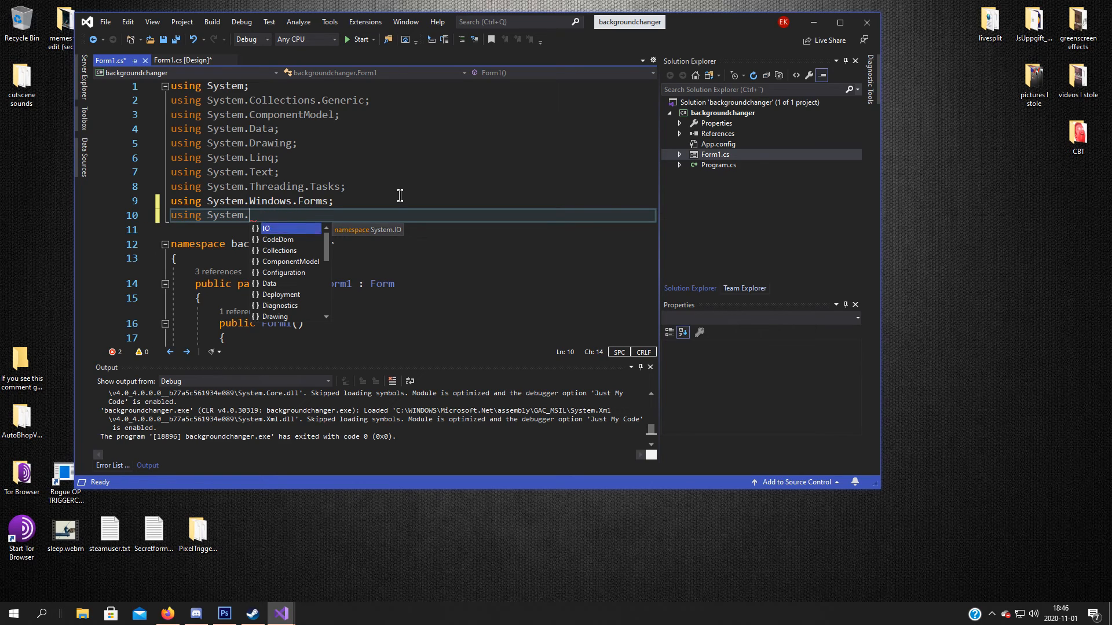
pyautogui.write('Runtime')
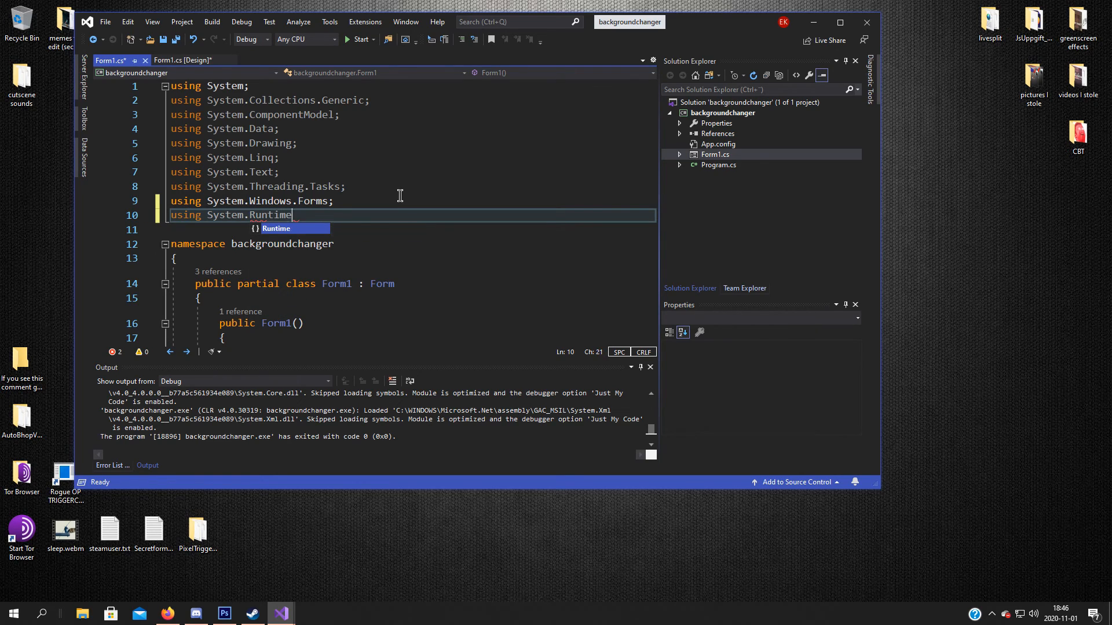
pyautogui.write('.InteropServices;')
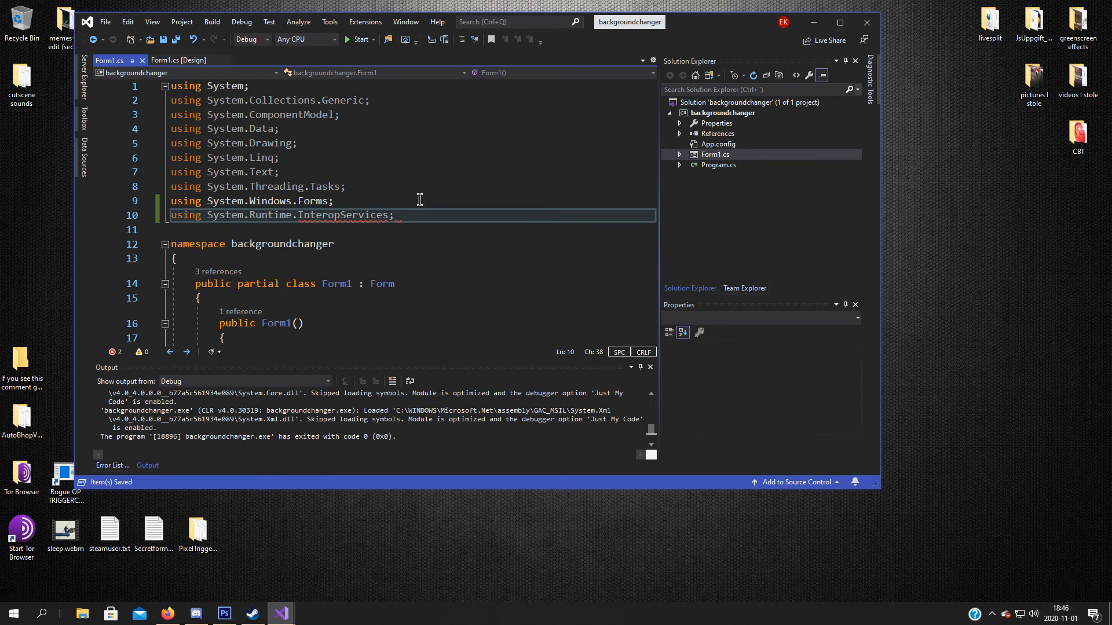
pyautogui.scroll(-3)
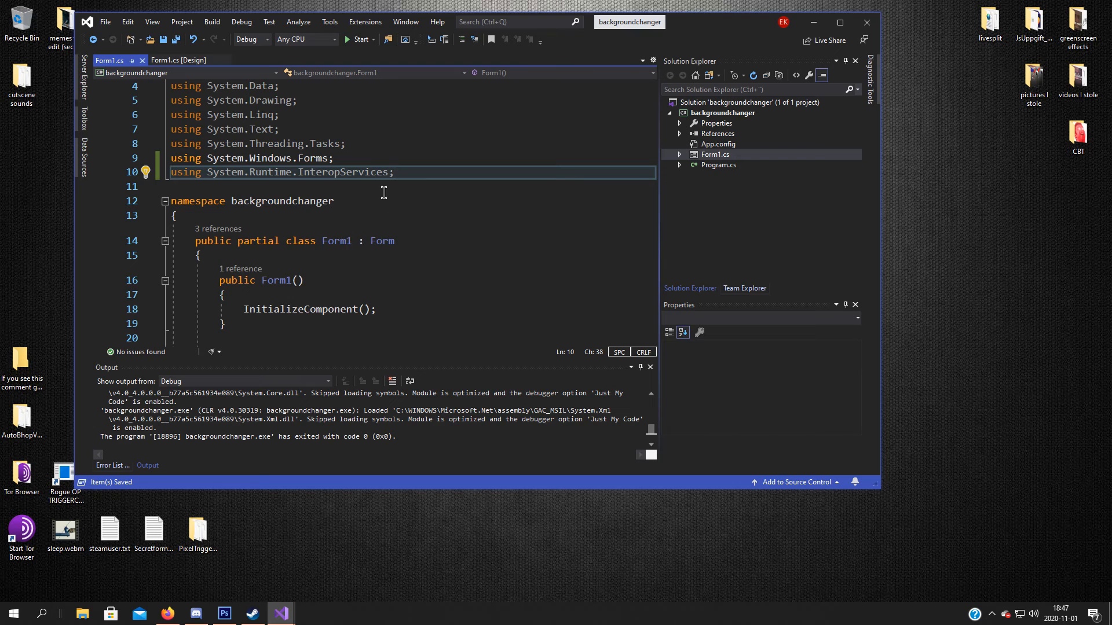
pyautogui.moveTo(381, 241)
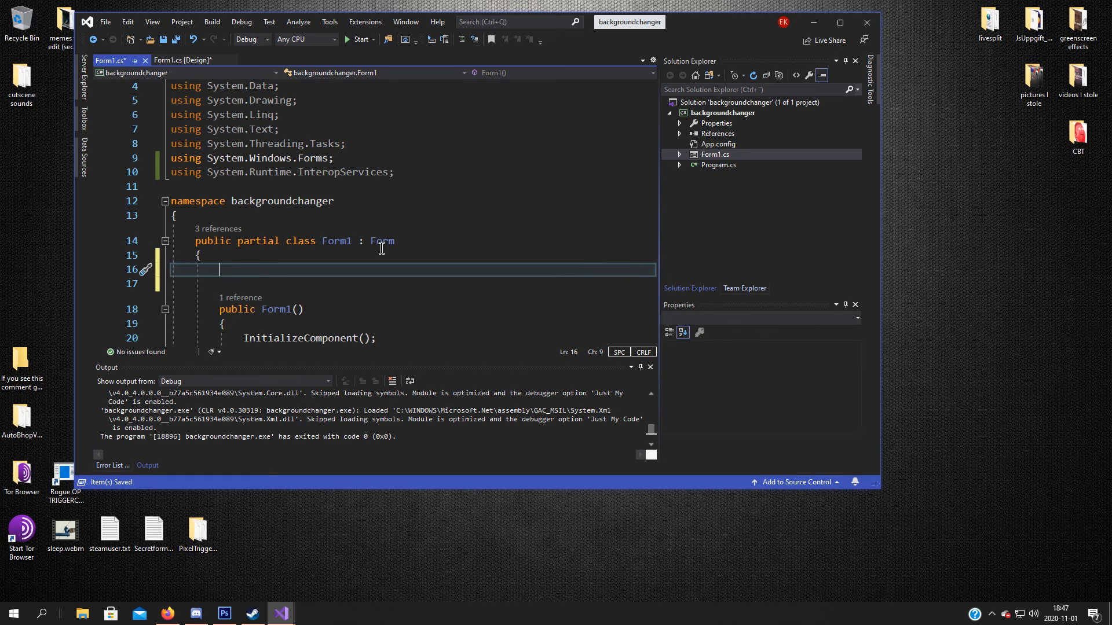
# Step: Add the [DllImport("user32.dll")] attribute inside the Form1 class
pyautogui.write('[]')
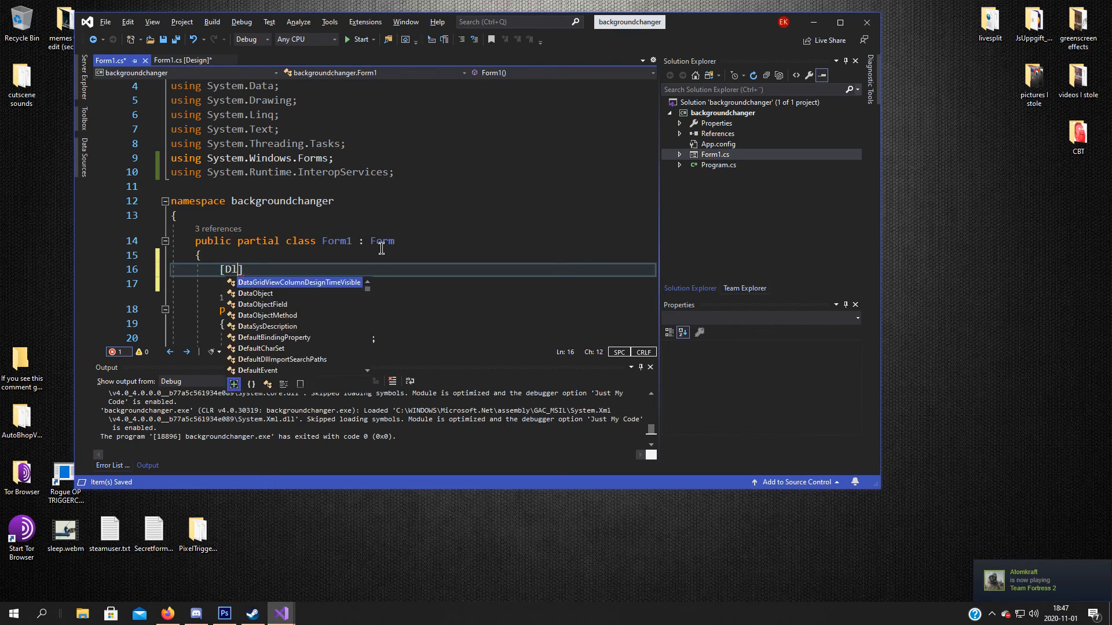
pyautogui.write('lImport')
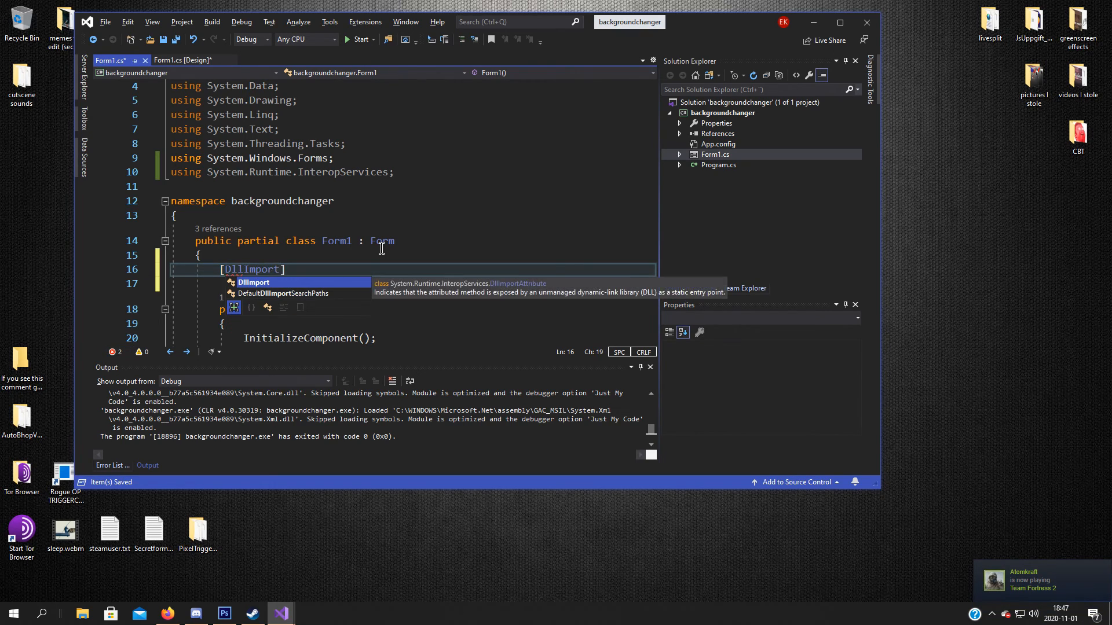
pyautogui.write('("user32.dll"')
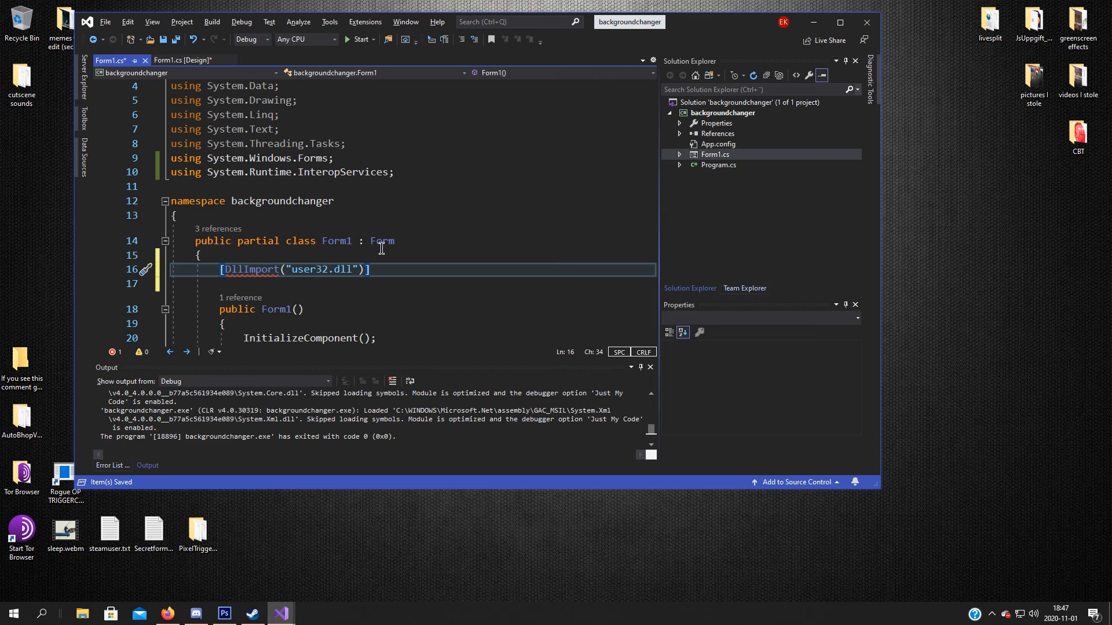
pyautogui.press('enter')
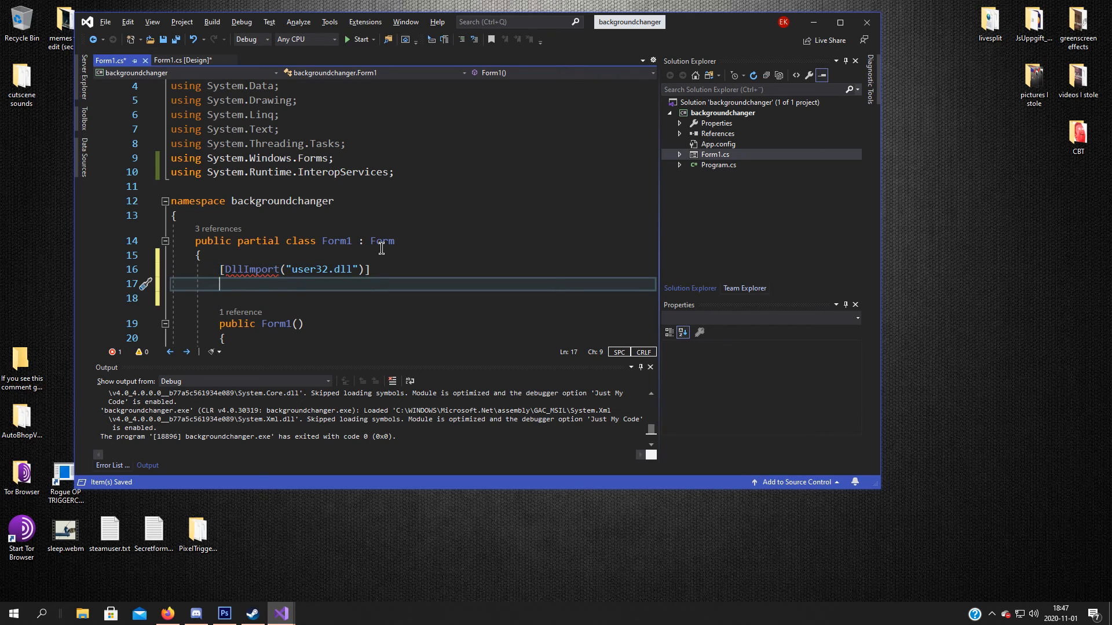
# Step: Declare 'private static extern Int32 SystemParametersInfo()' under the attribute
pyautogui.write('private')
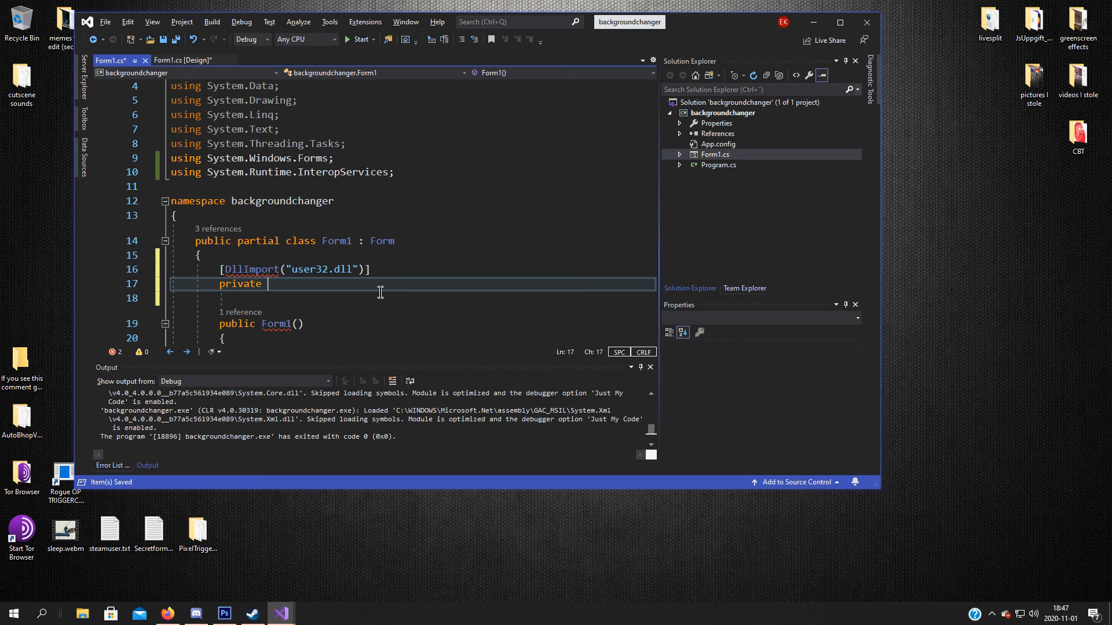
pyautogui.write('static')
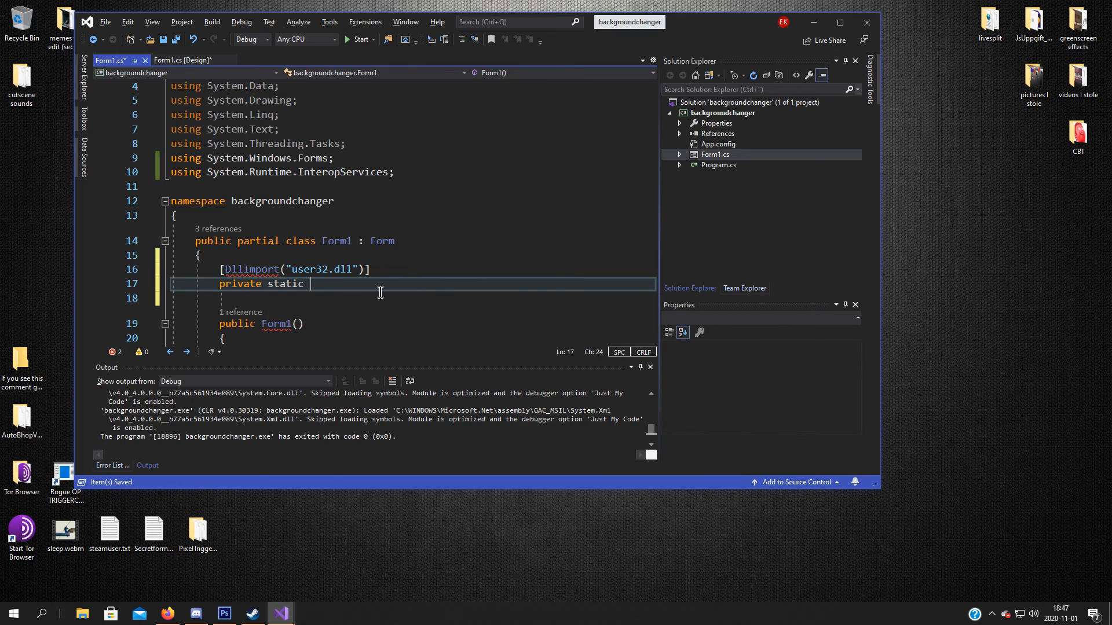
pyautogui.write('extern')
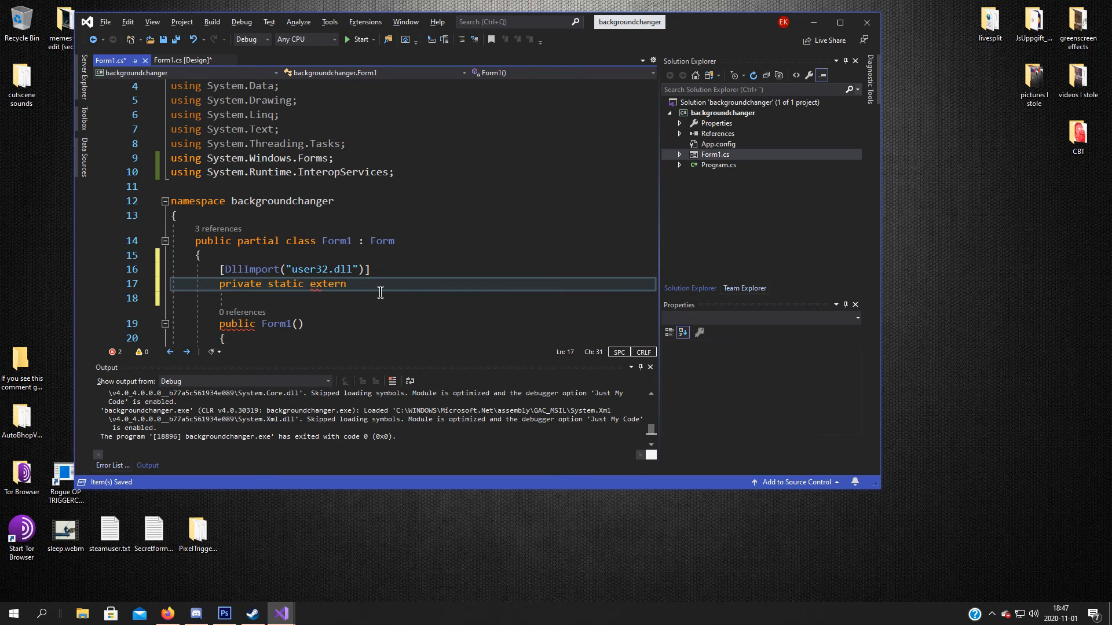
pyautogui.write('Int32')
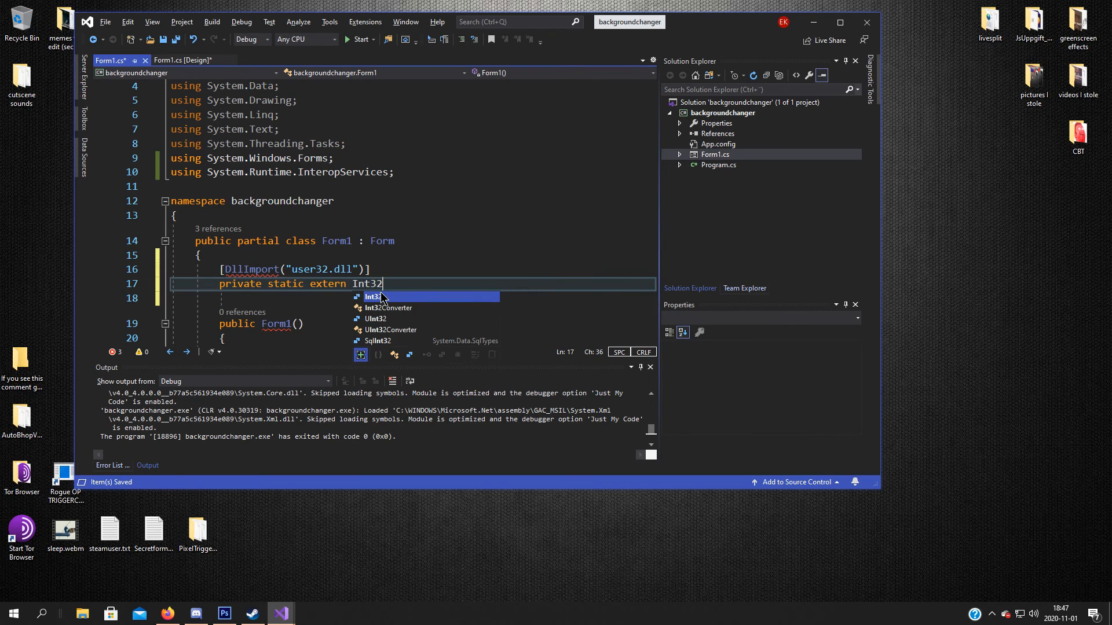
pyautogui.write('SystemParame')
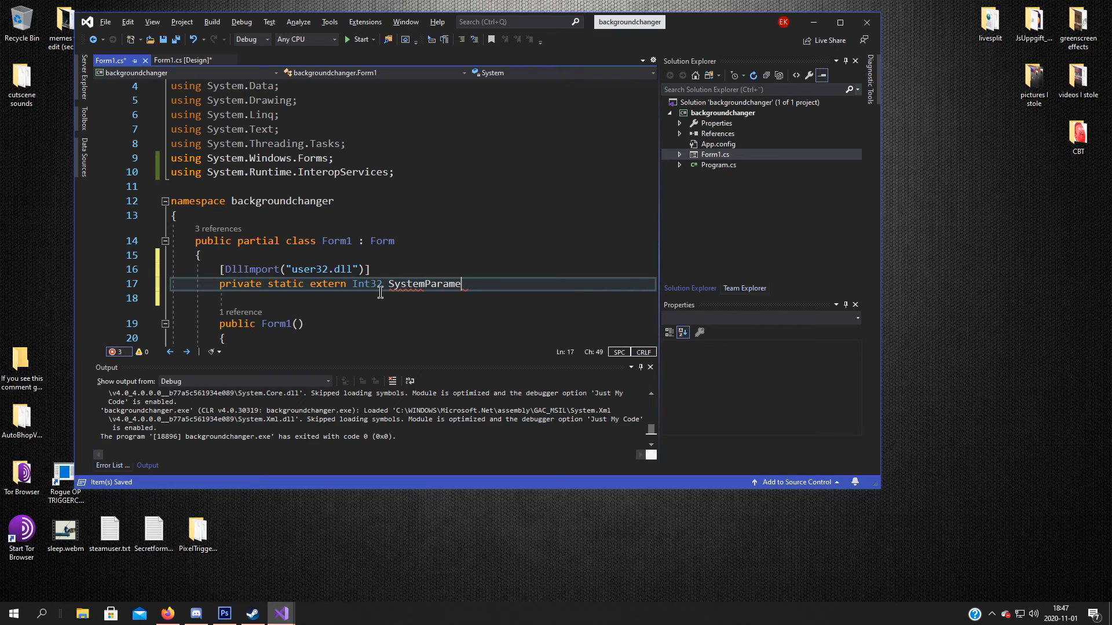
pyautogui.write('tersInfo')
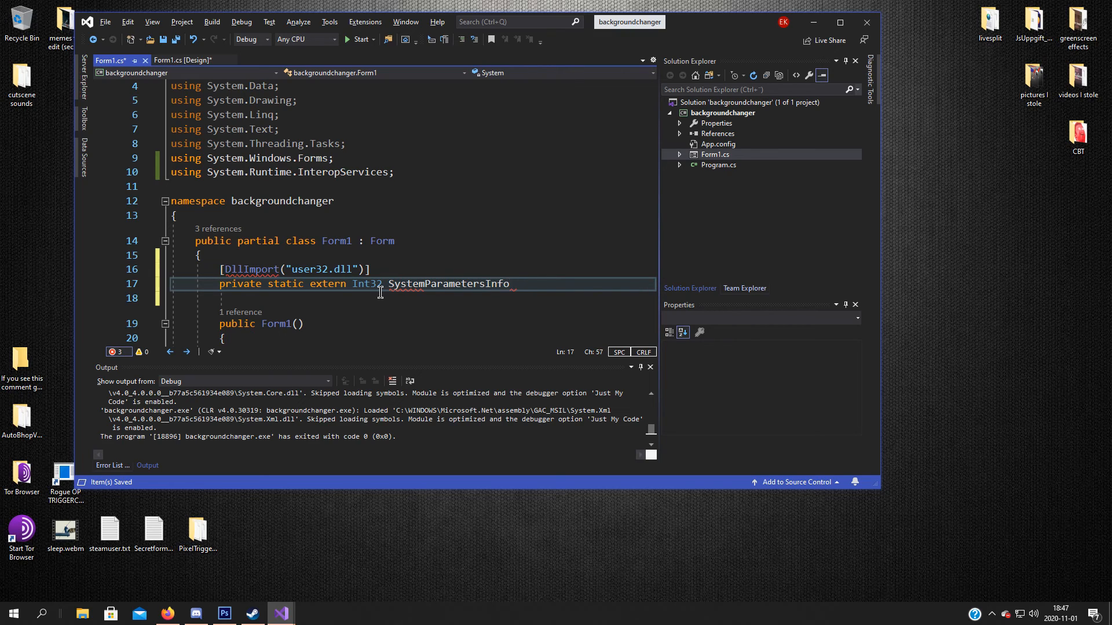
pyautogui.write('()')
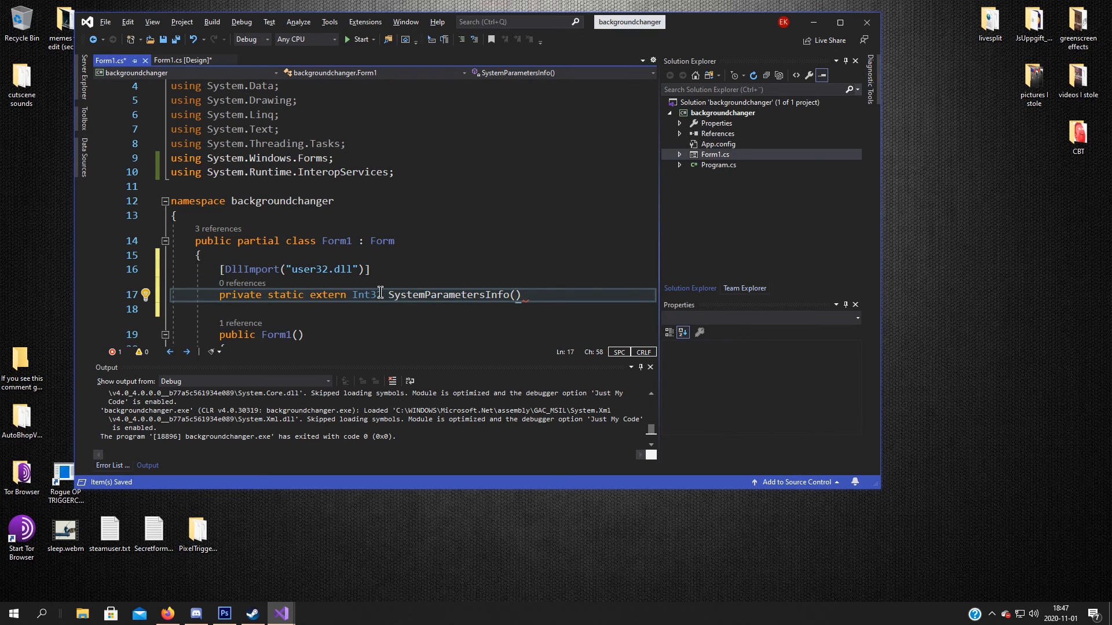
# Step: Give SystemParametersInfo the parameters UInt32 action, UInt32 uParam, String vParam, UInt32 winIni
pyautogui.write('UInt32')
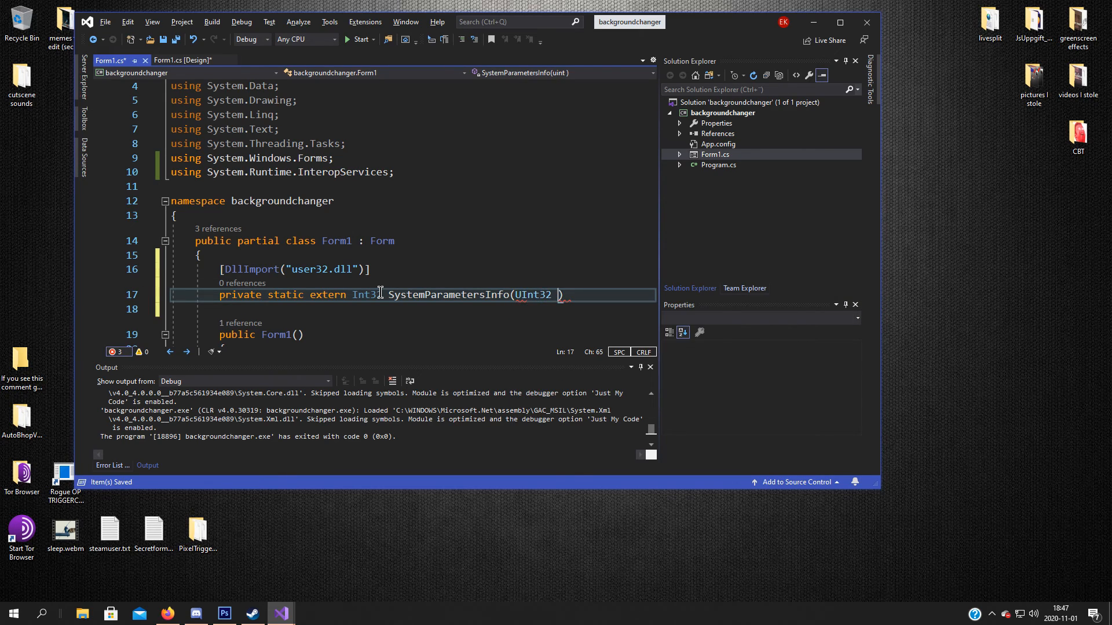
pyautogui.write('action, UInt32 uParam,')
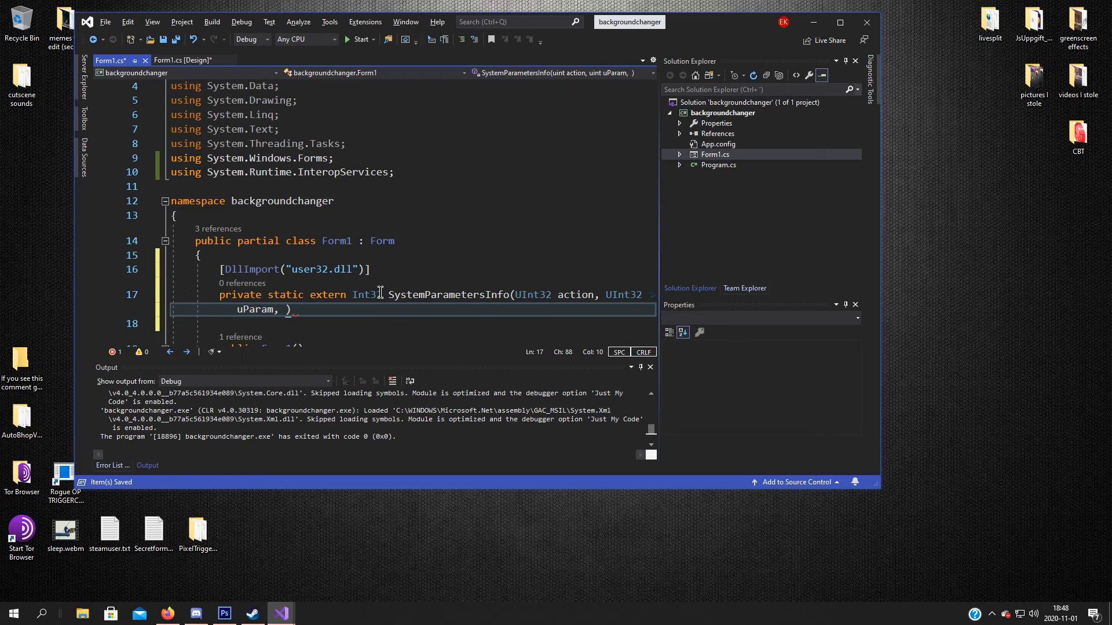
pyautogui.write('String vPar')
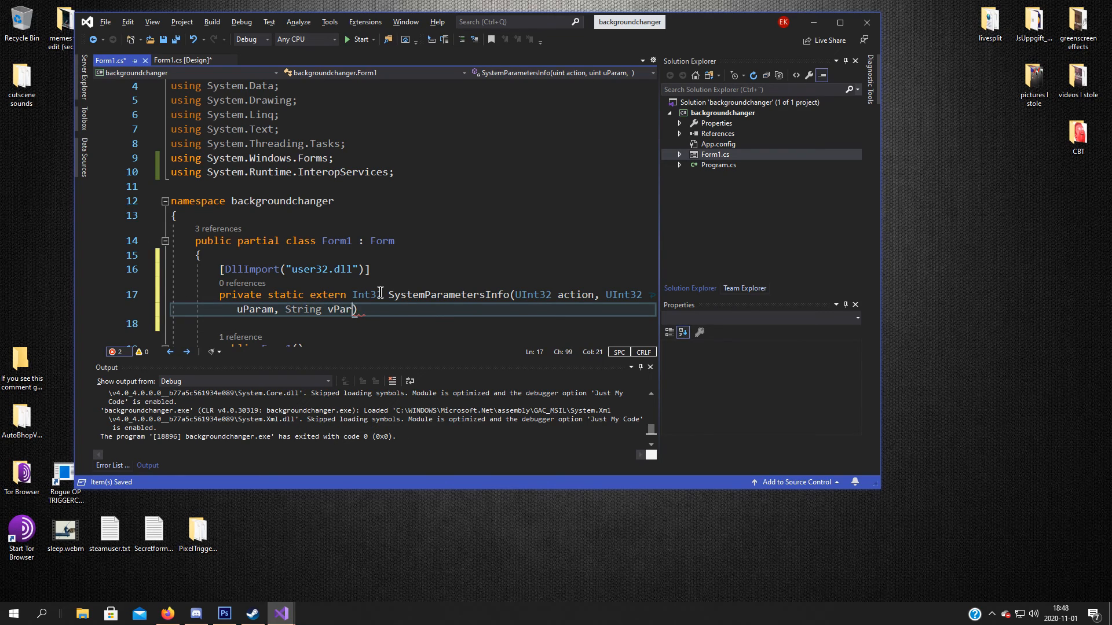
pyautogui.write(', UInt32 W')
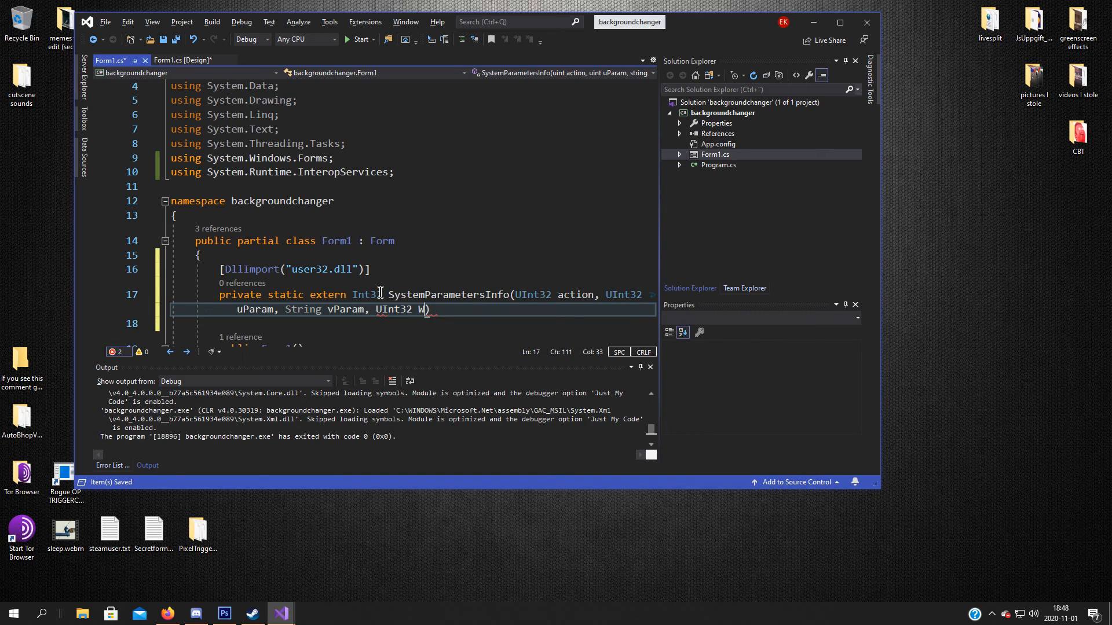
pyautogui.write('inI')
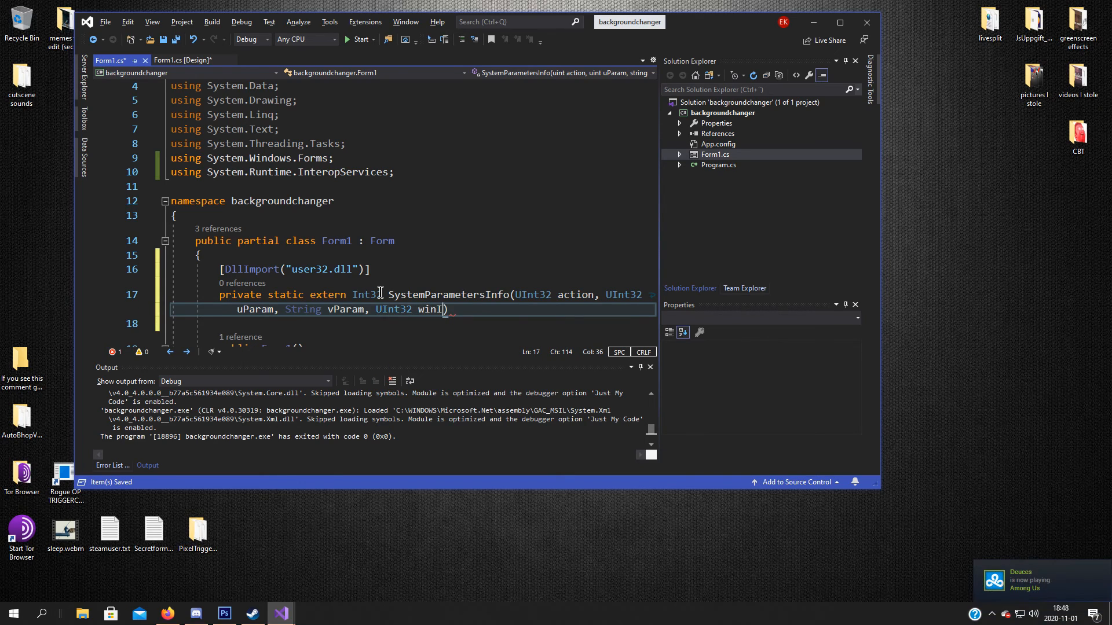
pyautogui.write('ni);')
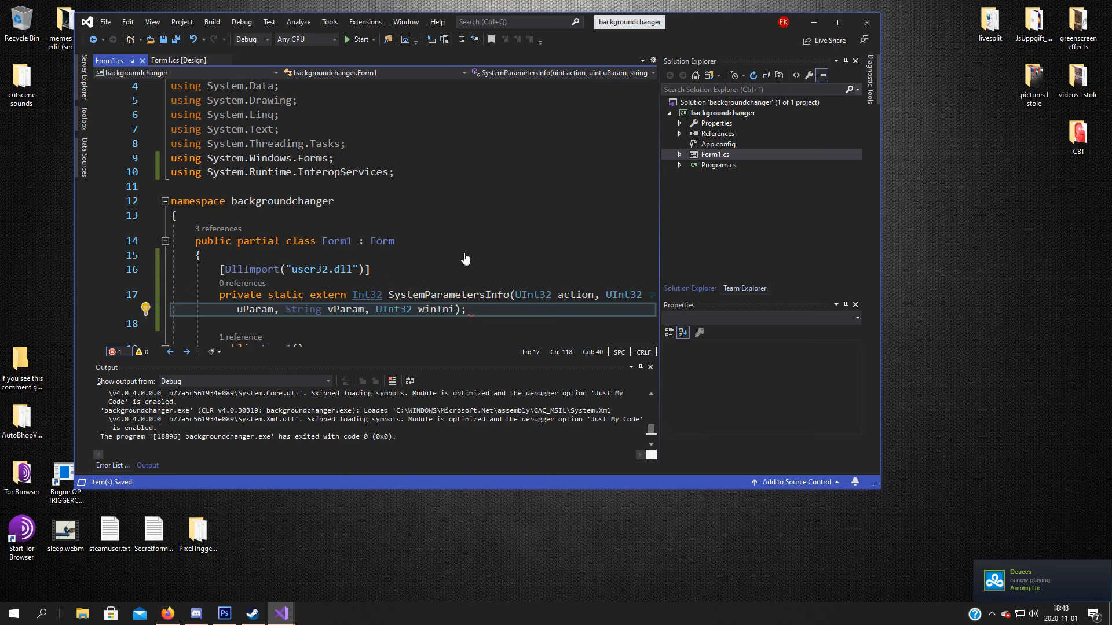
# Step: Declare the field 'UInt32 SPI_SETWALL = 0x14;' below the import declaration
pyautogui.scroll(-3)
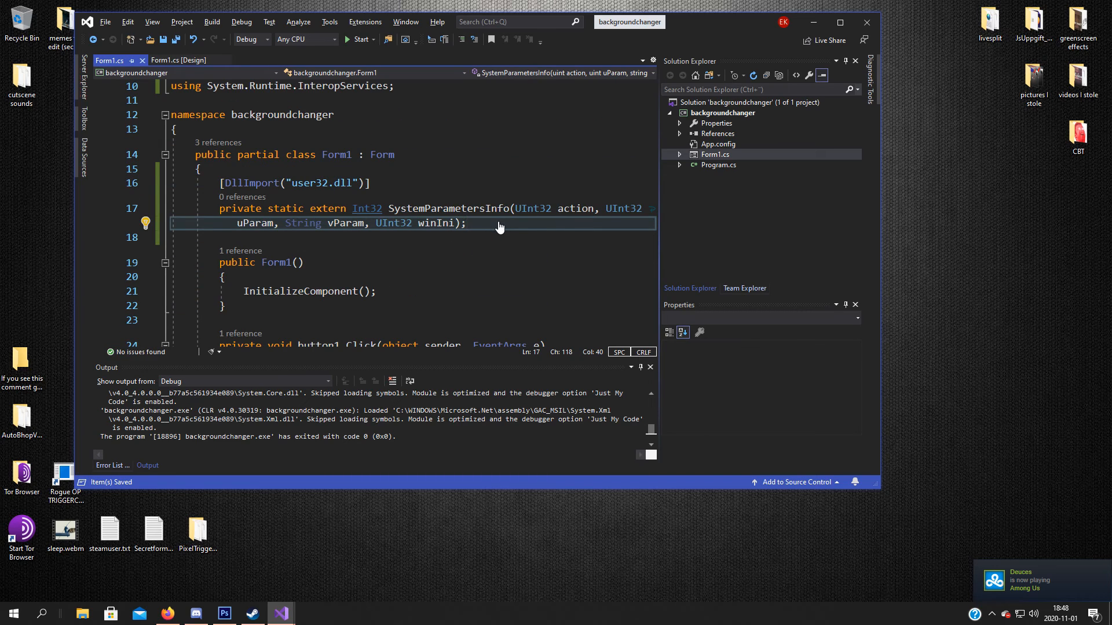
pyautogui.press('enter')
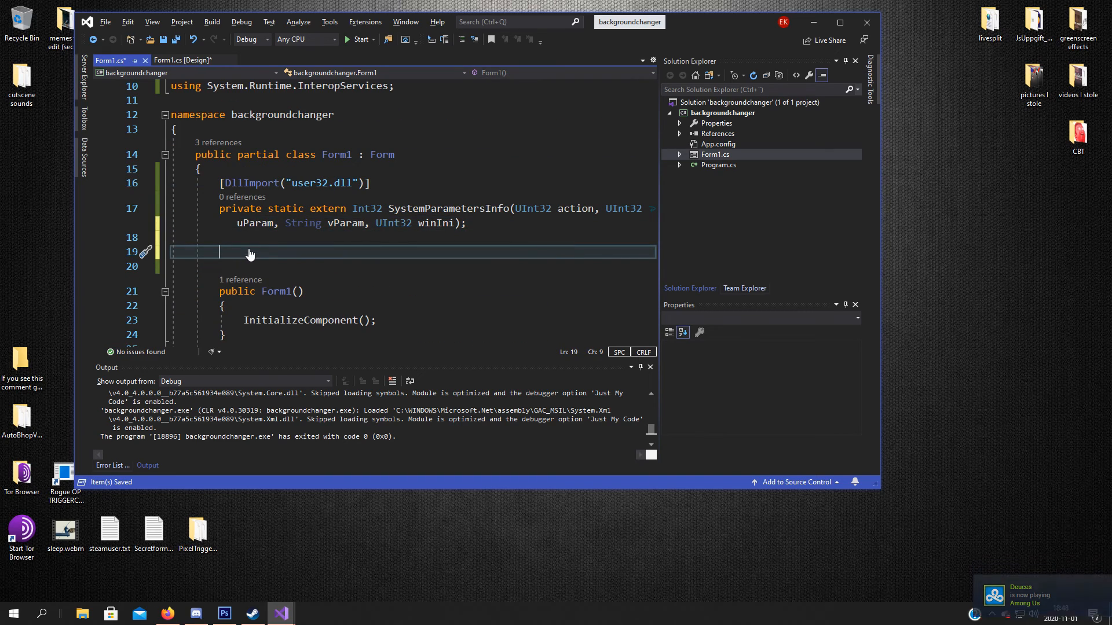
pyautogui.moveTo(318, 249)
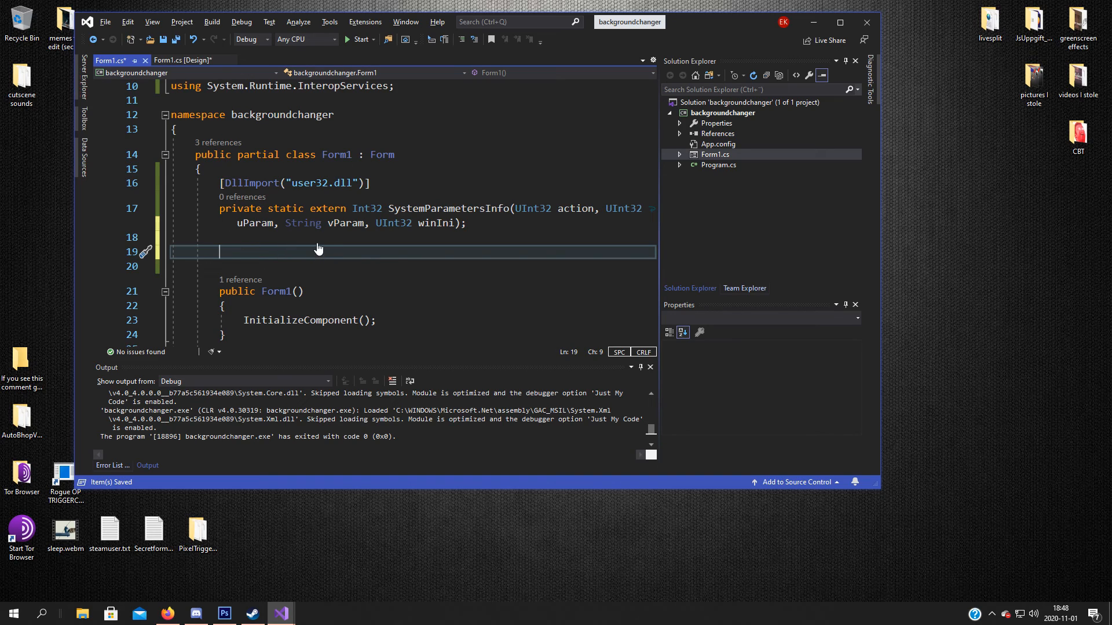
pyautogui.moveTo(301, 256)
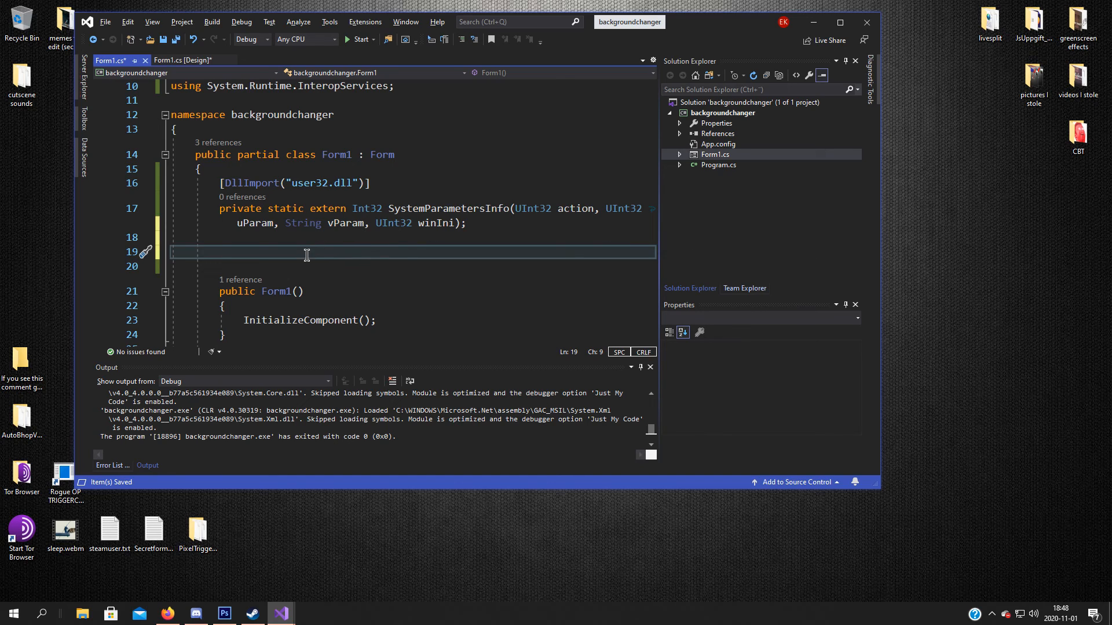
pyautogui.write('UInt32 SP')
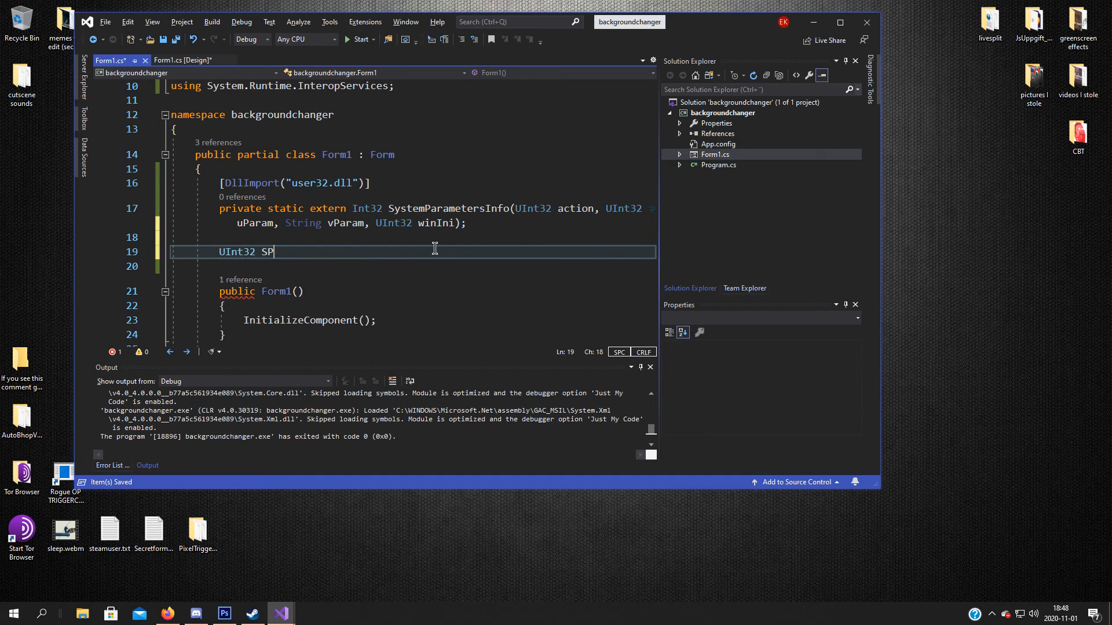
pyautogui.write('I_')
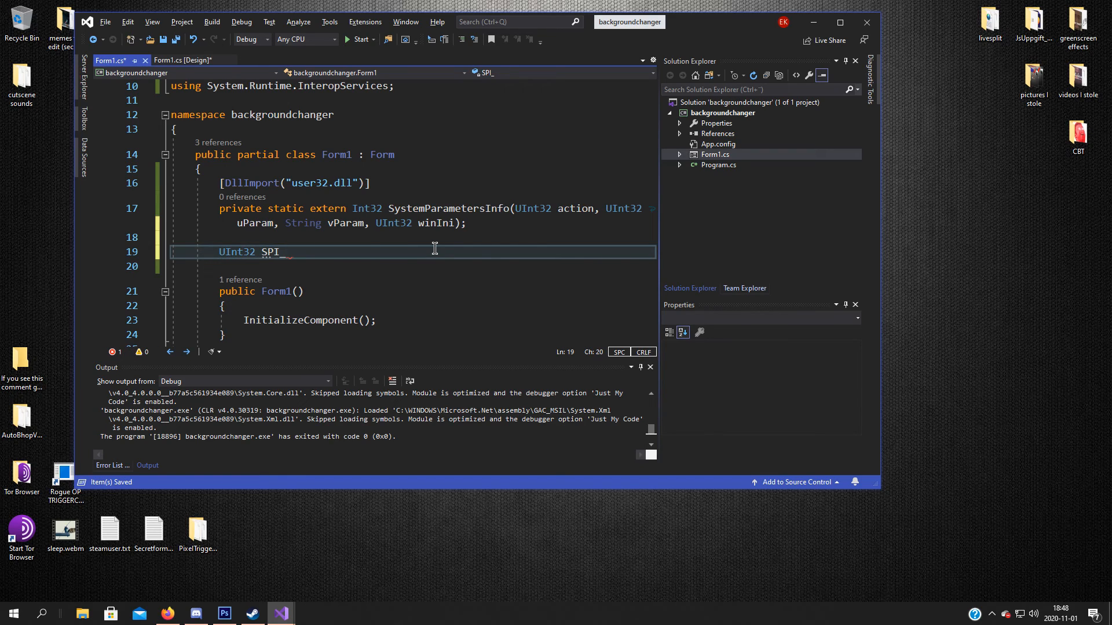
pyautogui.write('SETWALL =')
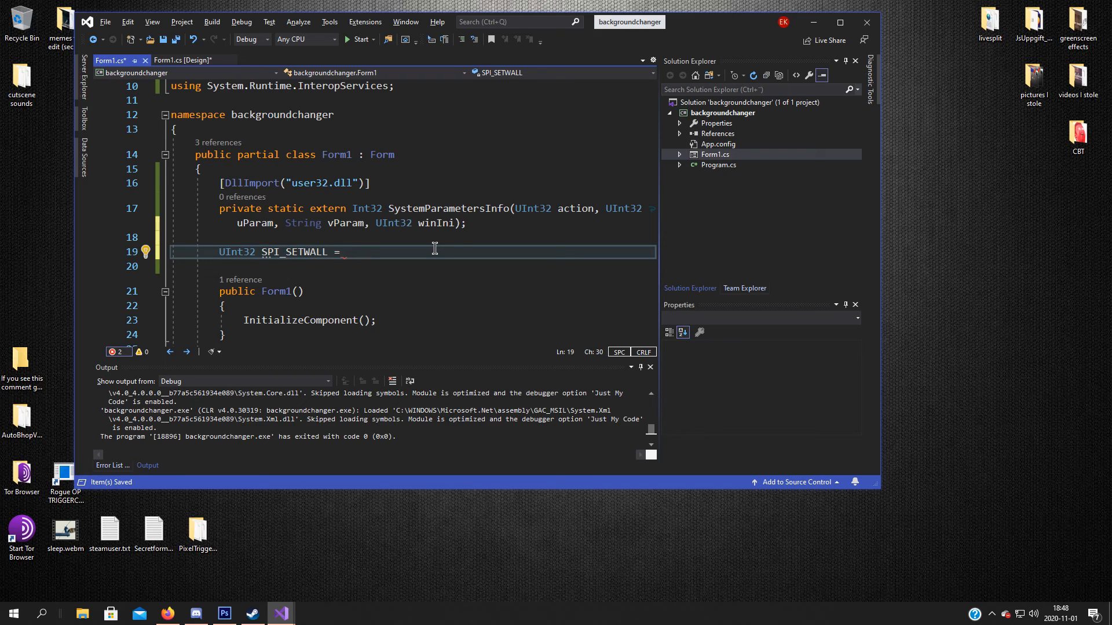
pyautogui.write('0x14;')
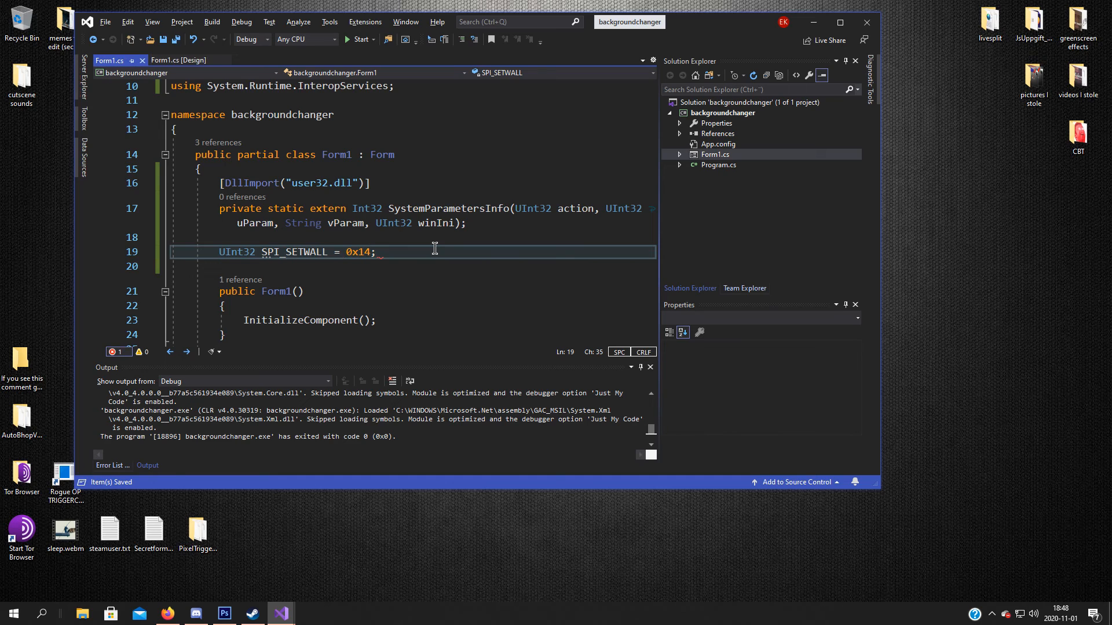
# Step: Declare the field 'UInt32 SPIF_UPDATE = 0x01;'
pyautogui.write('UInt')
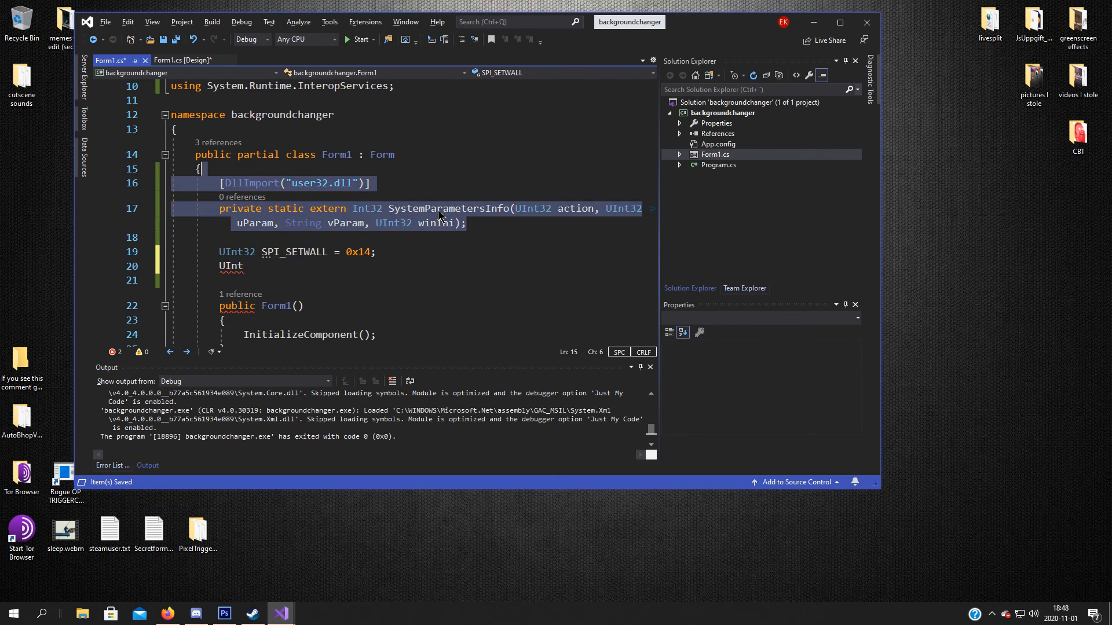
pyautogui.click(244, 266)
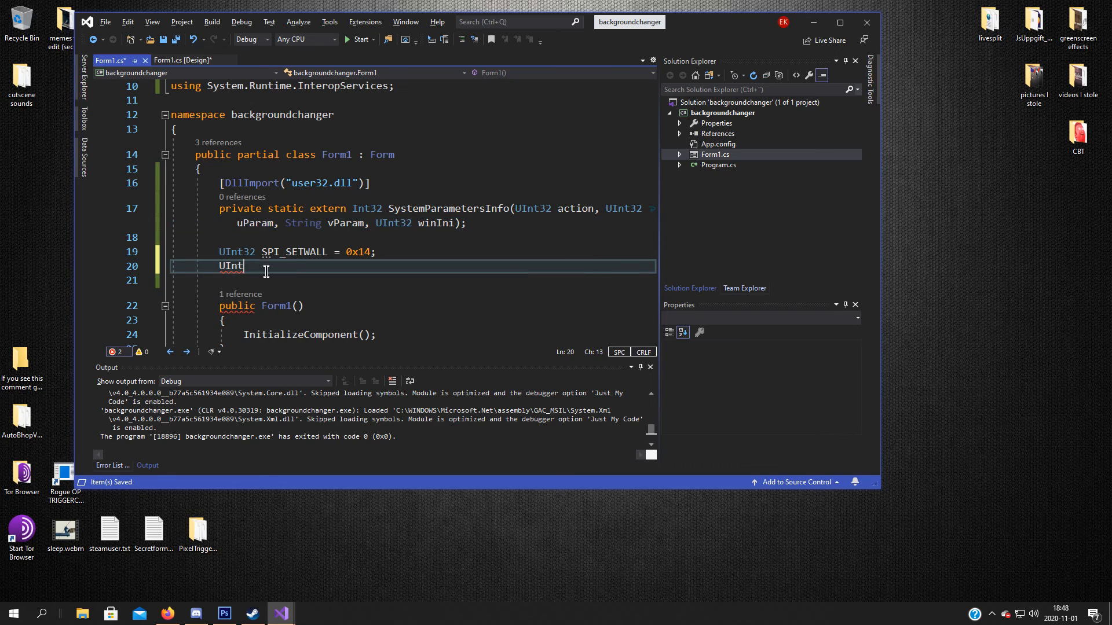
pyautogui.write('32')
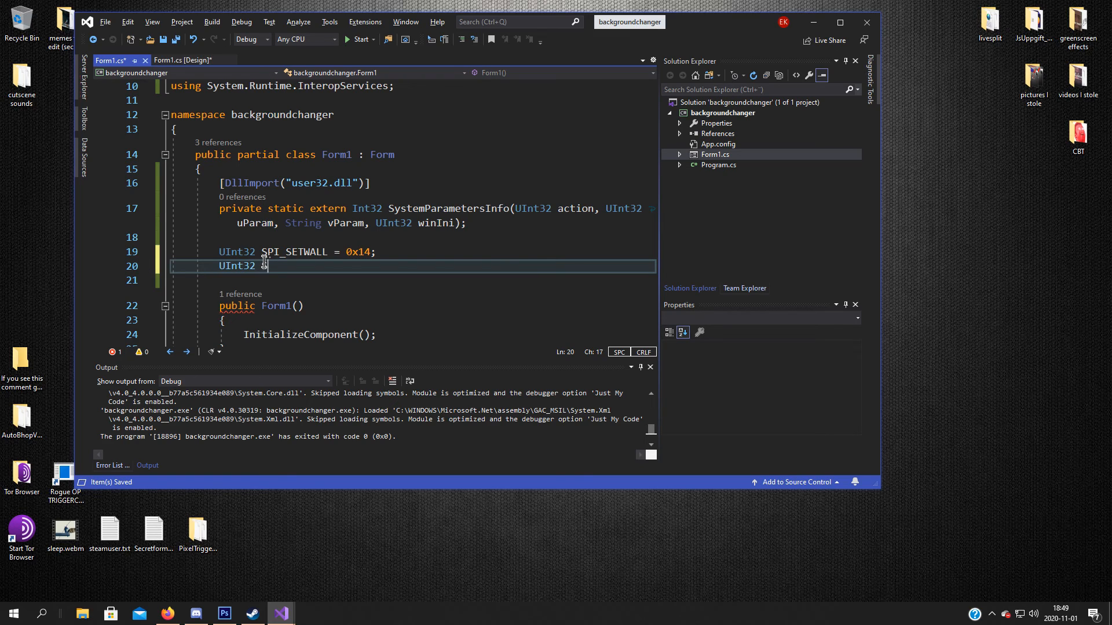
pyautogui.write('SPIF_U')
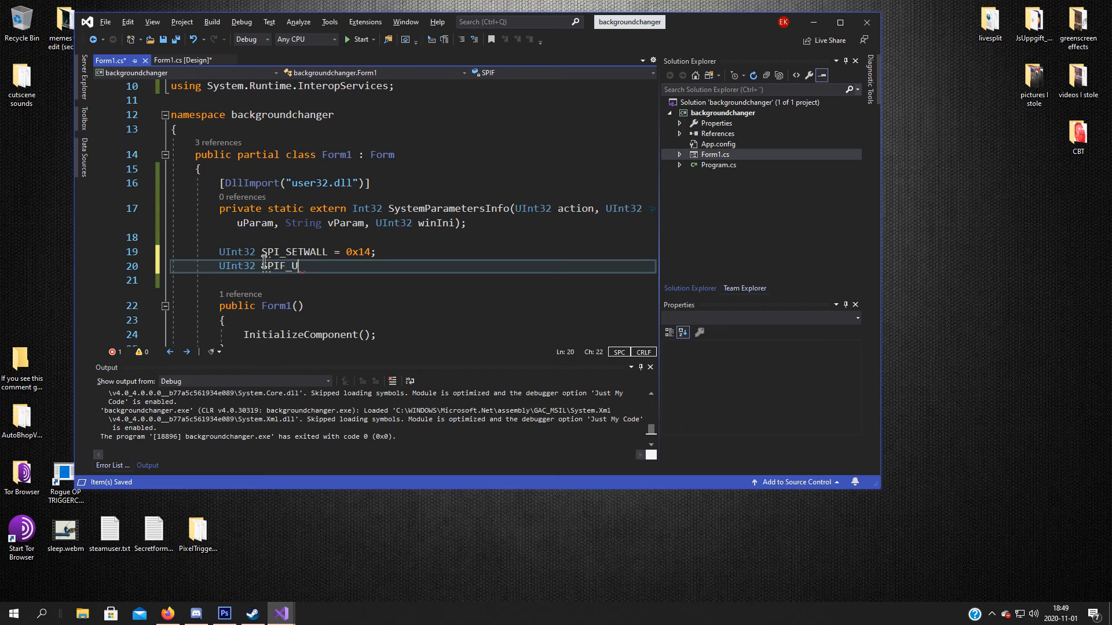
pyautogui.write('OP')
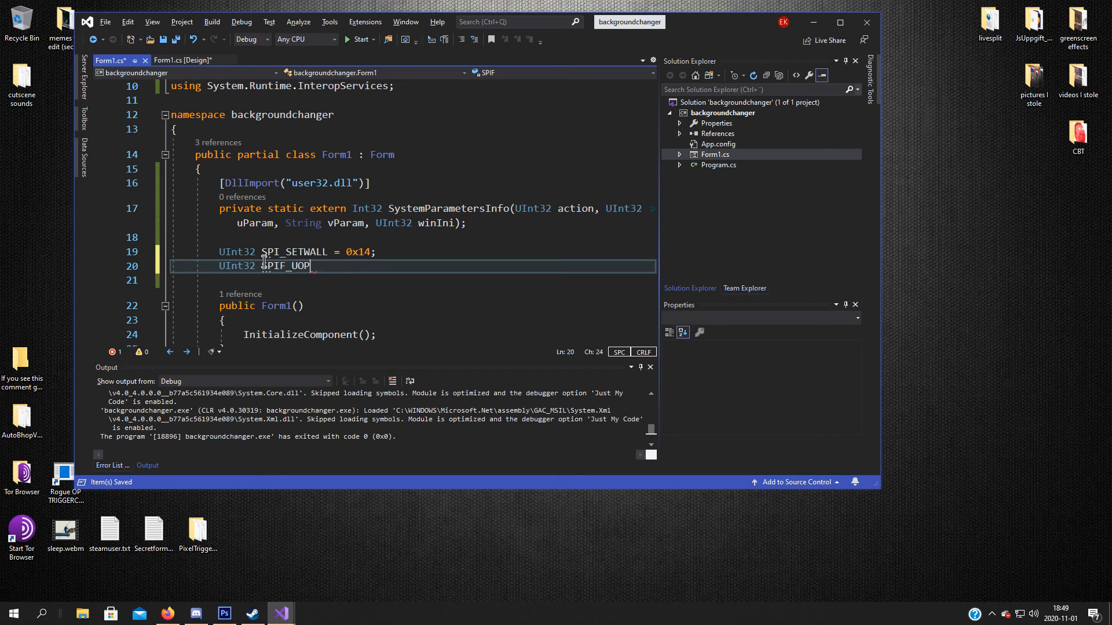
pyautogui.write('DATE')
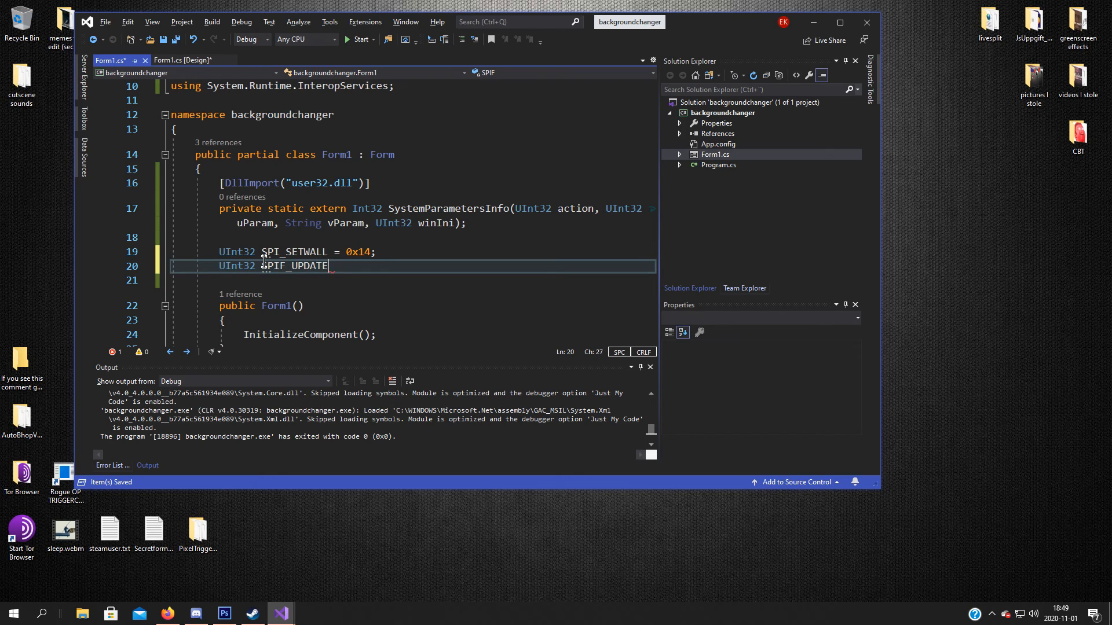
pyautogui.write('= 0x01;')
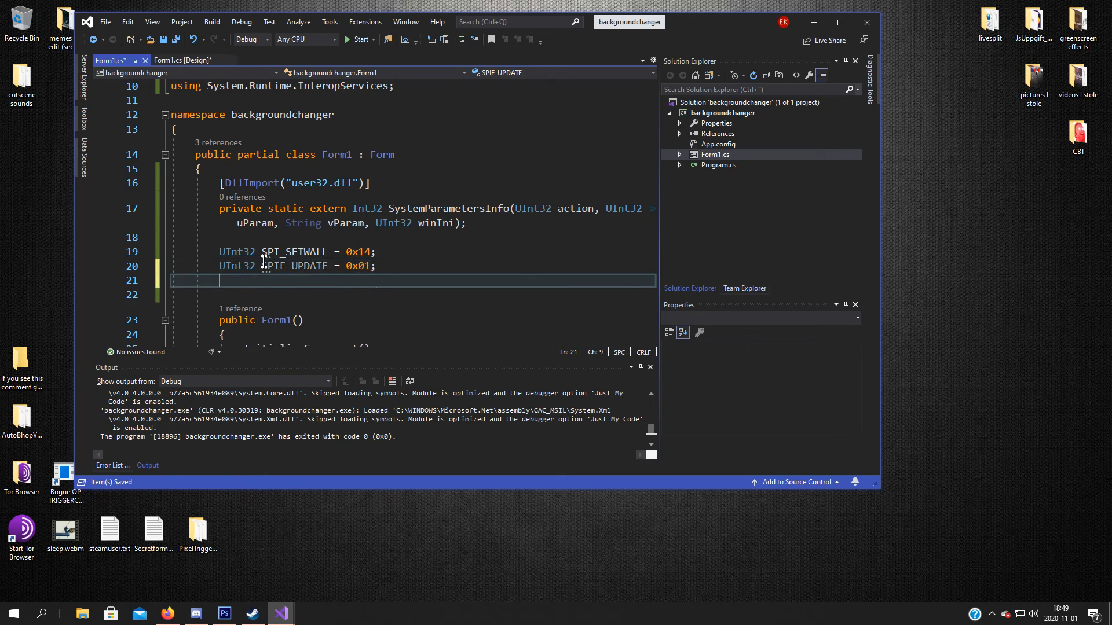
# Step: Declare the field 'UInt32 SPIF_SWEDWINI = 0x2;'
pyautogui.write('UI')
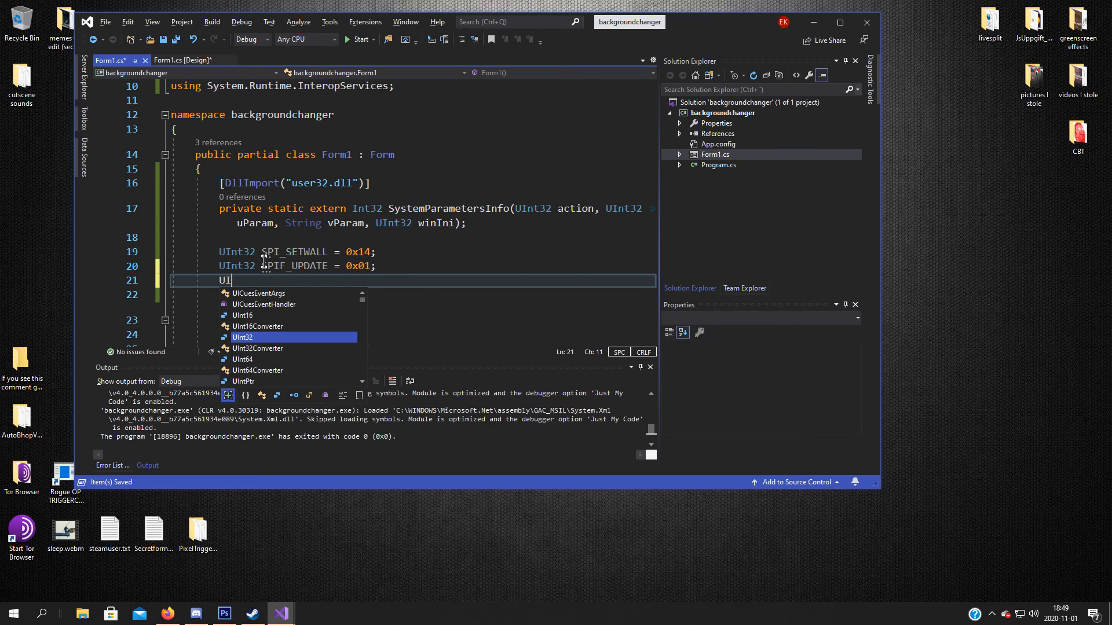
pyautogui.write('nt32')
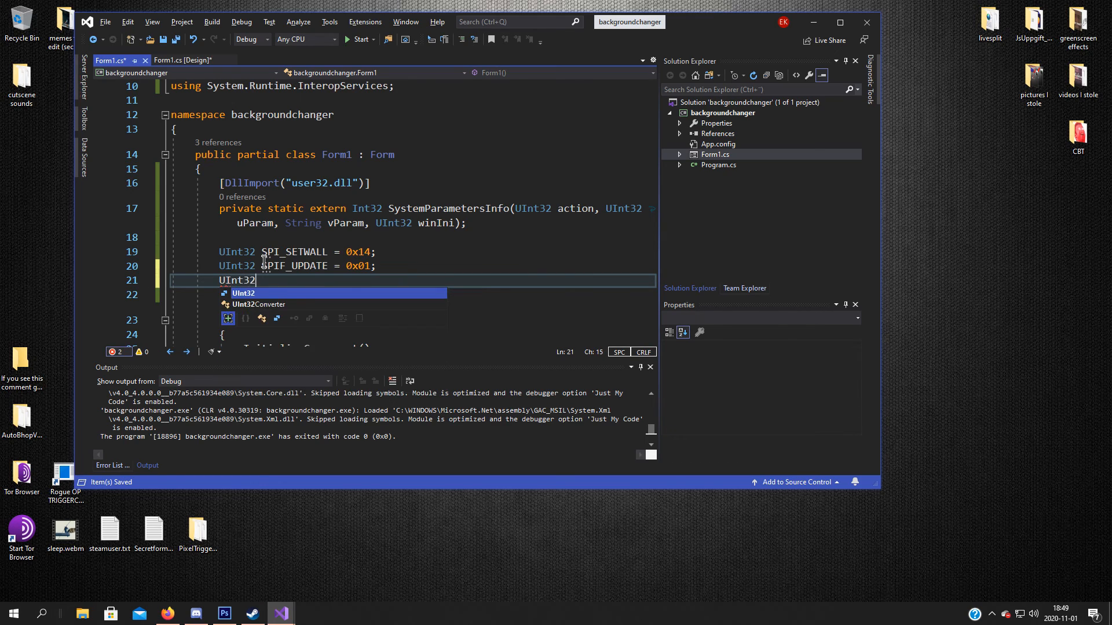
pyautogui.write('SPIF')
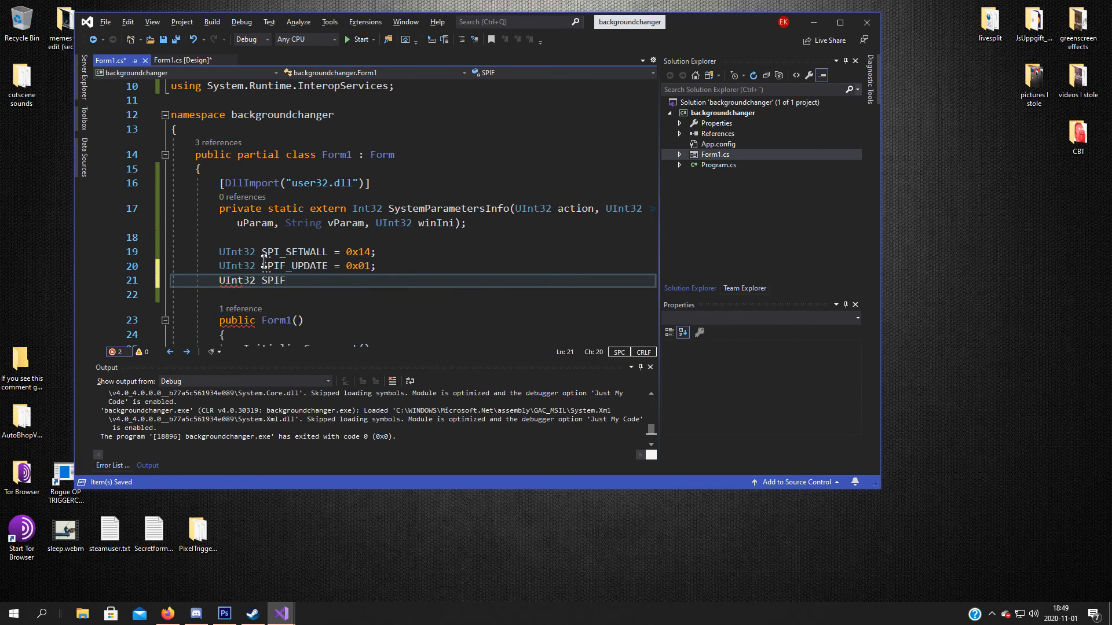
pyautogui.write('_SWED')
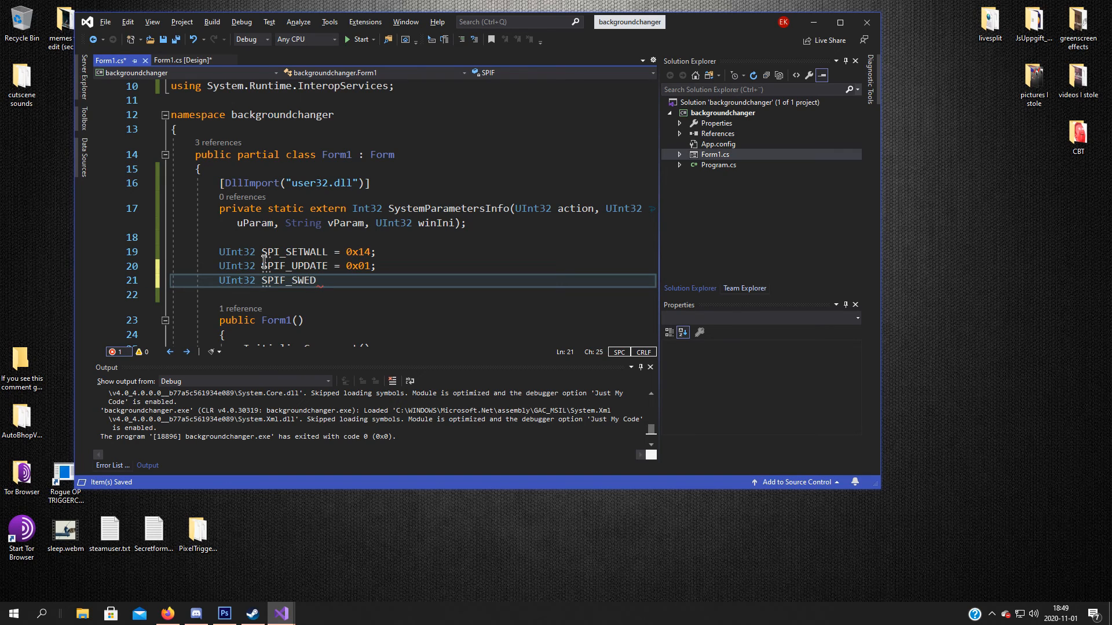
pyautogui.write('WINI =')
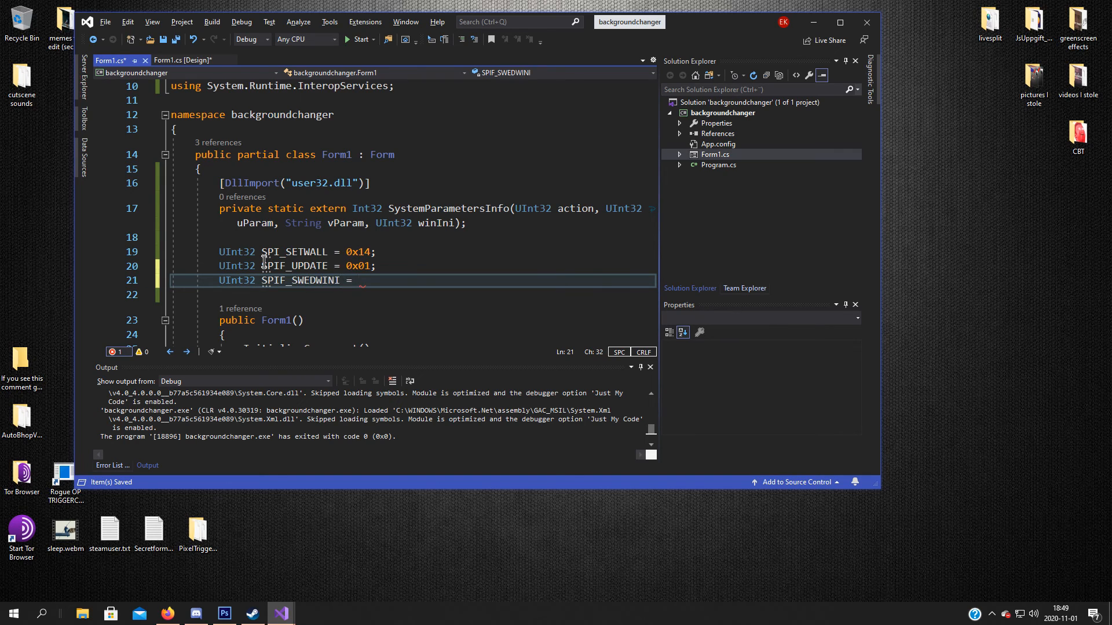
pyautogui.write('0x2;')
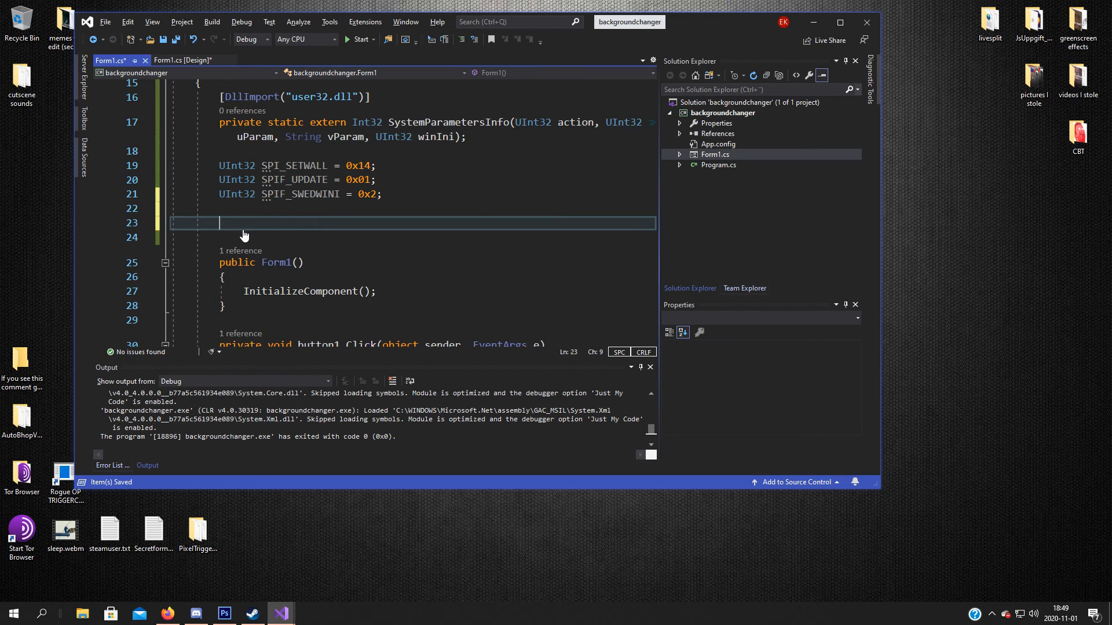
pyautogui.click(183, 60)
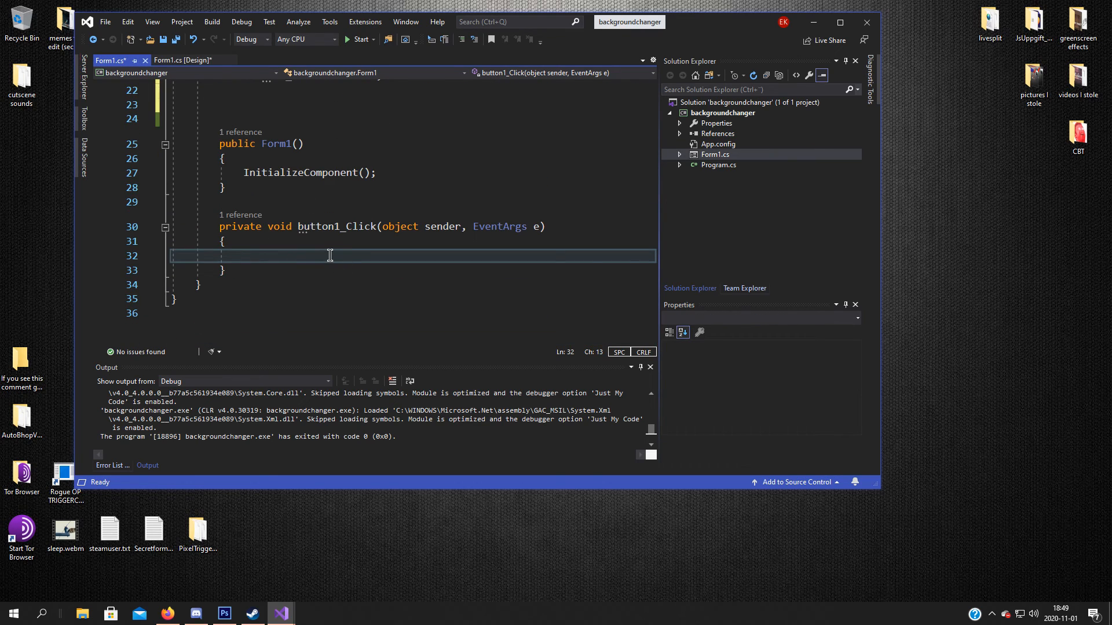
pyautogui.moveTo(297, 226)
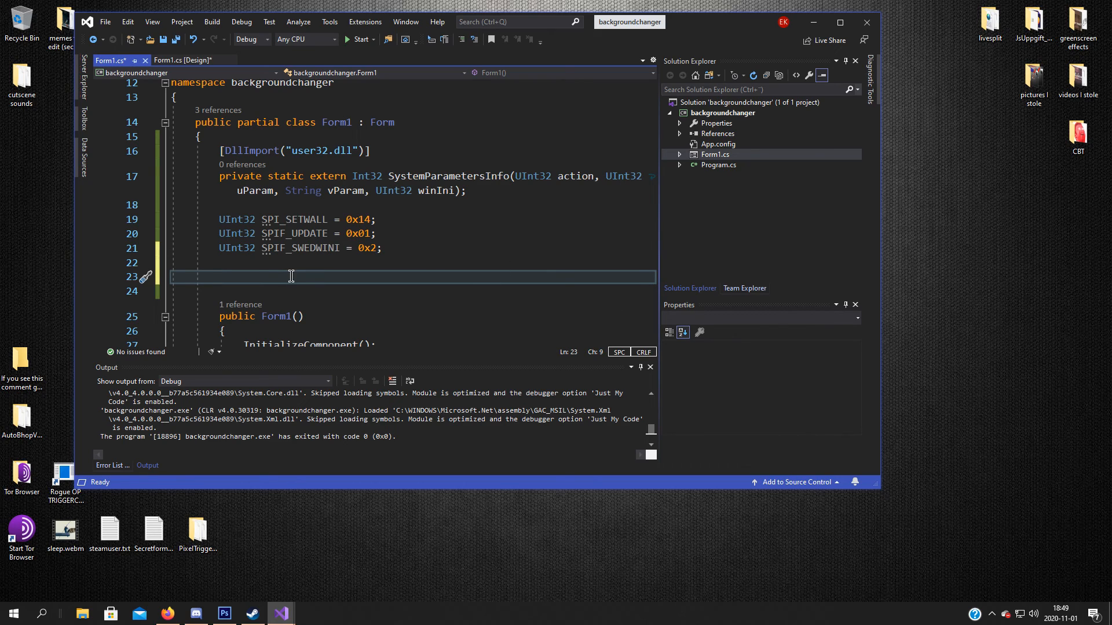
# Step: Declare 'OpenFileDialog op = new OpenFileDialog();' and 'string filePath;' fields in the form class
pyautogui.write('OpenFileDialog')
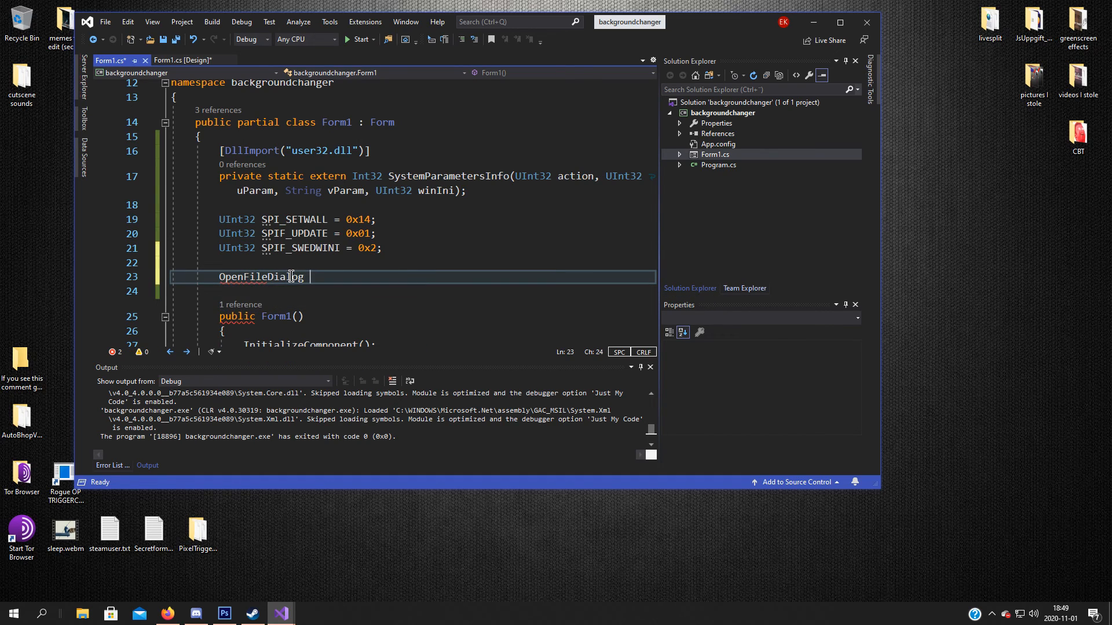
pyautogui.write('op')
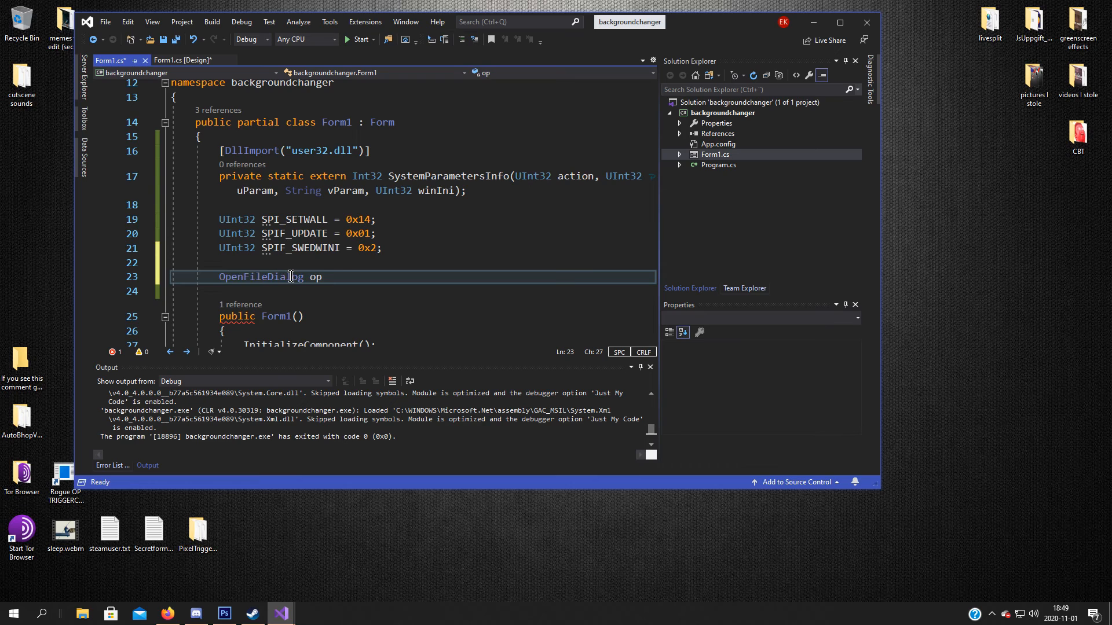
pyautogui.write('= new OpenFileDialog();')
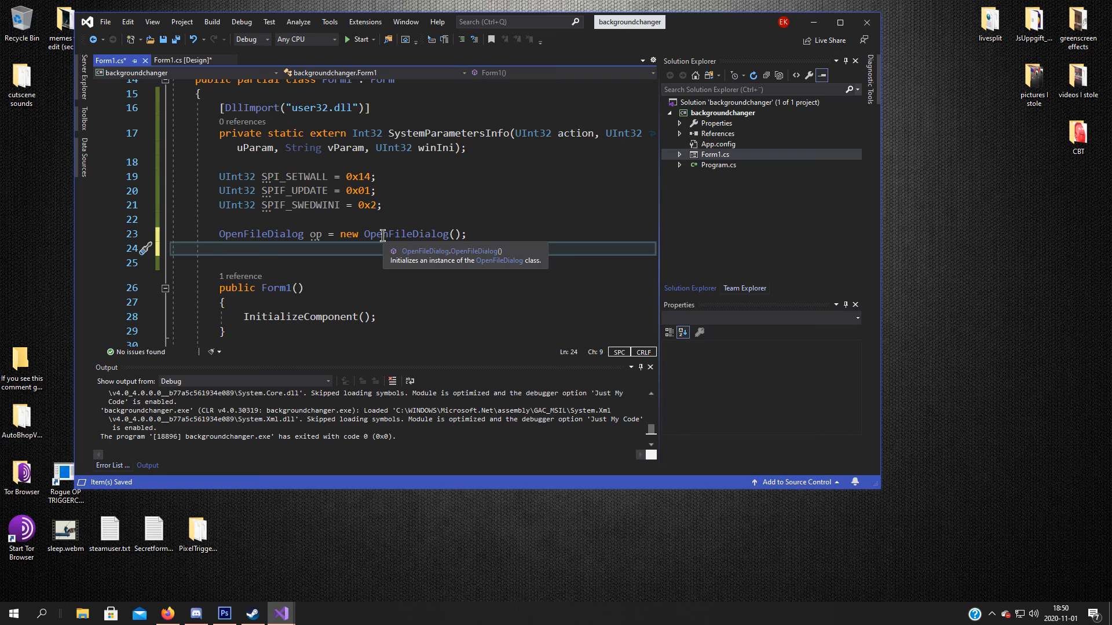
pyautogui.write('string filePath')
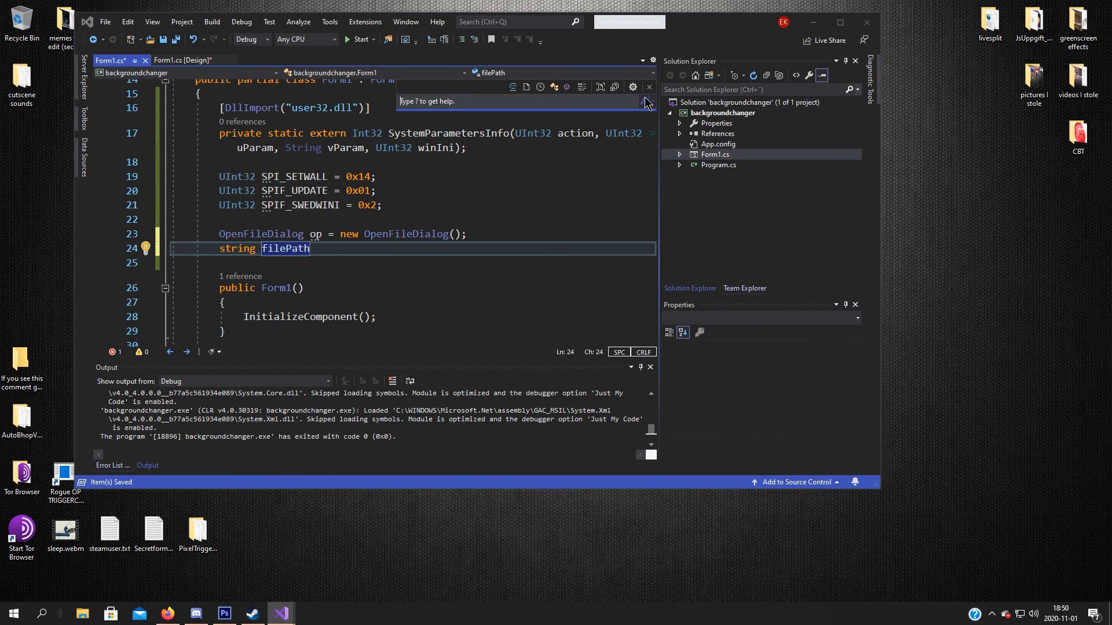
pyautogui.write(';')
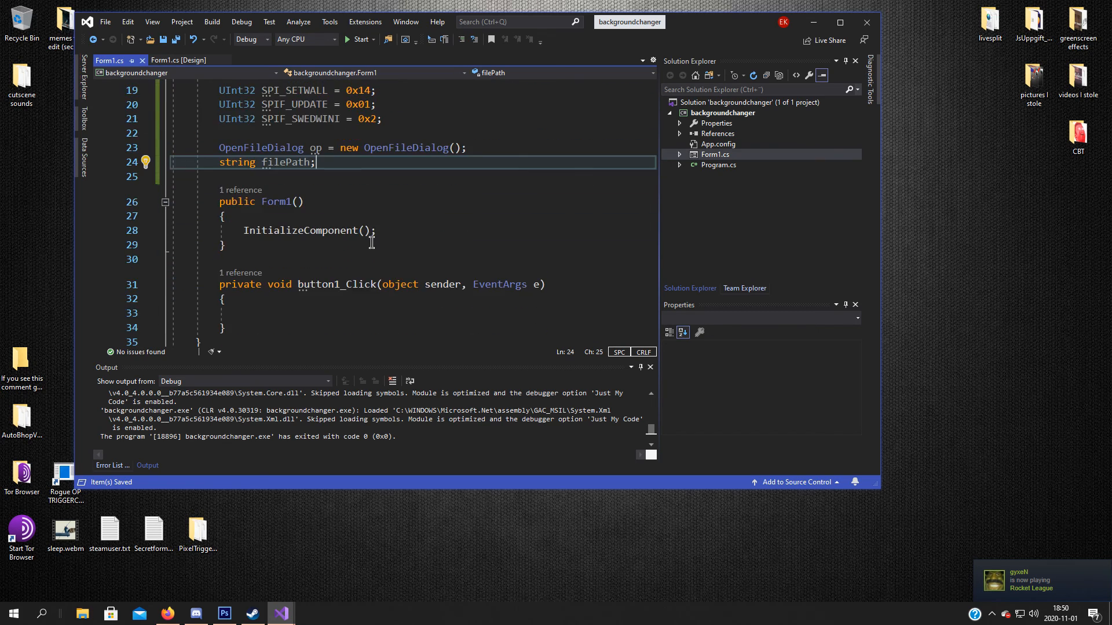
# Step: Write 'if (op.ShowDialog() == DialogResult.OK)' inside button1_Click
pyautogui.scroll(-3)
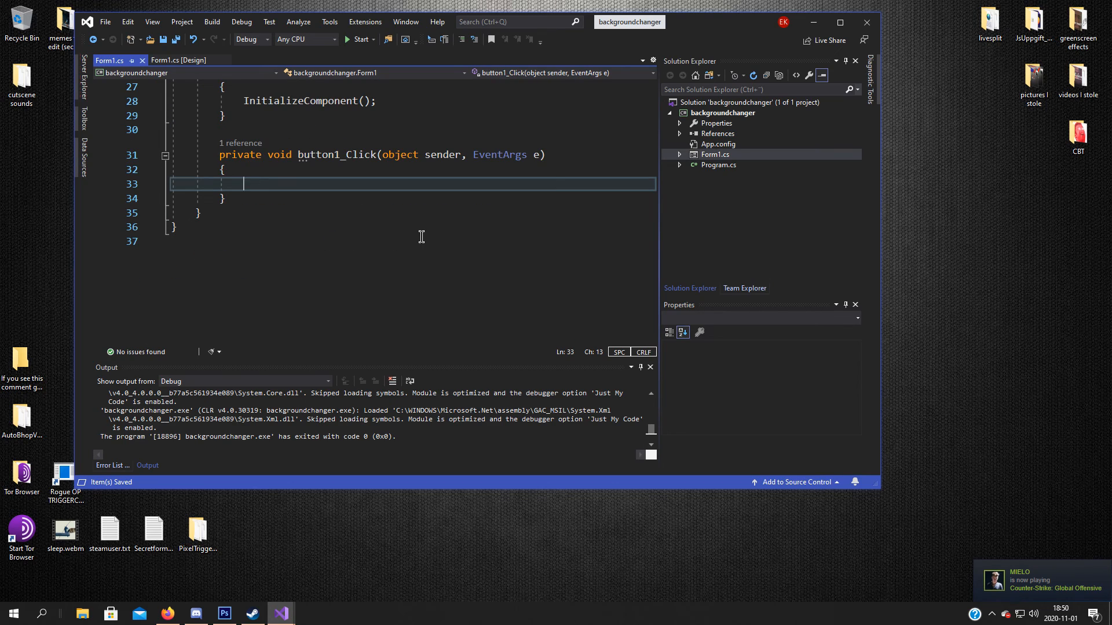
pyautogui.moveTo(309, 185)
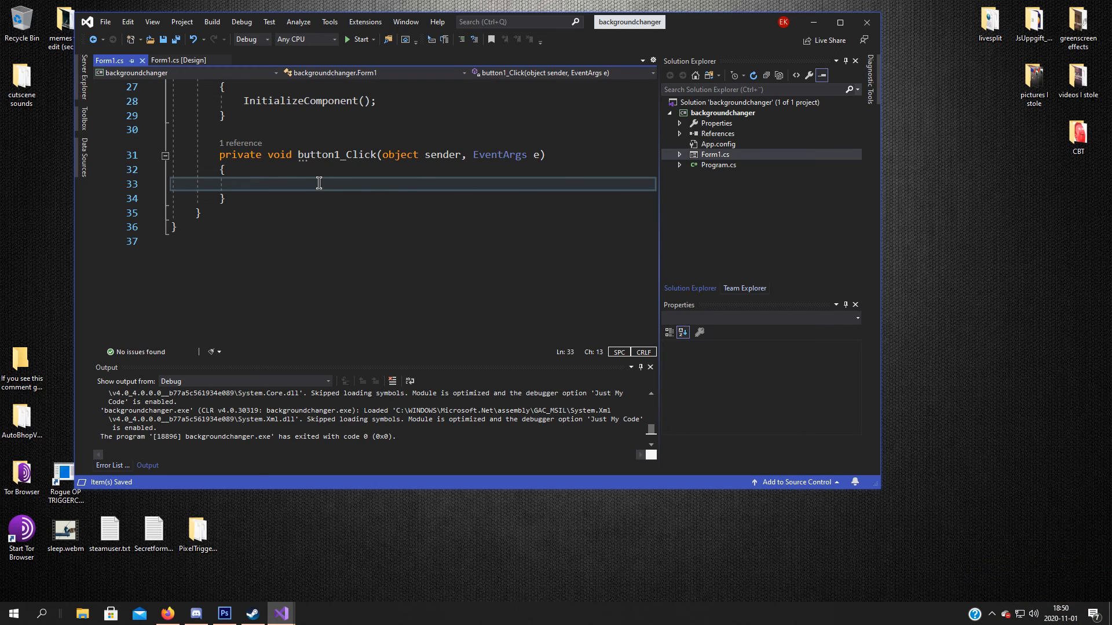
pyautogui.write('if')
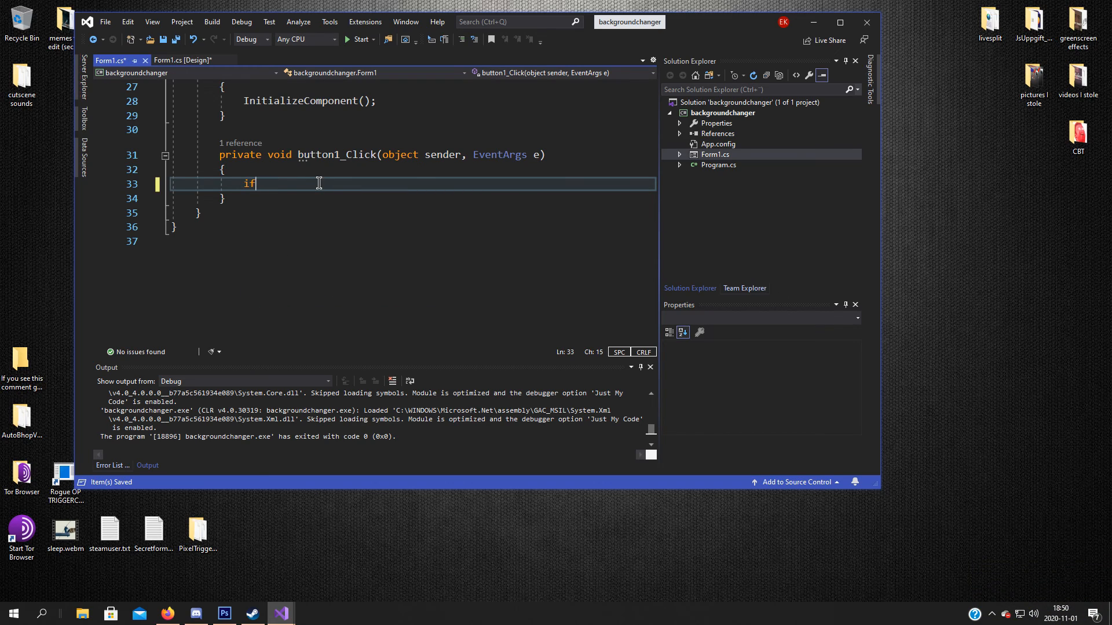
pyautogui.write('()')
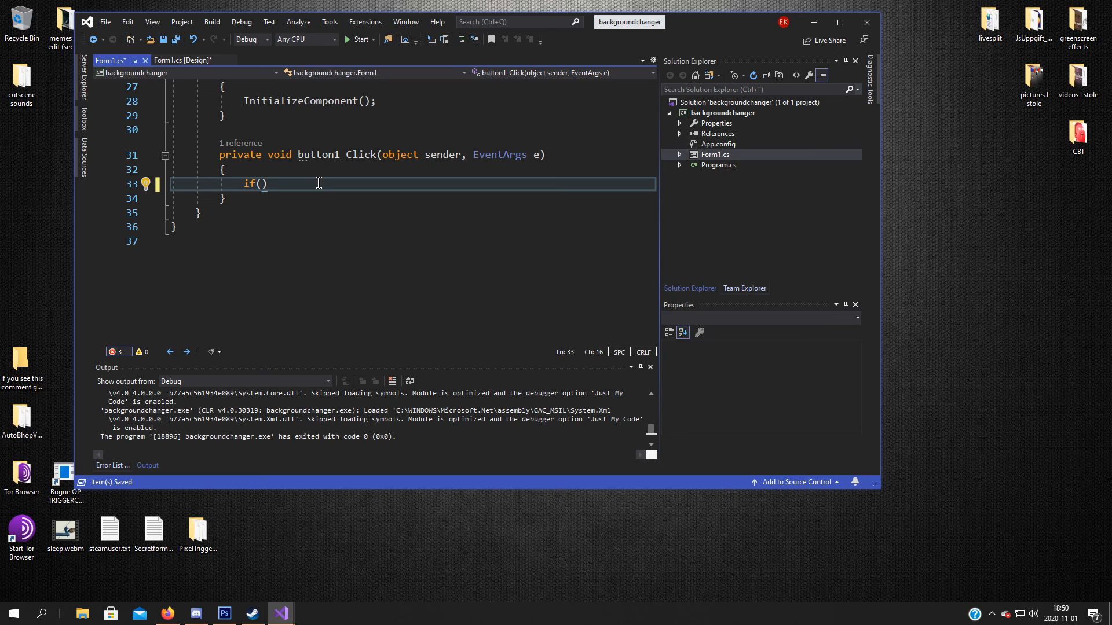
pyautogui.write('op.ShowDialog')
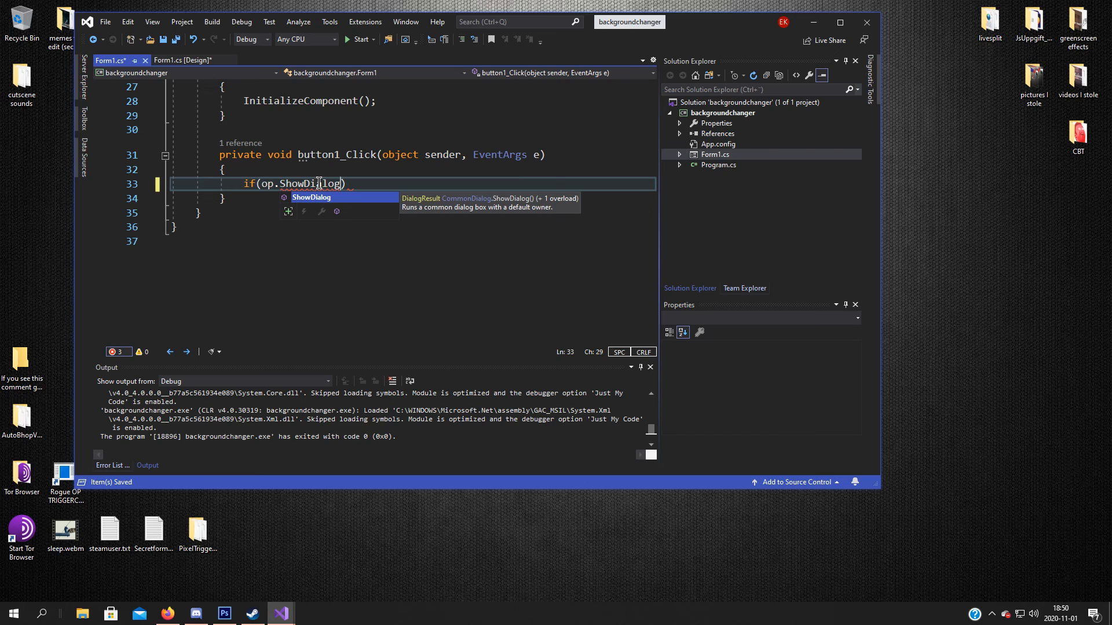
pyautogui.write('() == )')
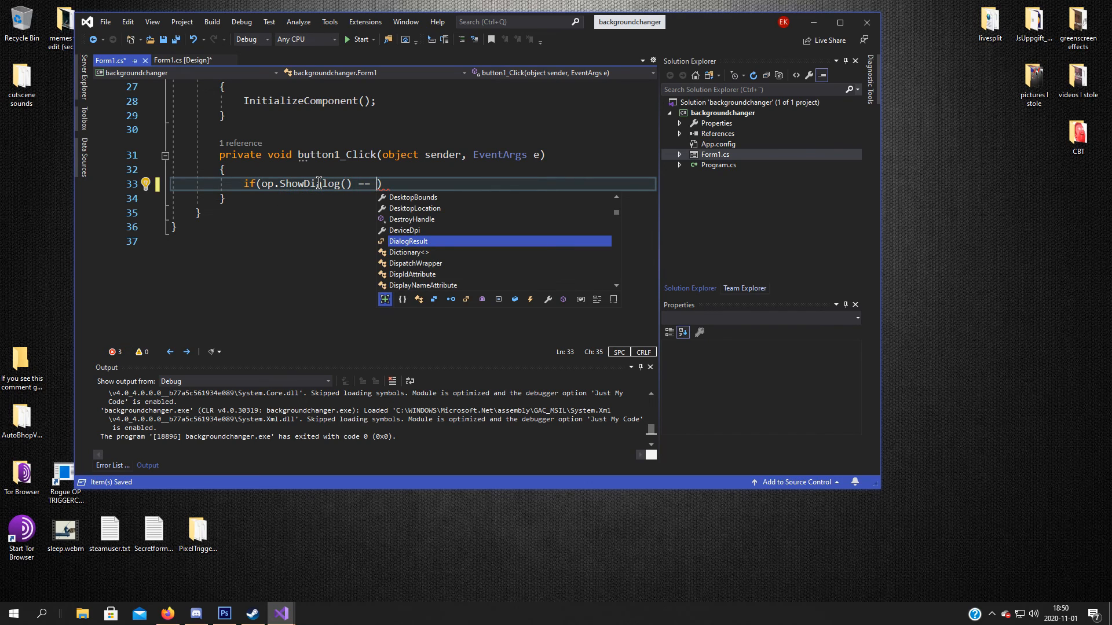
pyautogui.press('Tab')
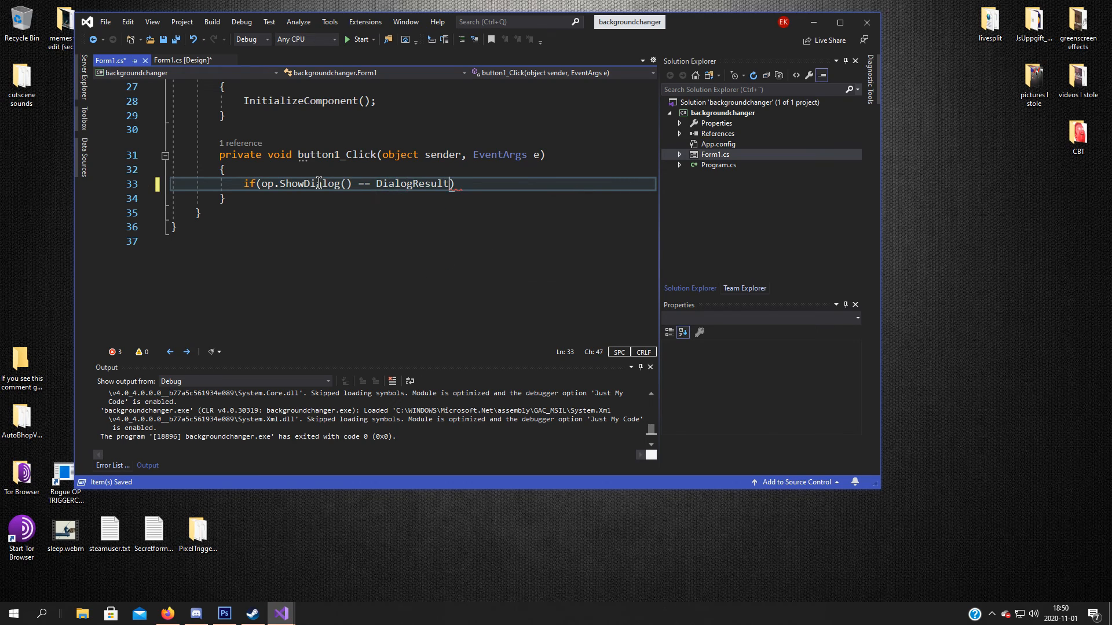
pyautogui.write('.OK')
pyautogui.write('{')
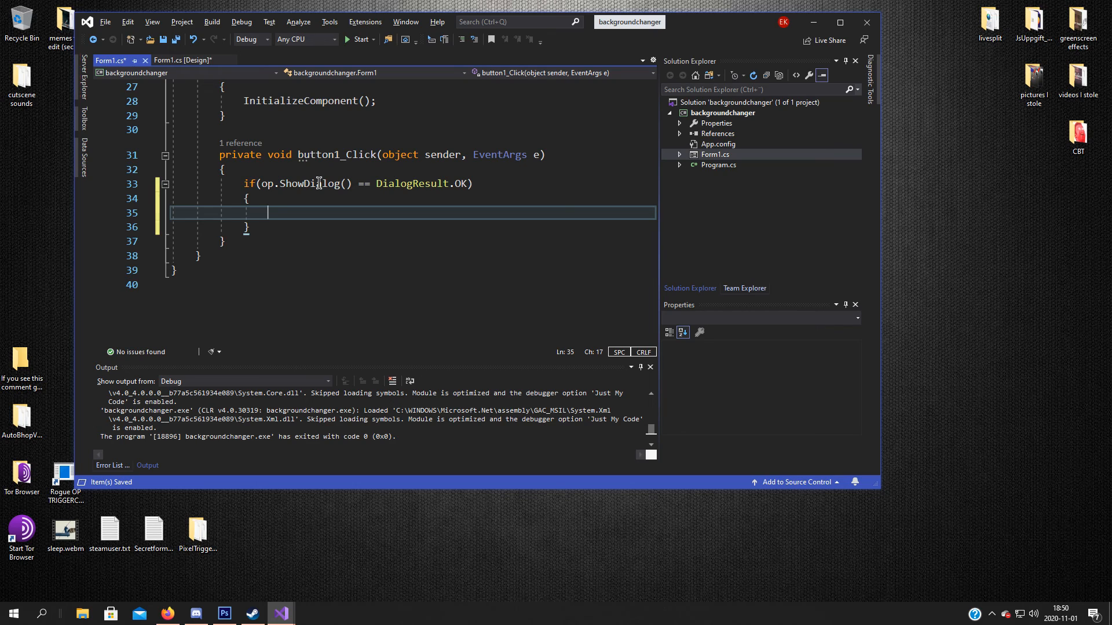
# Step: Assign 'filePath = op.FileName;' inside the if block
pyautogui.write('filePath')
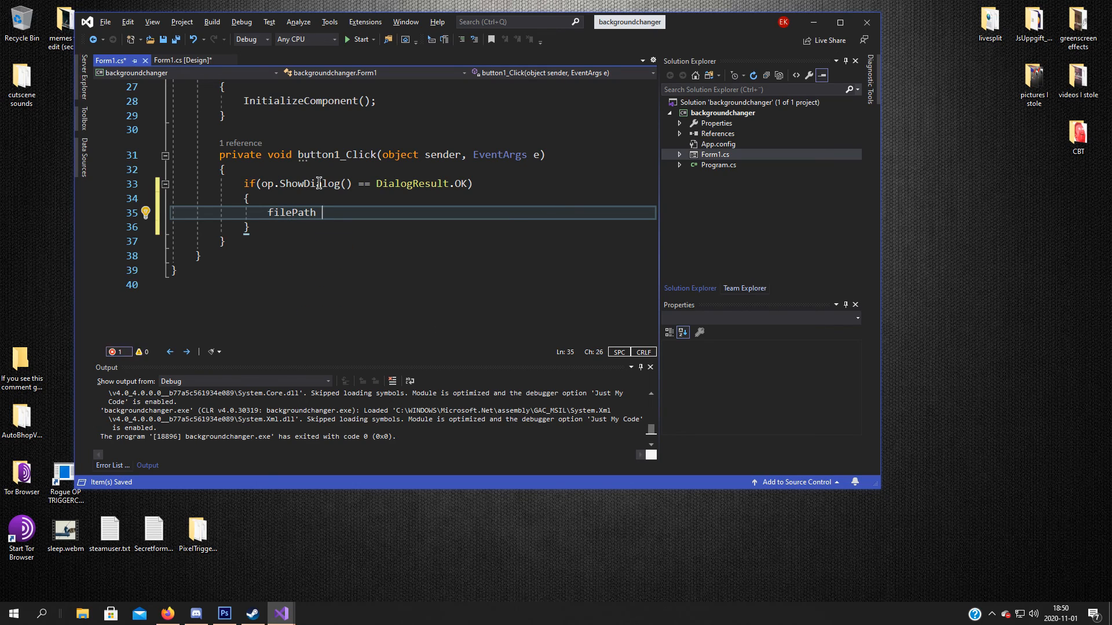
pyautogui.write('= op.')
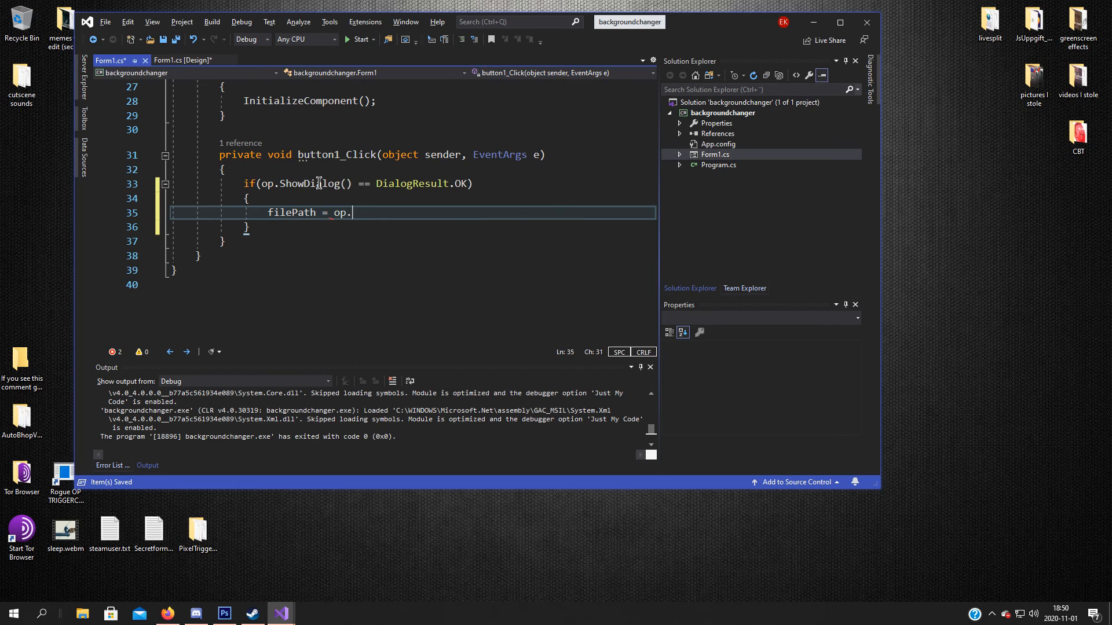
pyautogui.write('FileN')
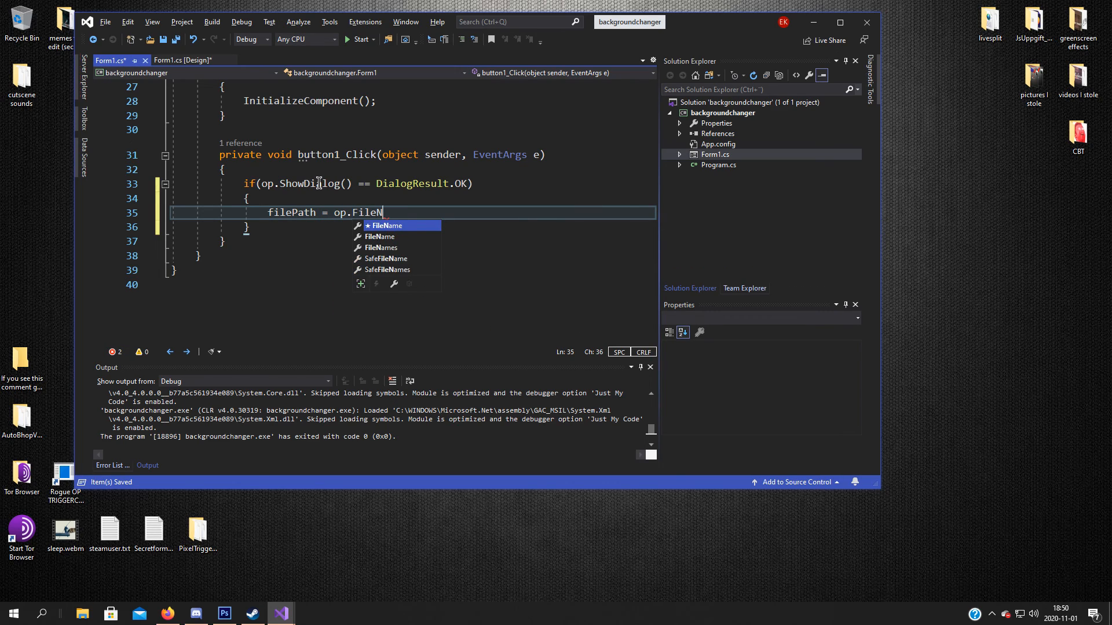
pyautogui.press('enter')
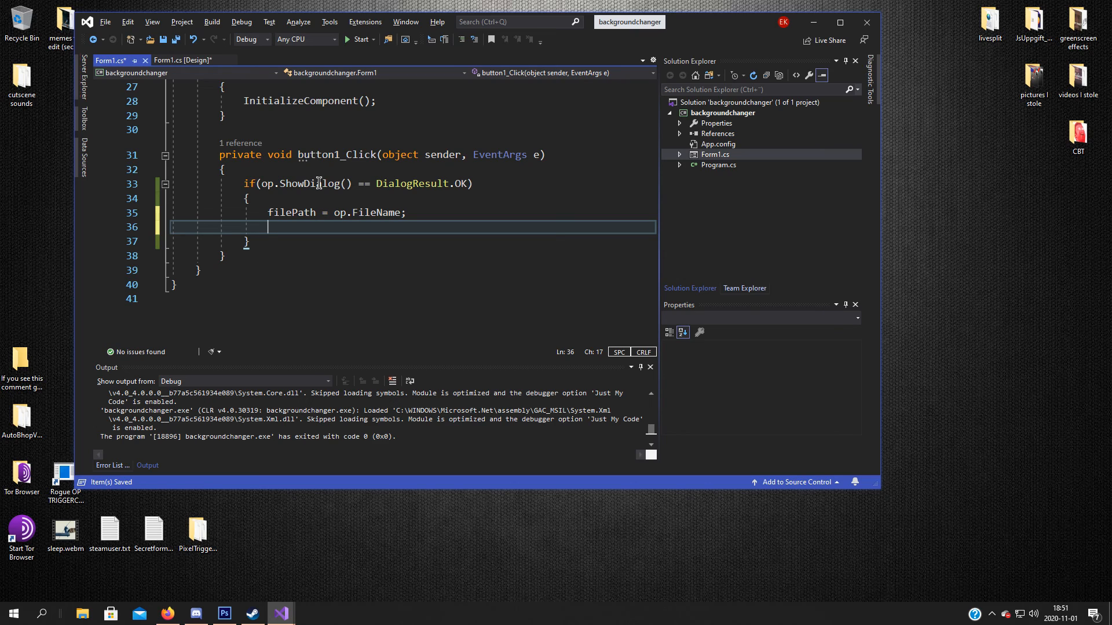
pyautogui.click(183, 60)
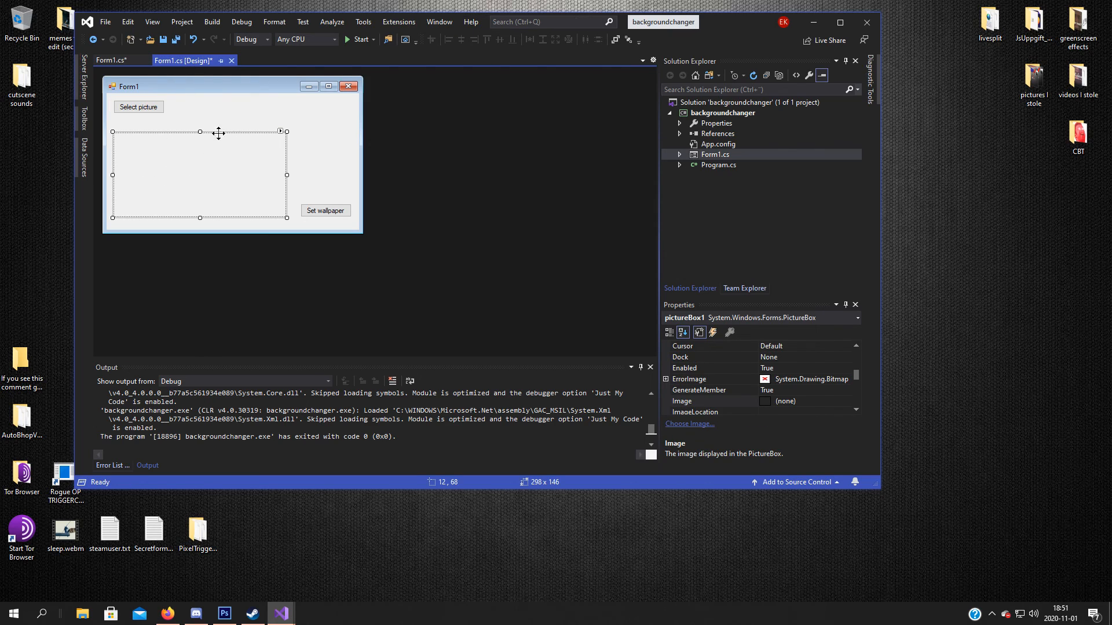
pyautogui.click(281, 131)
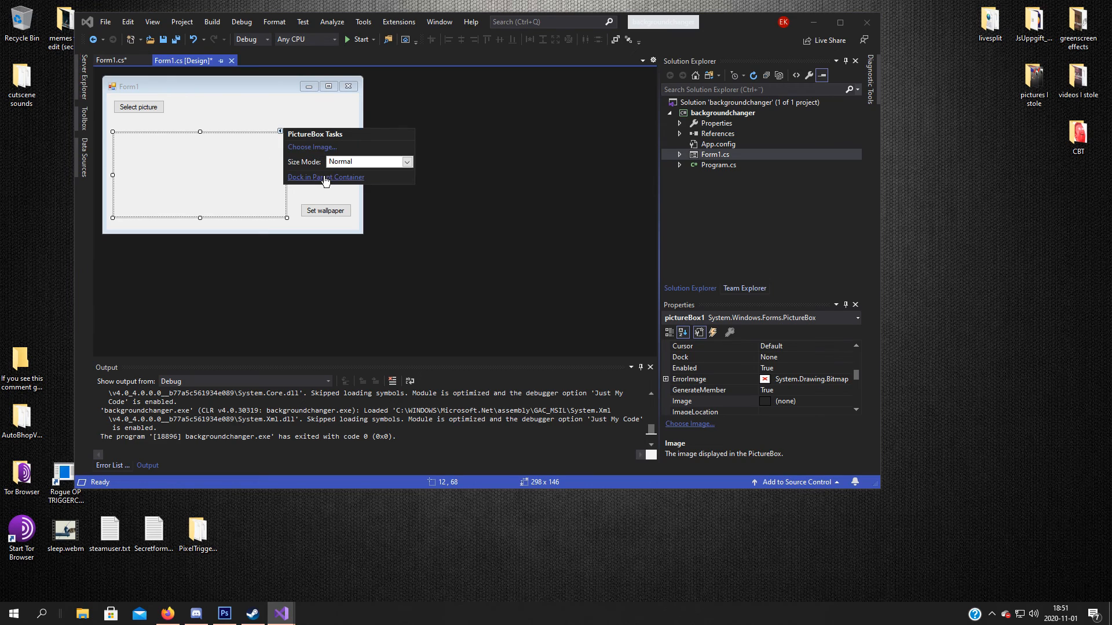
pyautogui.click(326, 177)
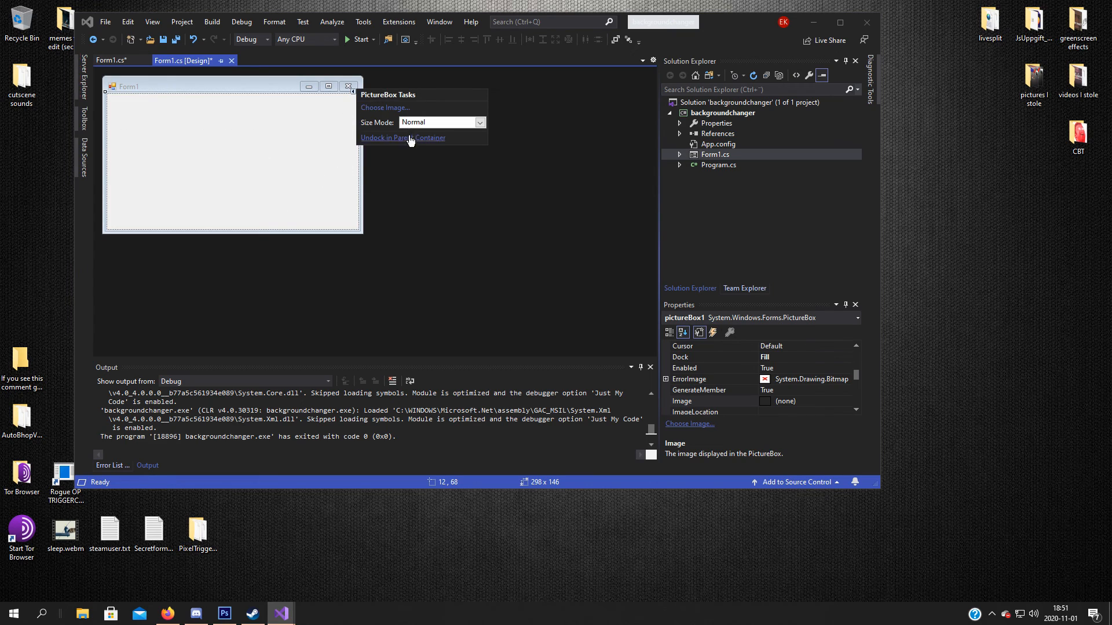
pyautogui.click(401, 137)
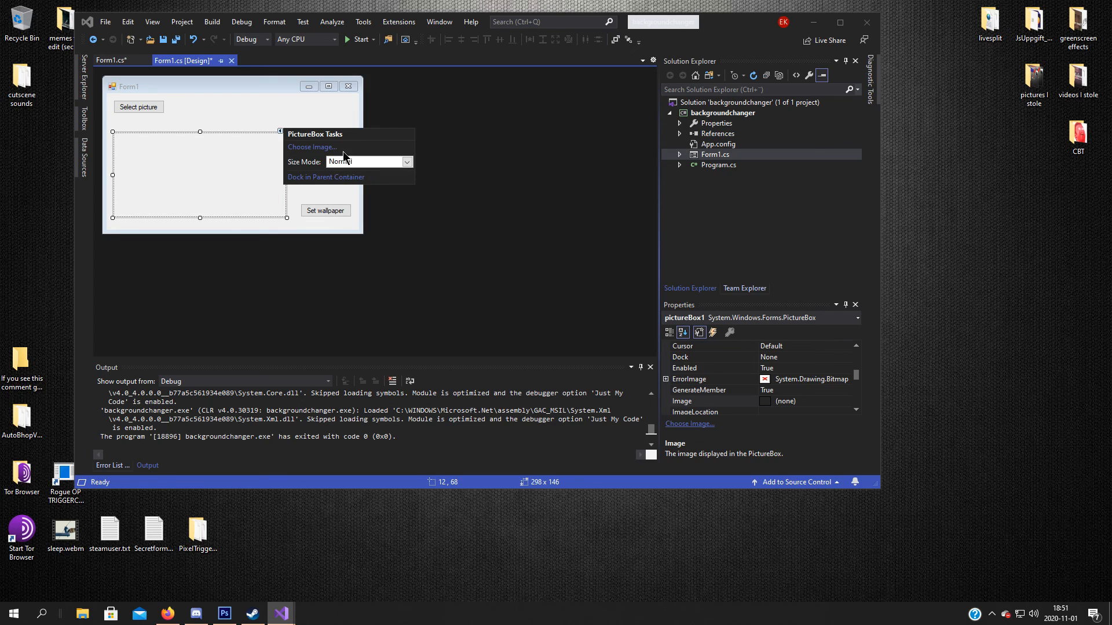
pyautogui.click(406, 162)
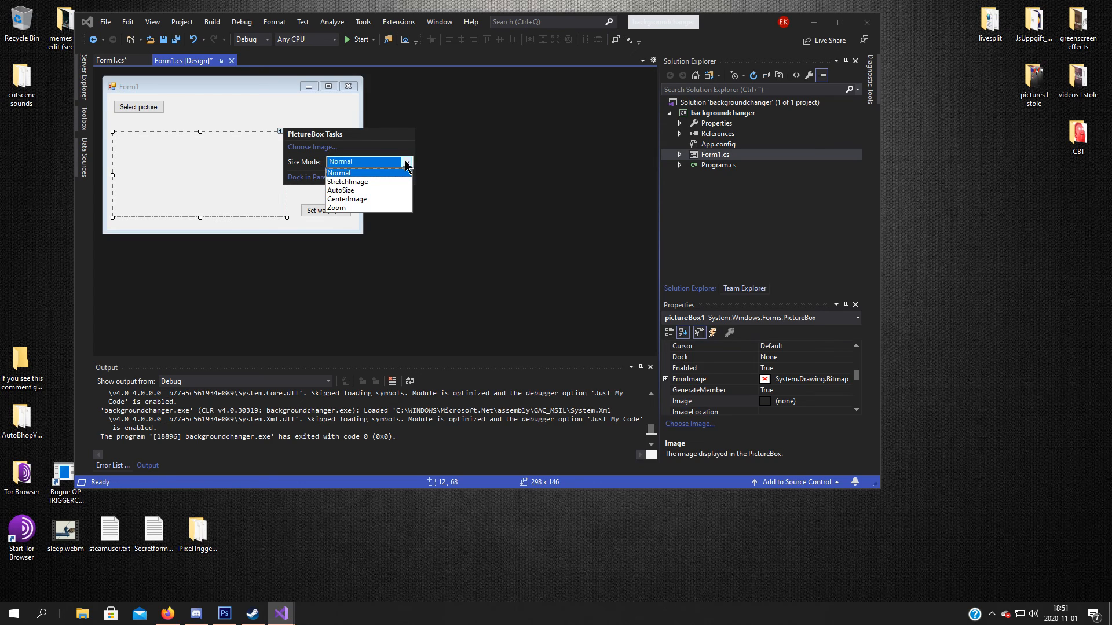
pyautogui.click(347, 181)
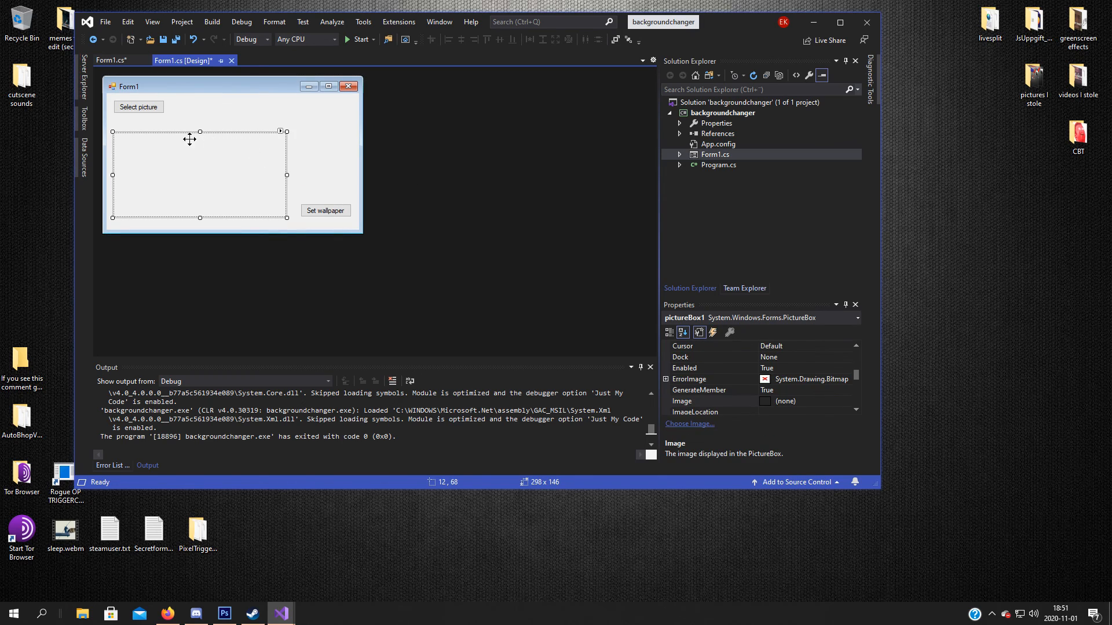
pyautogui.moveTo(305, 151)
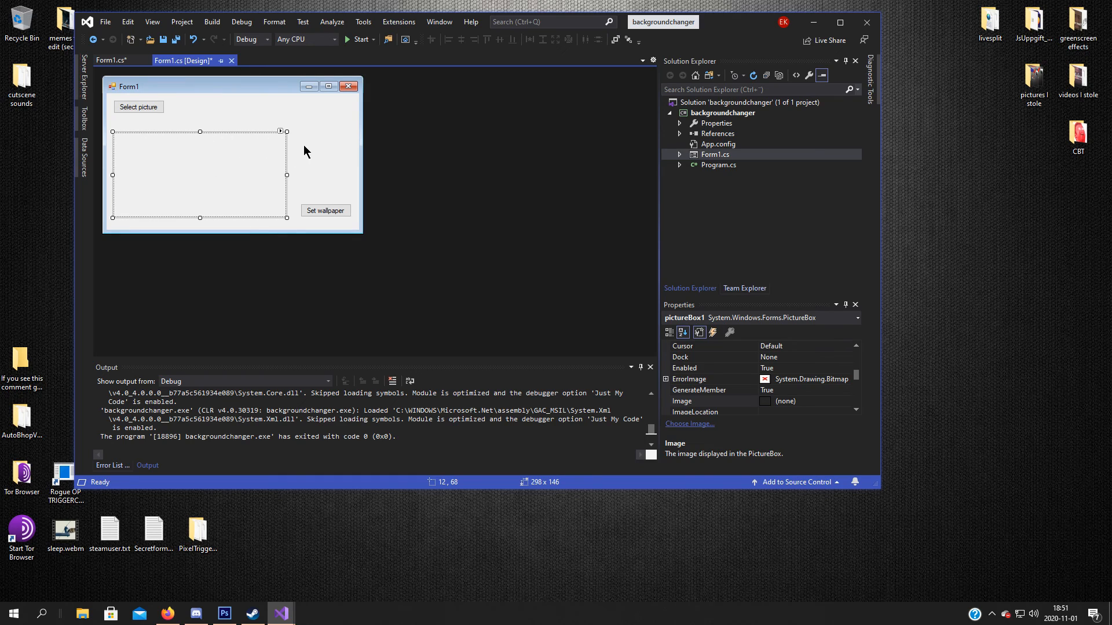
pyautogui.moveTo(221, 121)
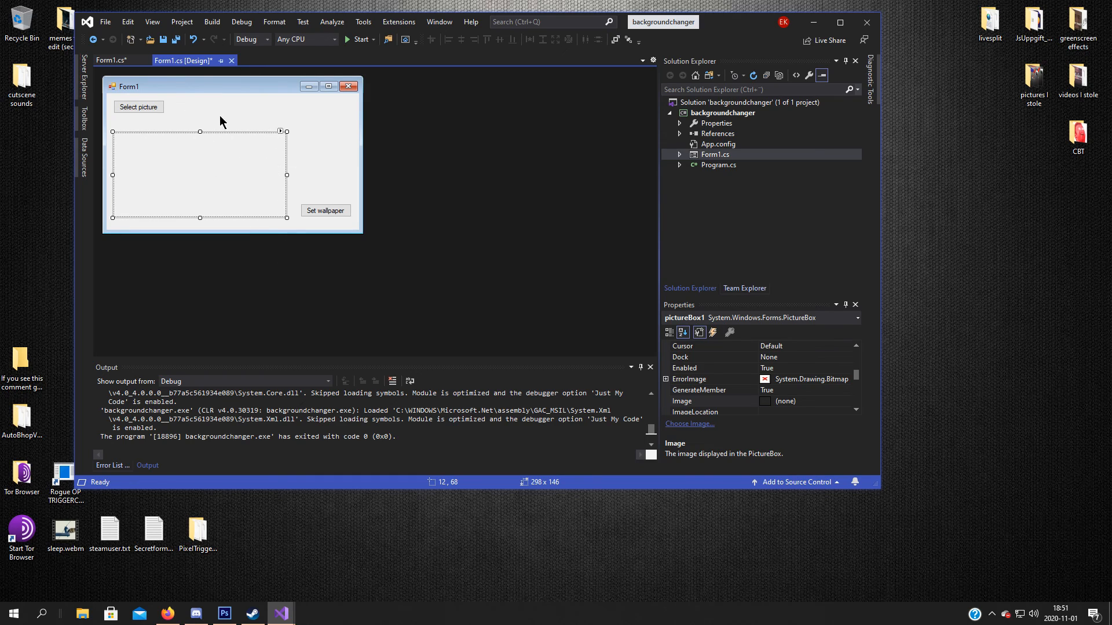
pyautogui.click(110, 60)
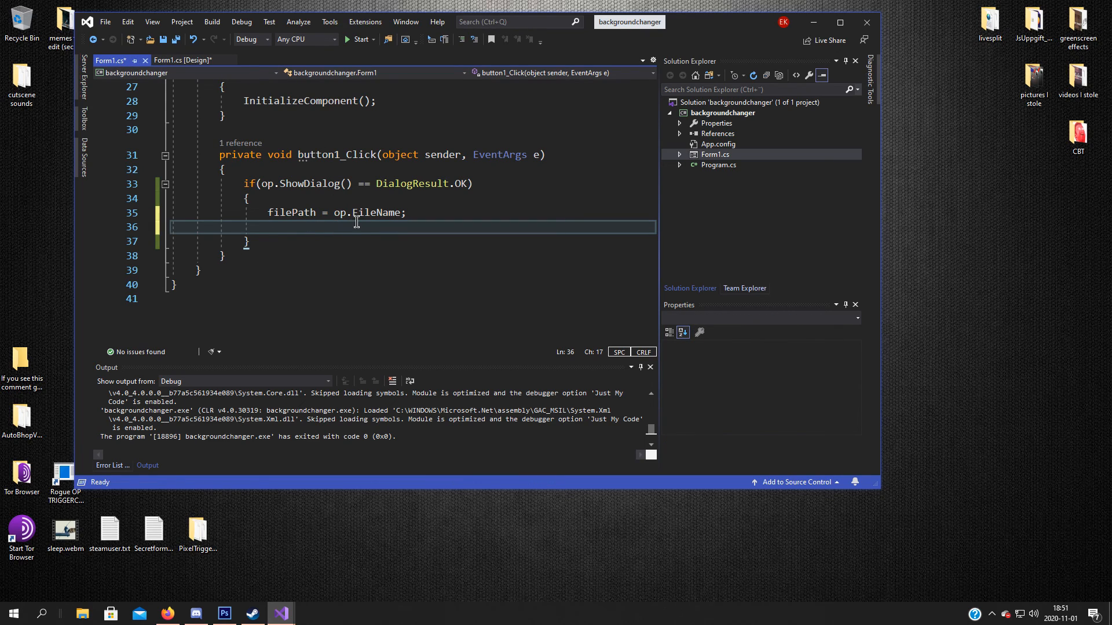
# Step: Set 'pictureBox1.Image = Image.FromFile(filePath);' inside the if block
pyautogui.write('p')
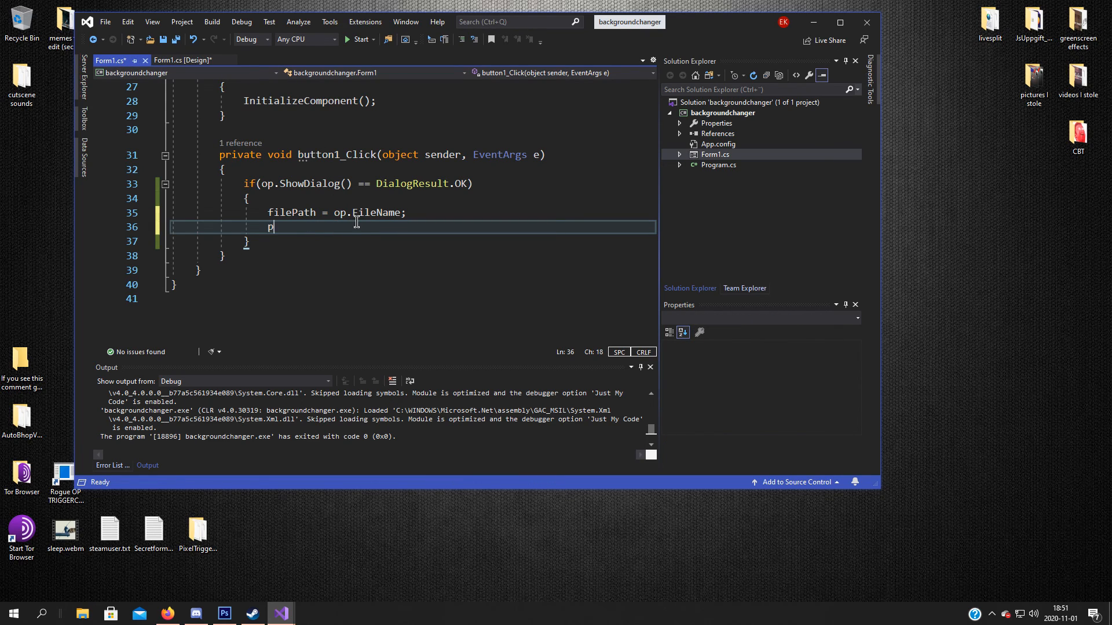
pyautogui.write('icture')
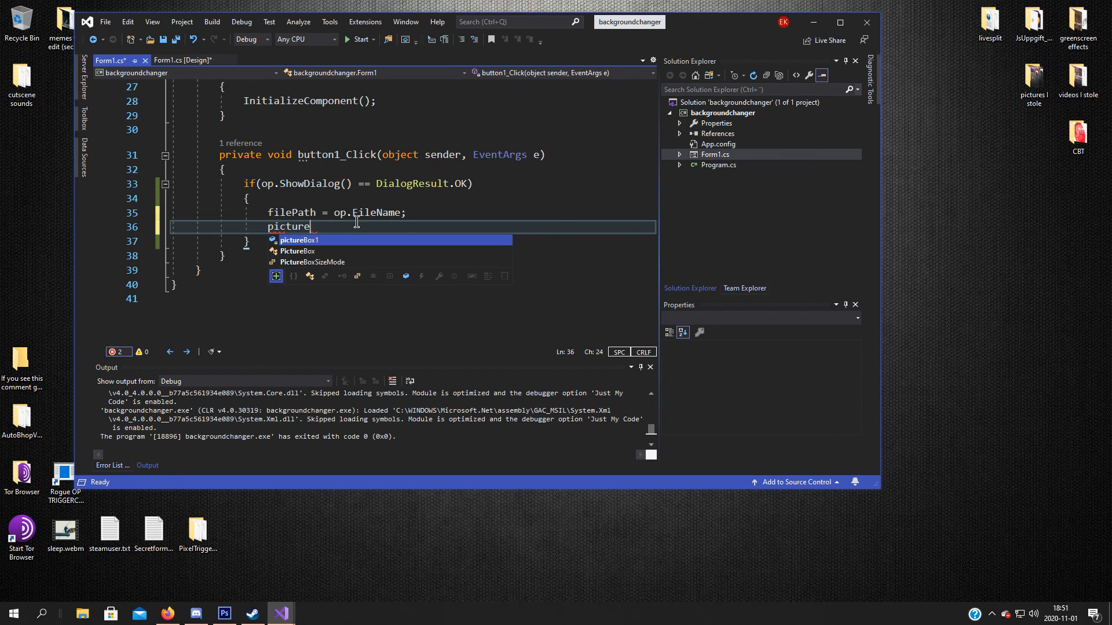
pyautogui.write('Box1')
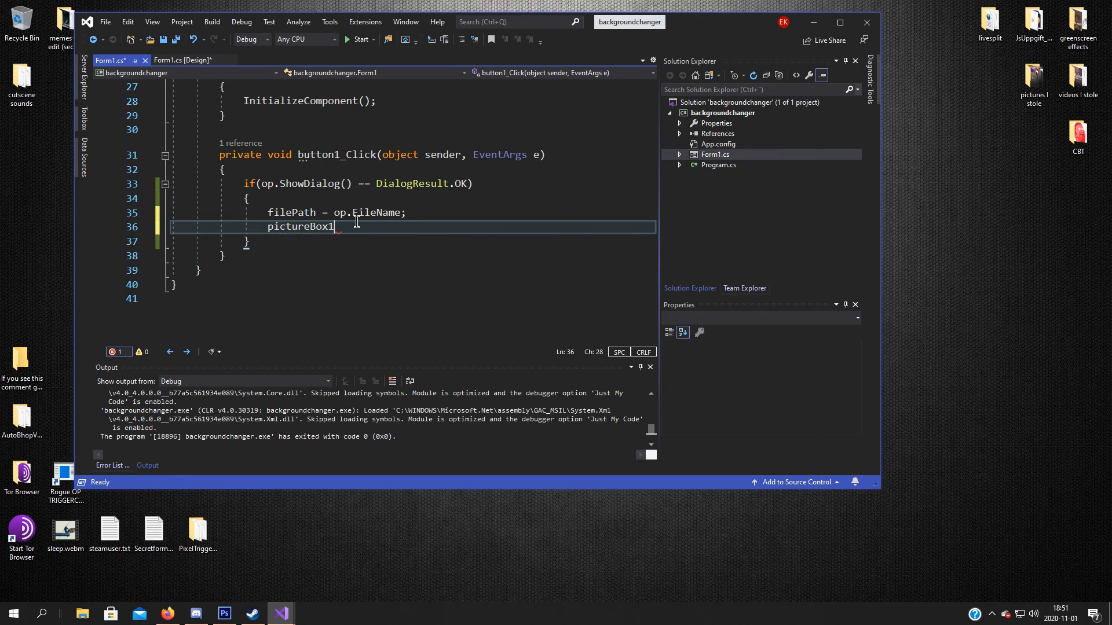
pyautogui.write('.')
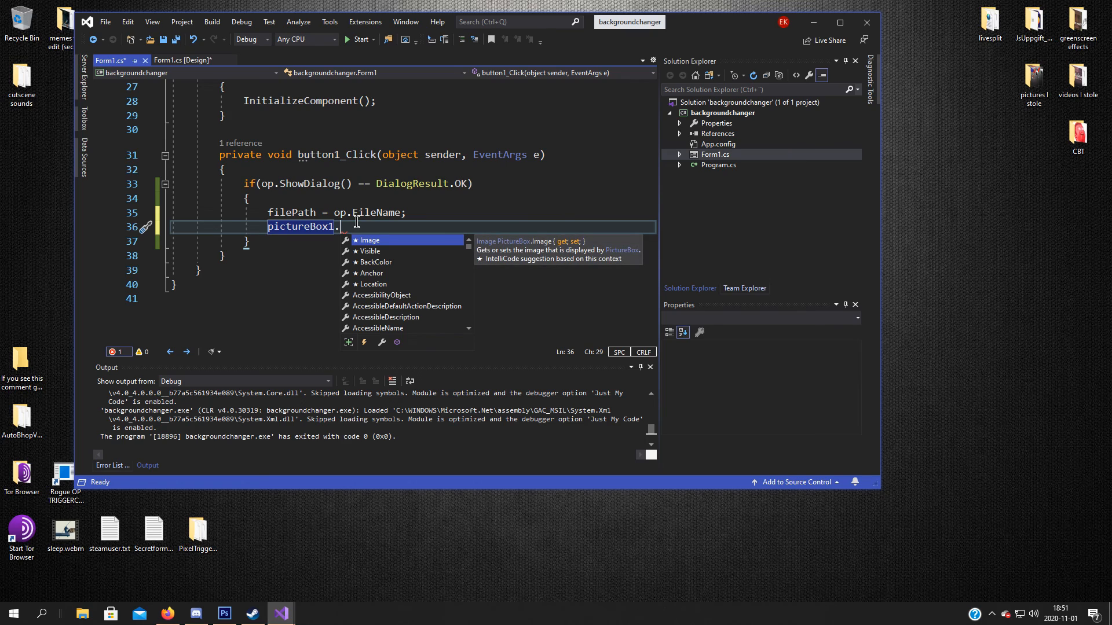
pyautogui.write('Image =')
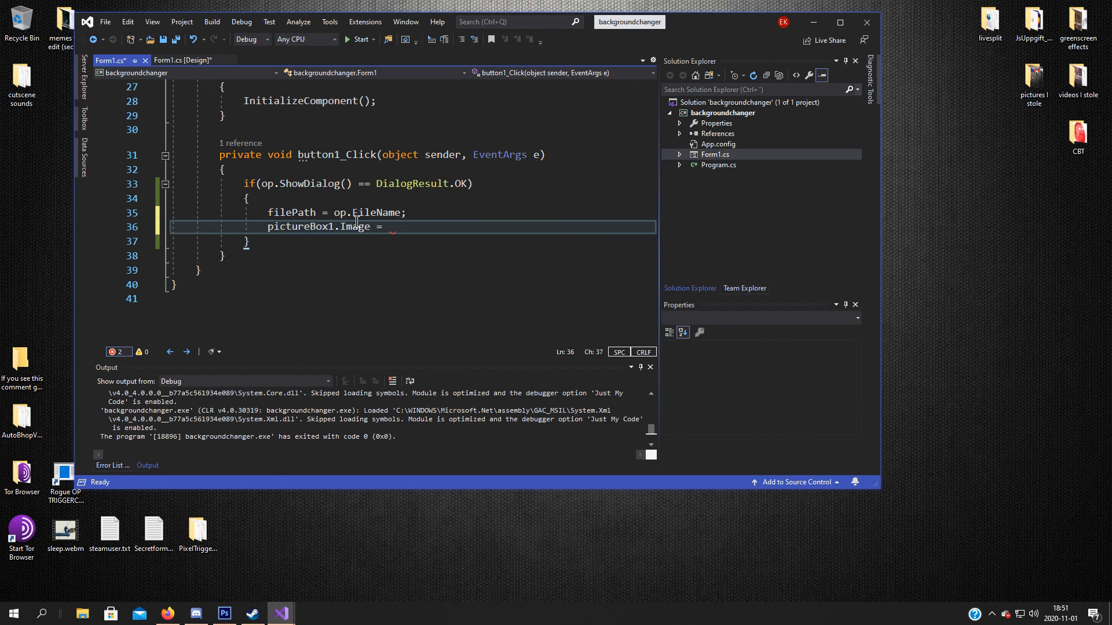
pyautogui.write('Image.FromFile')
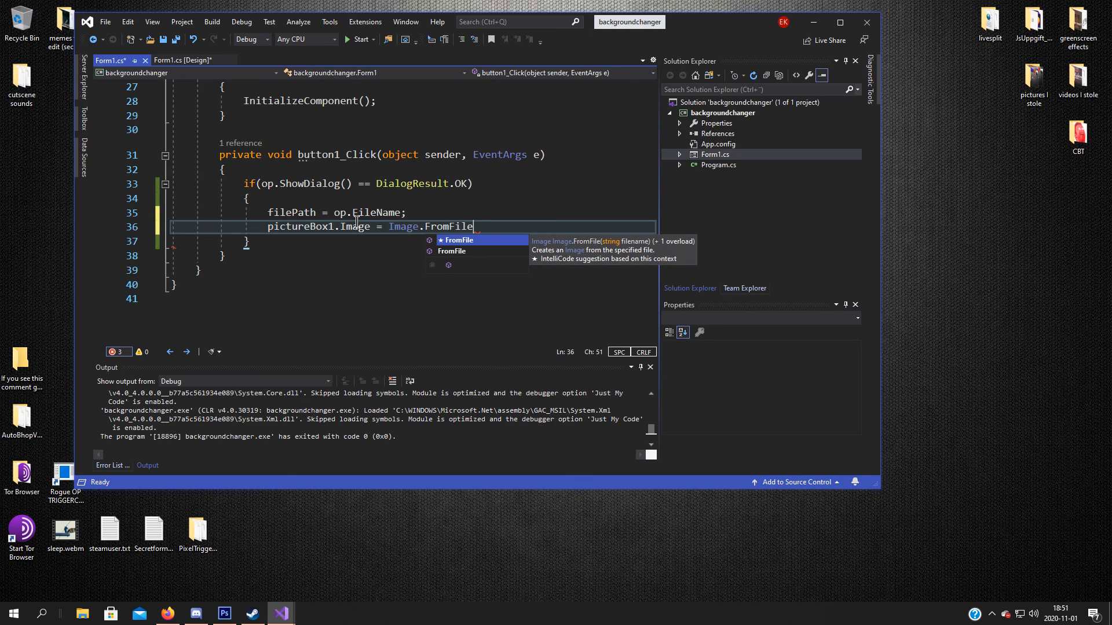
pyautogui.write('(filePath);')
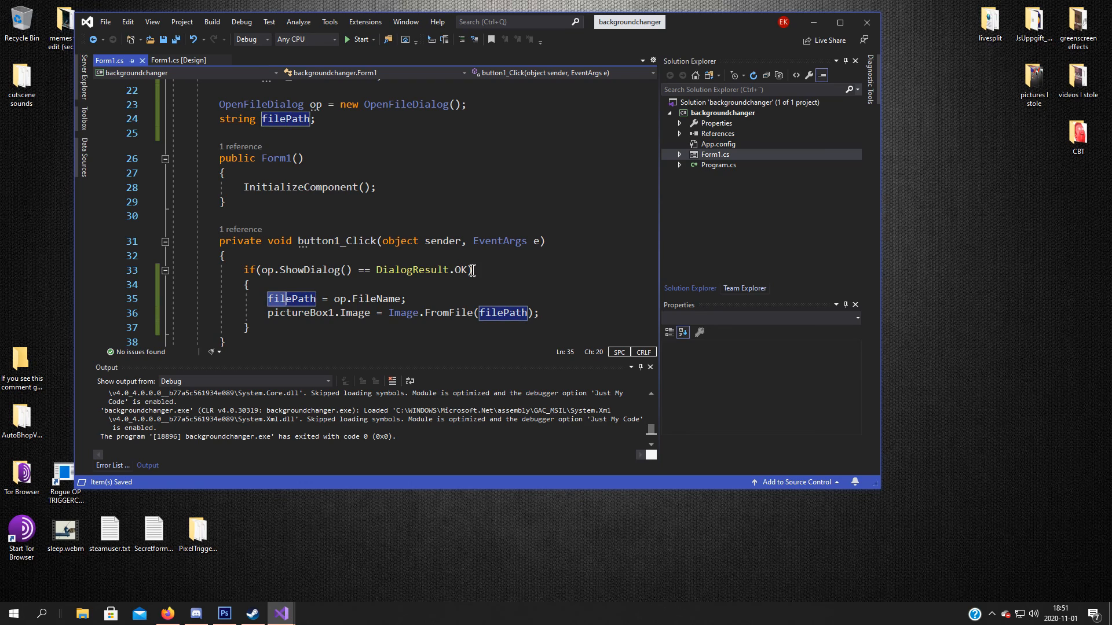
pyautogui.click(317, 299)
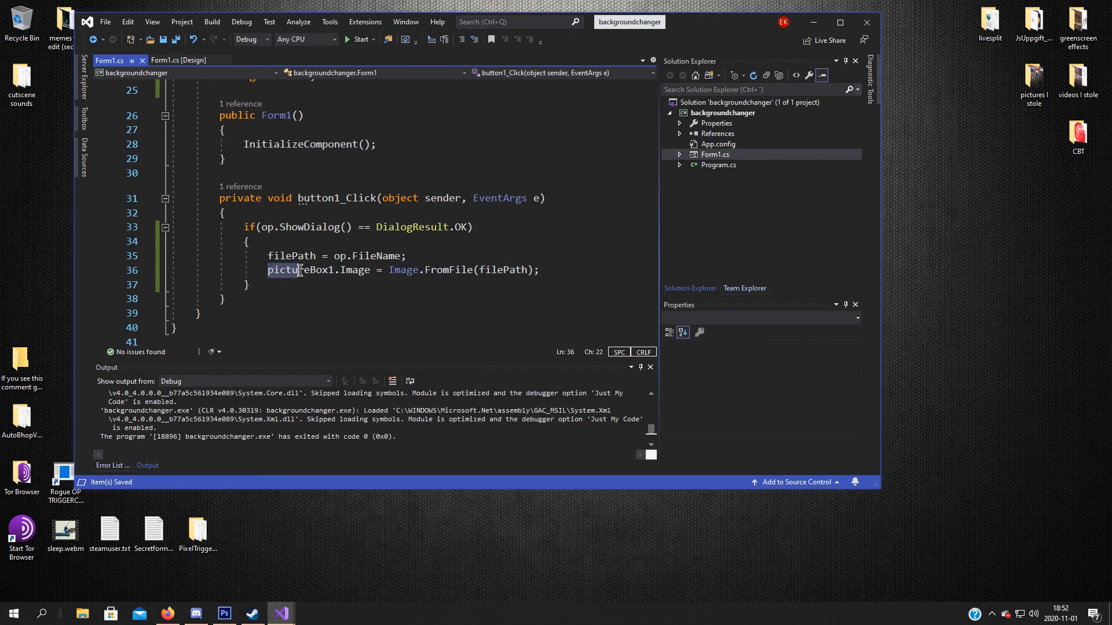
pyautogui.click(503, 269)
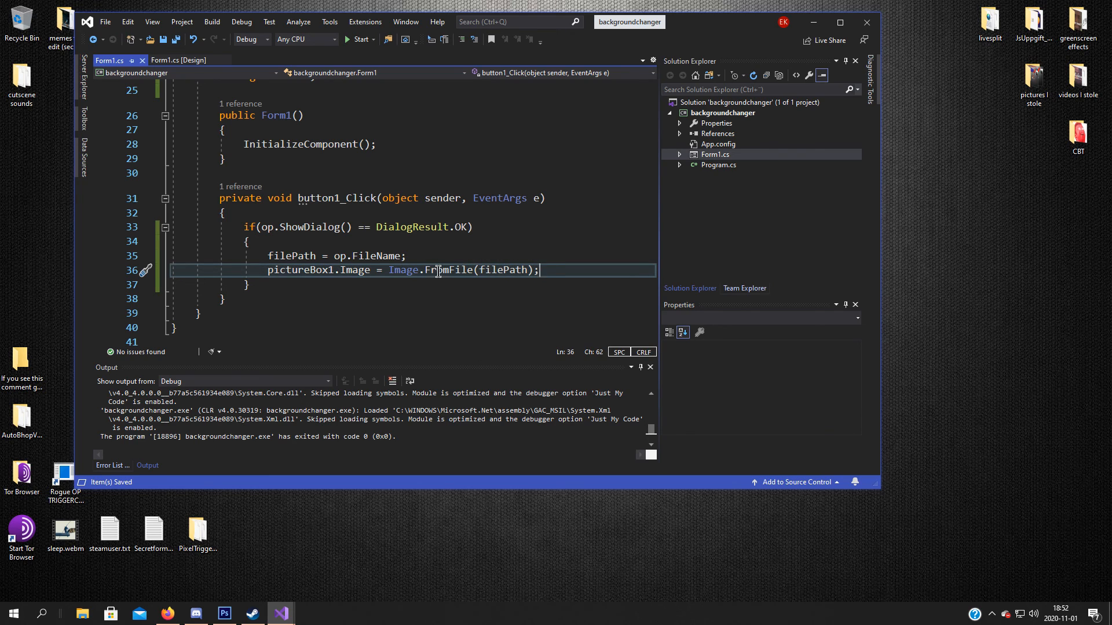
pyautogui.moveTo(495, 307)
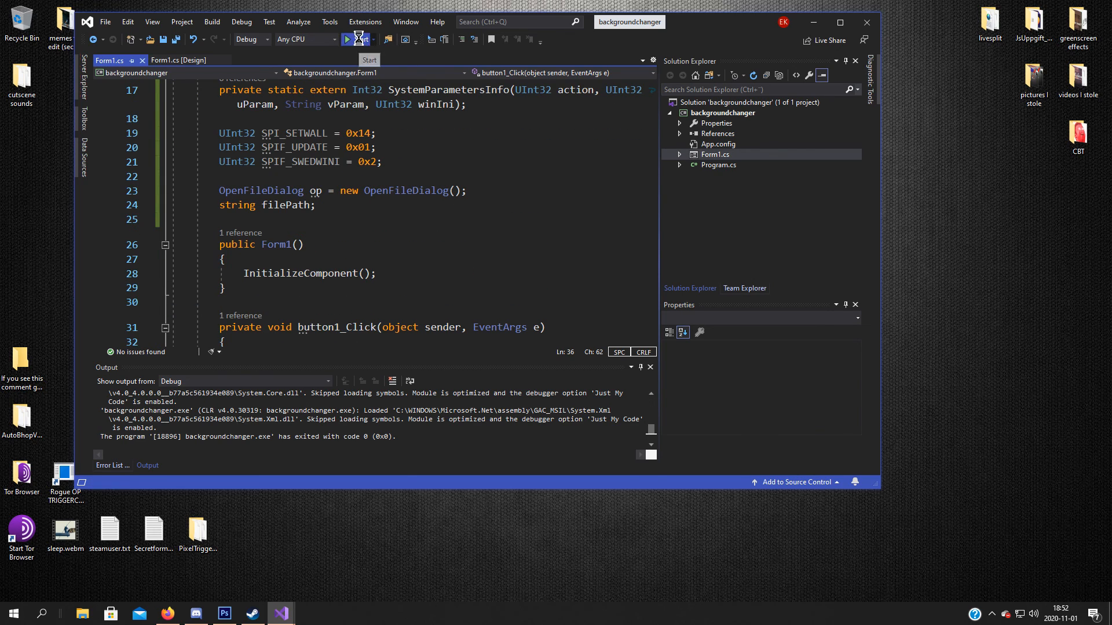
pyautogui.click(357, 38)
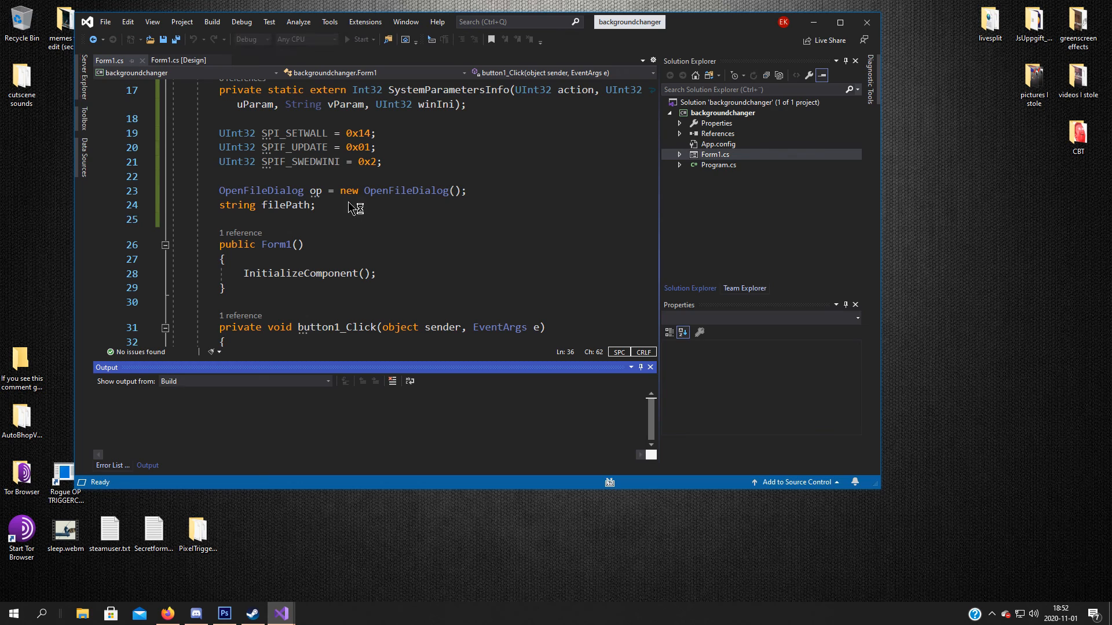
pyautogui.click(361, 39)
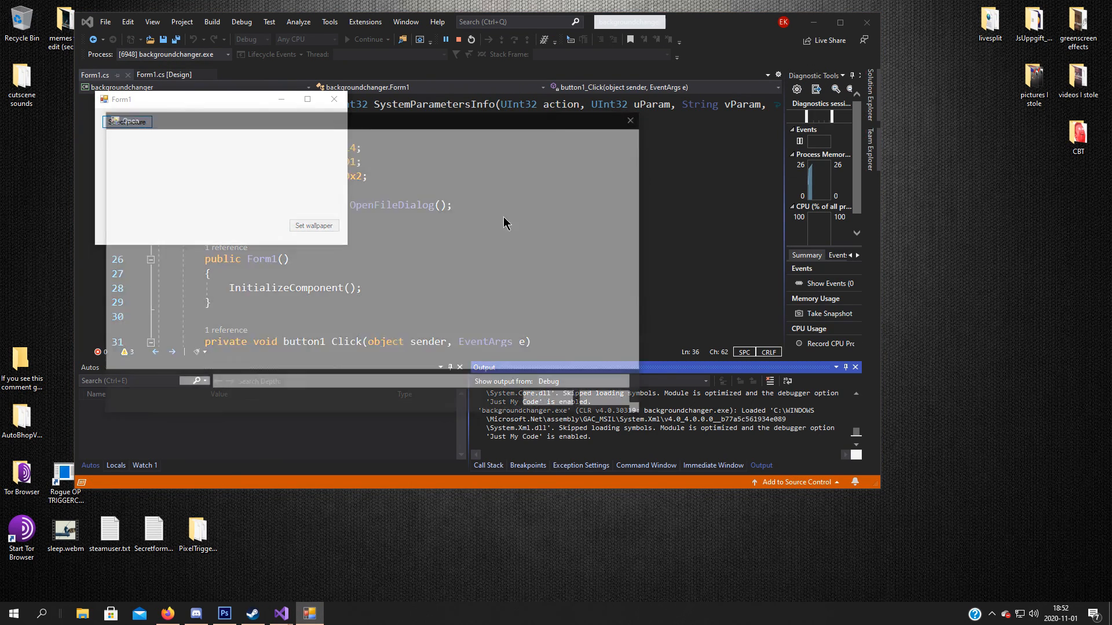
pyautogui.click(127, 121)
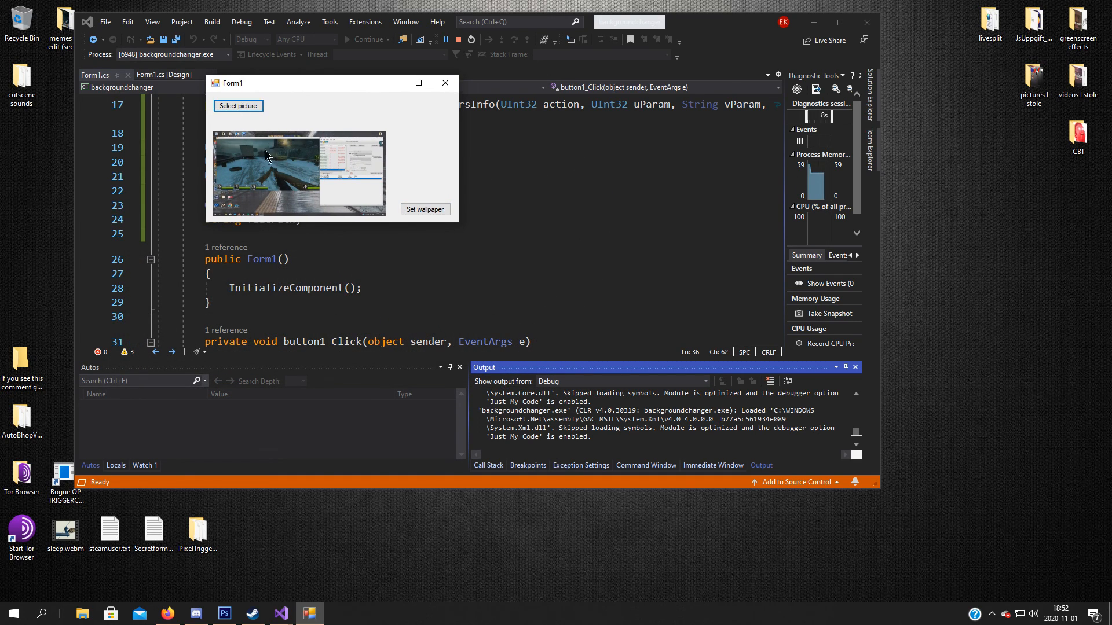
pyautogui.moveTo(232, 153)
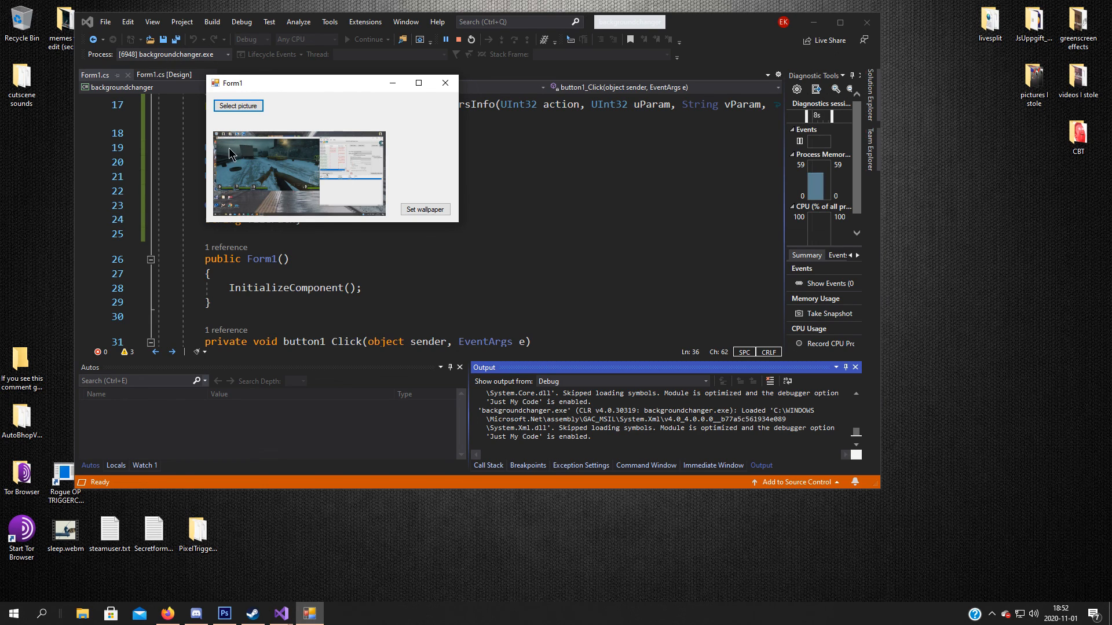
pyautogui.click(238, 105)
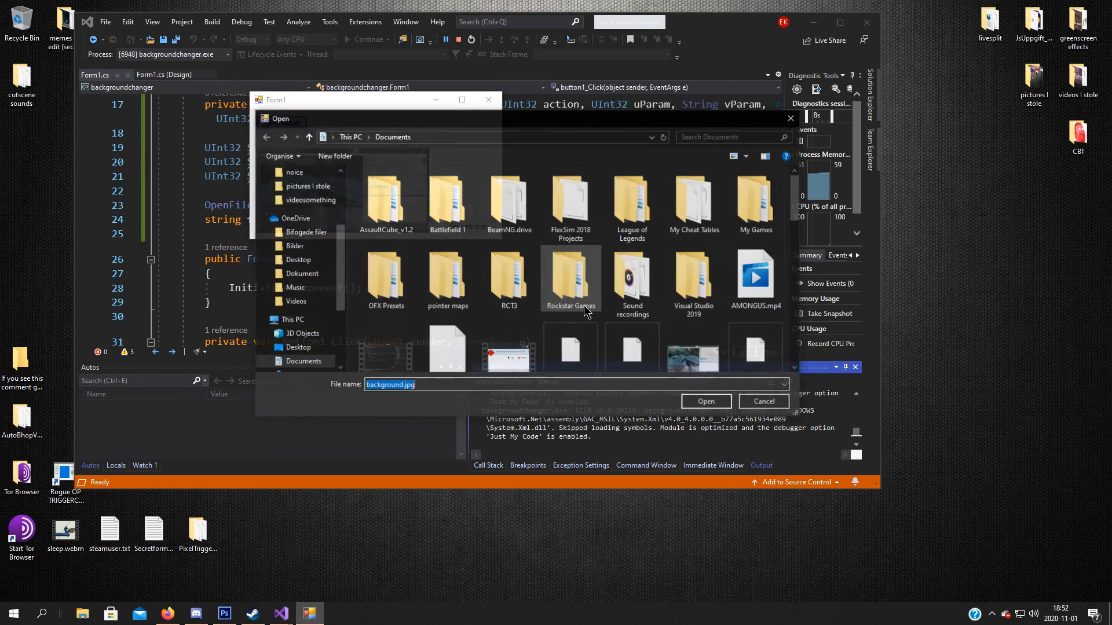
pyautogui.scroll(-3)
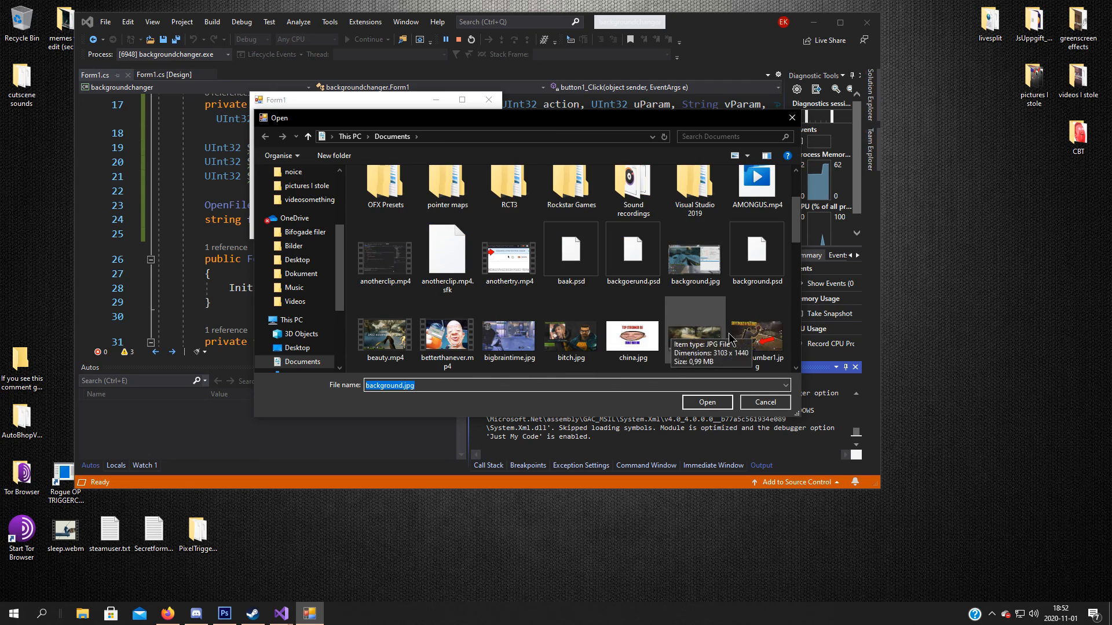
pyautogui.click(706, 402)
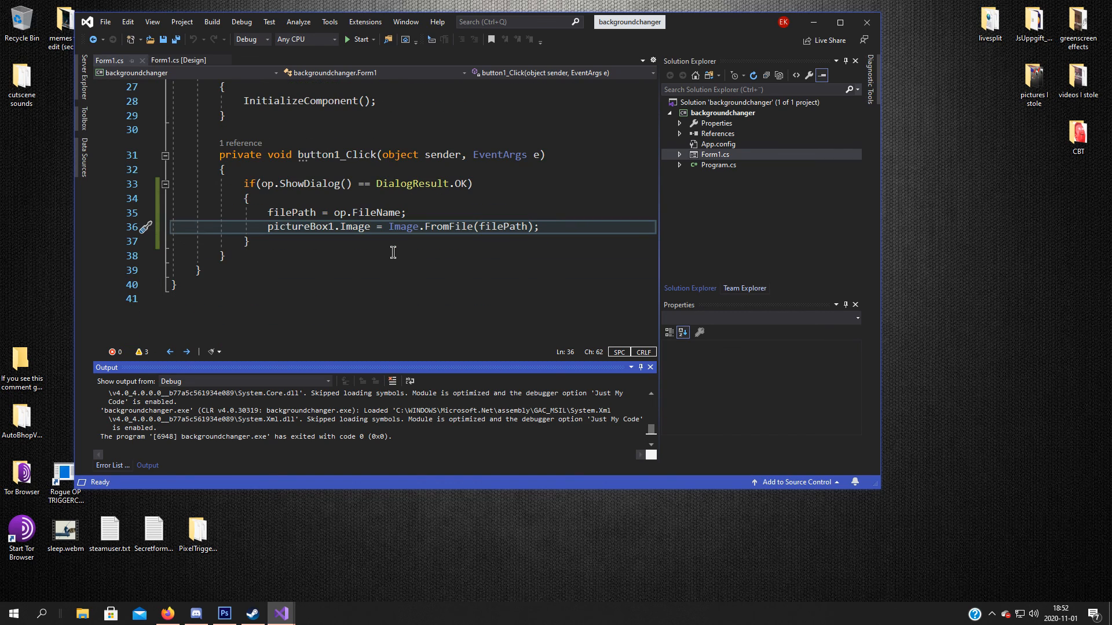
# Step: Create an empty button2_Click handler for the Set wallpaper button from the form designer
pyautogui.click(223, 256)
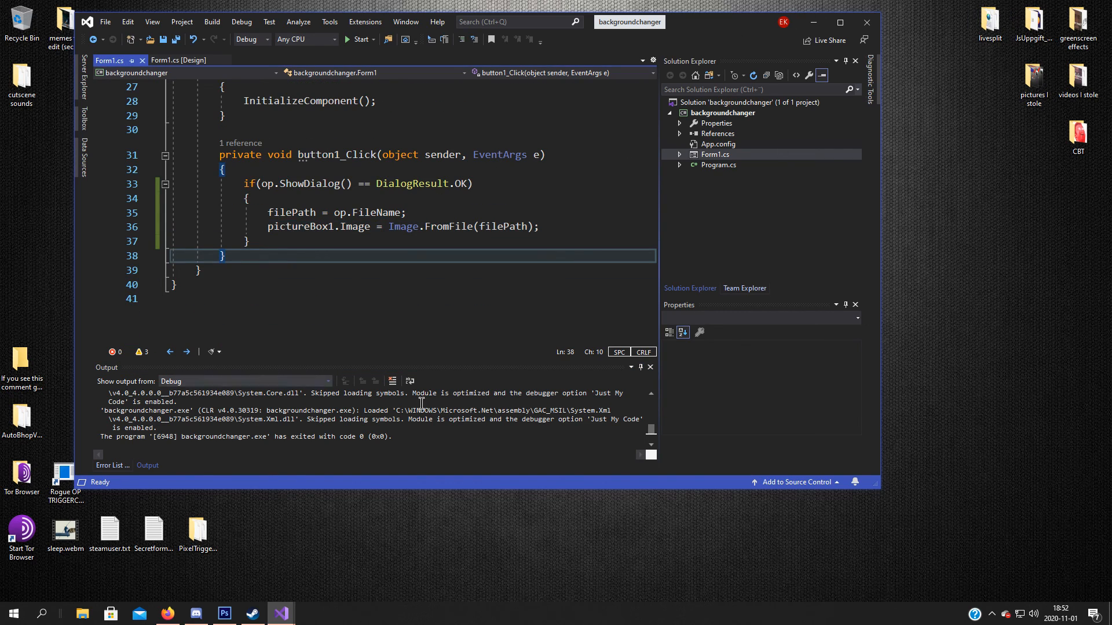
pyautogui.moveTo(386, 233)
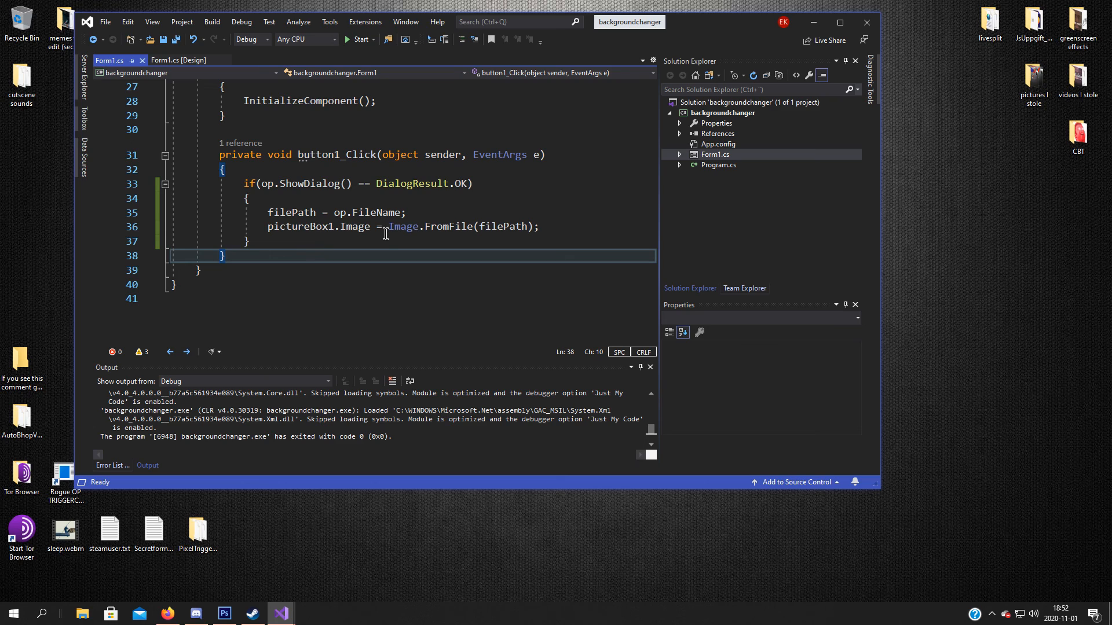
pyautogui.click(178, 60)
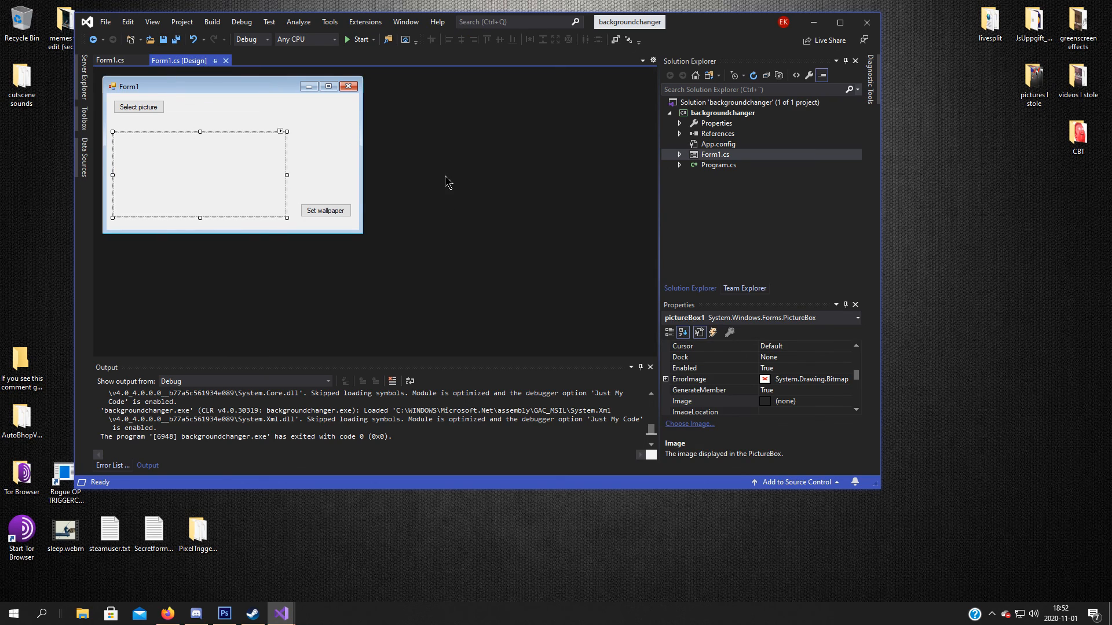
pyautogui.click(324, 210)
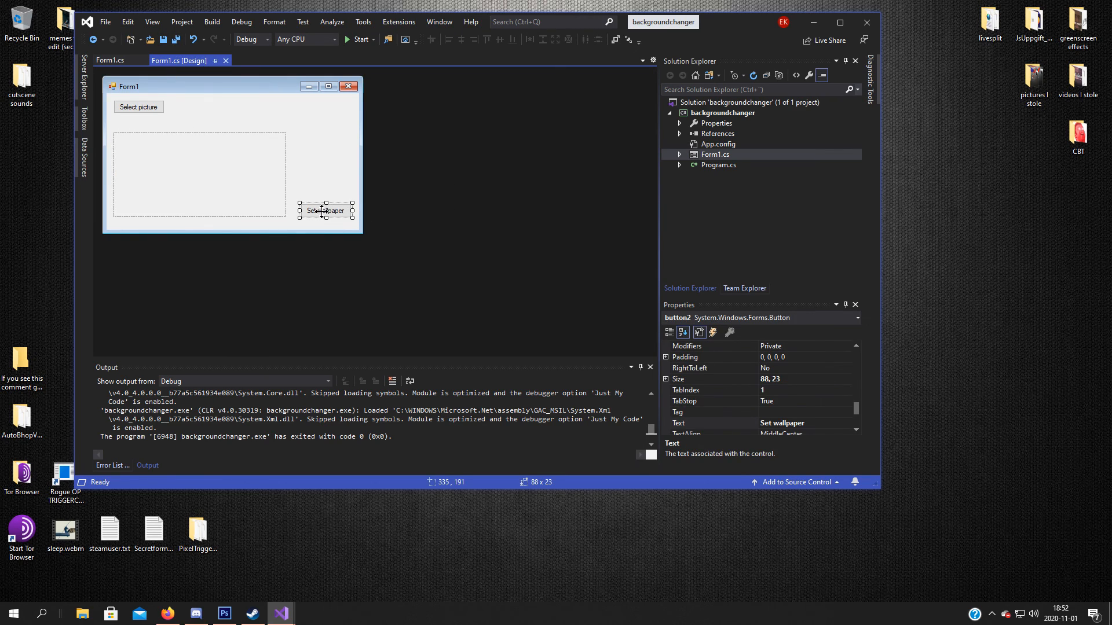
pyautogui.doubleClick(326, 210)
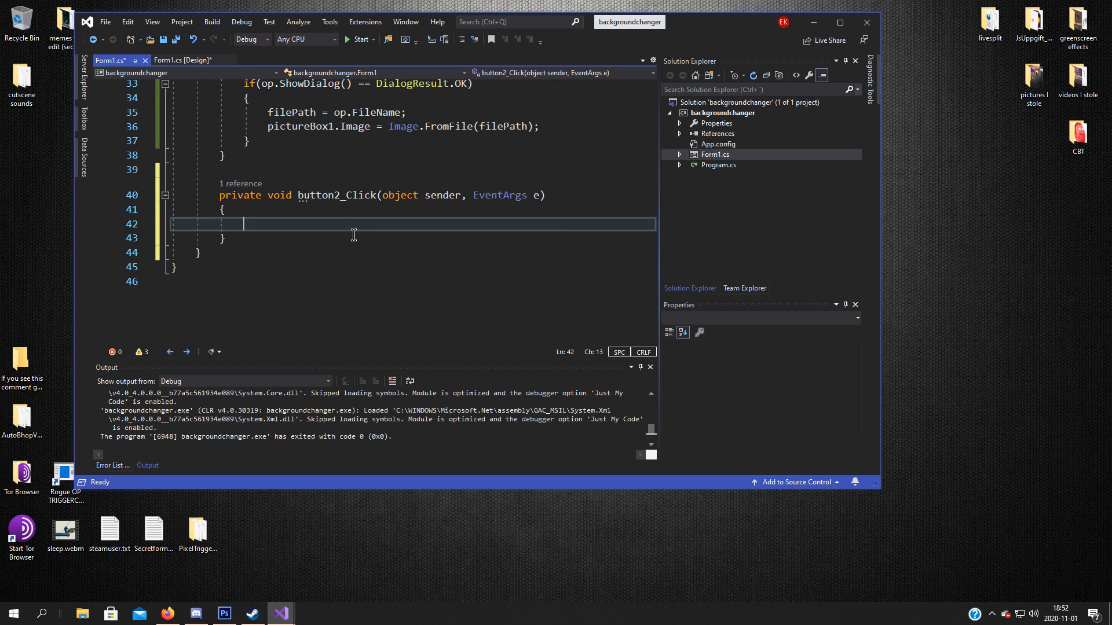
# Step: Begin the call SystemParametersInfo(SPI_SETWALL, 0, ... inside button2_Click
pyautogui.write('S')
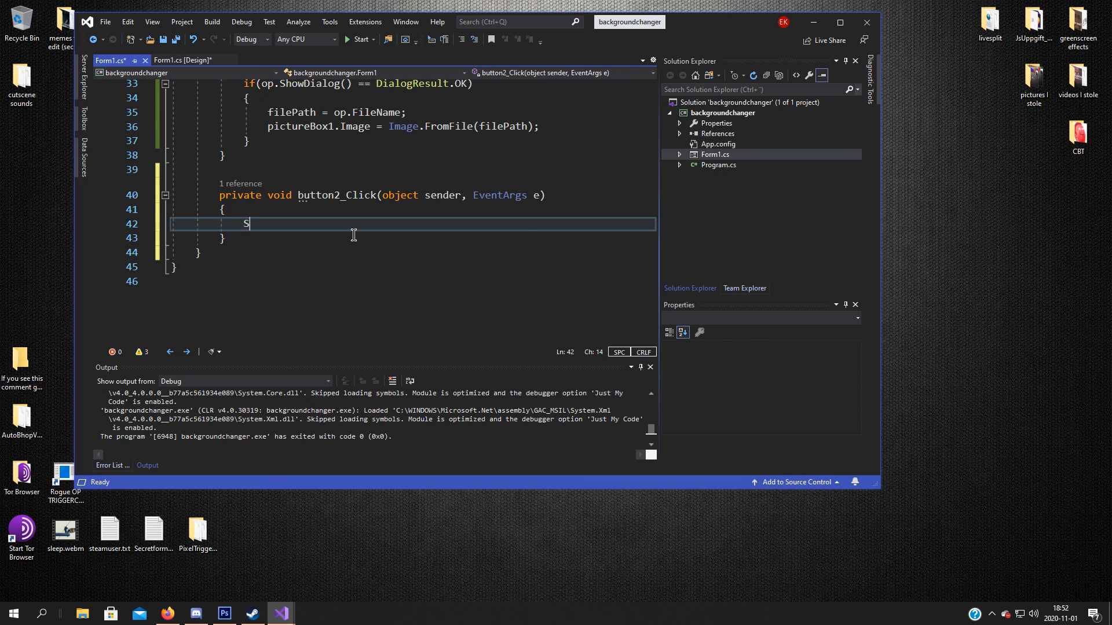
pyautogui.write('ystem')
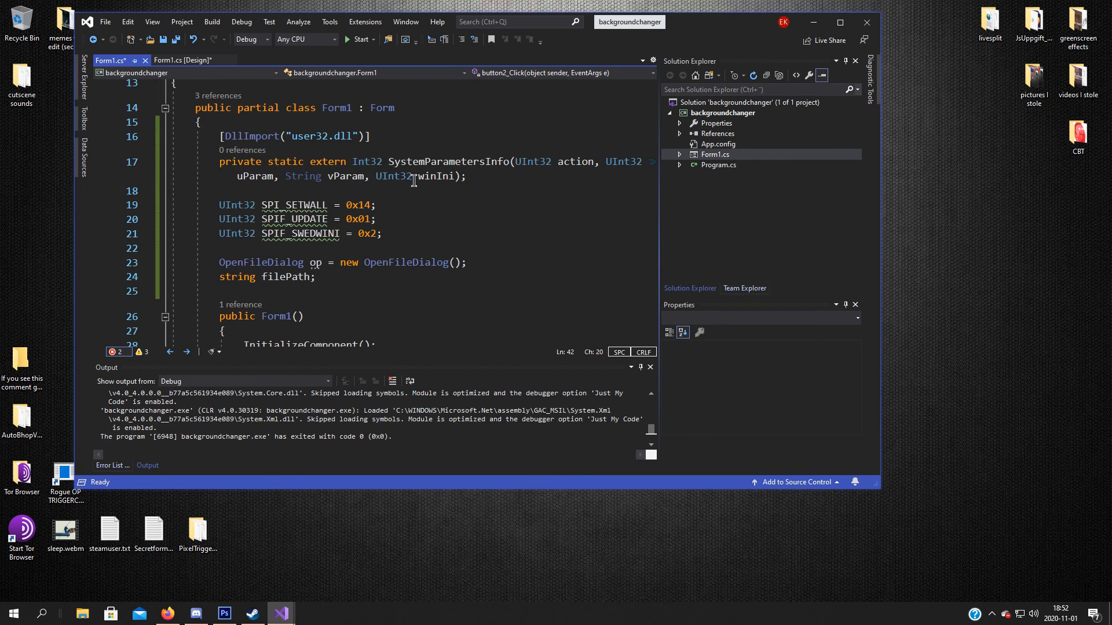
pyautogui.write('SystemP')
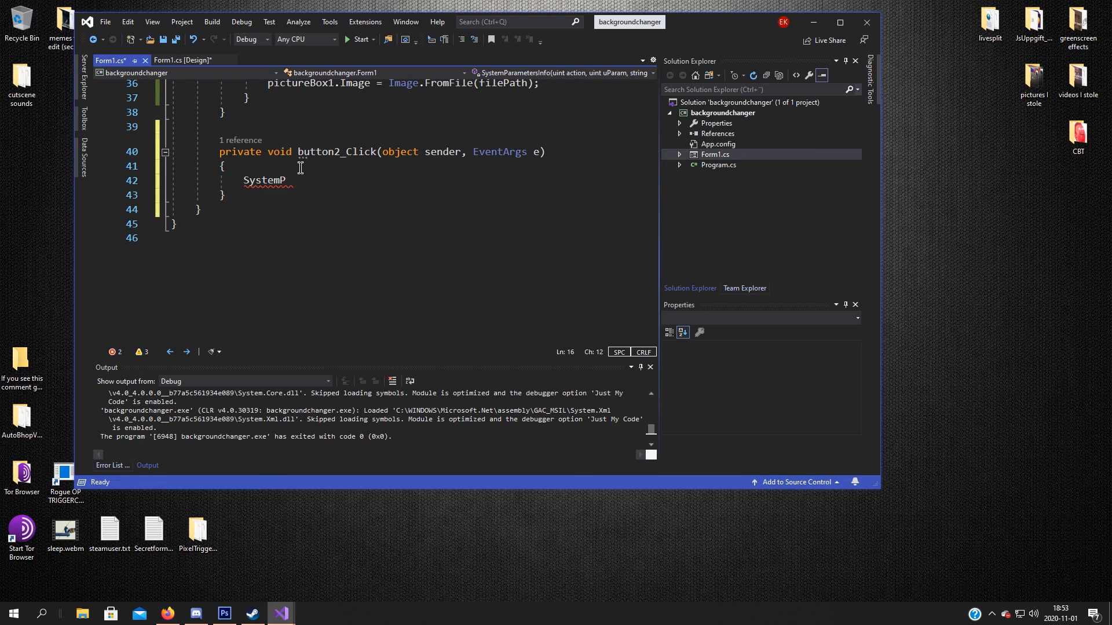
pyautogui.write('arametersInfo')
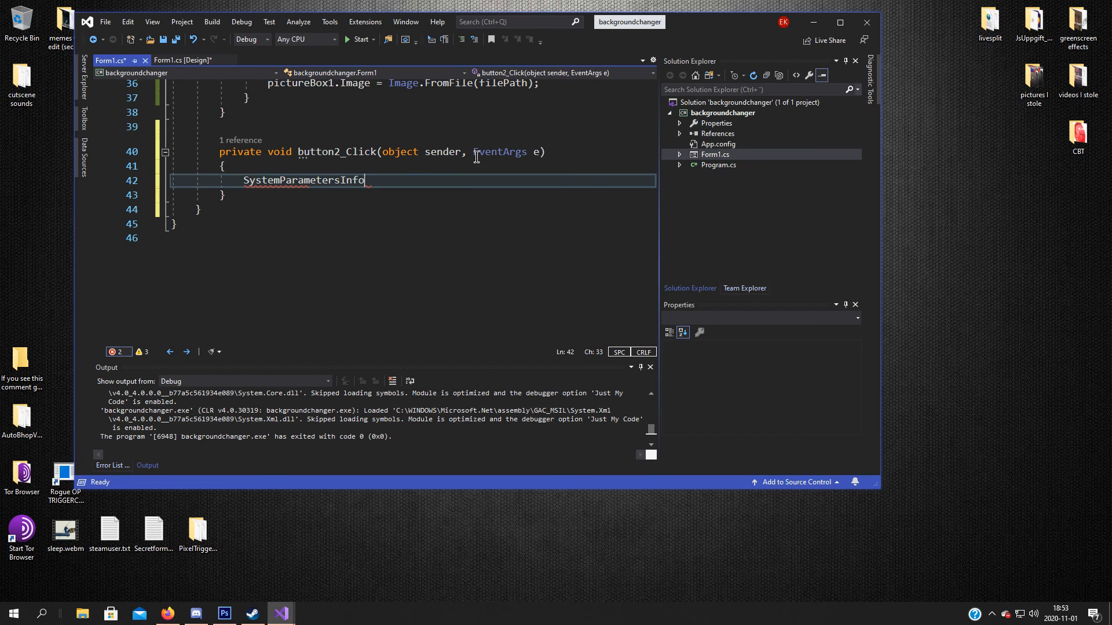
pyautogui.write('(')
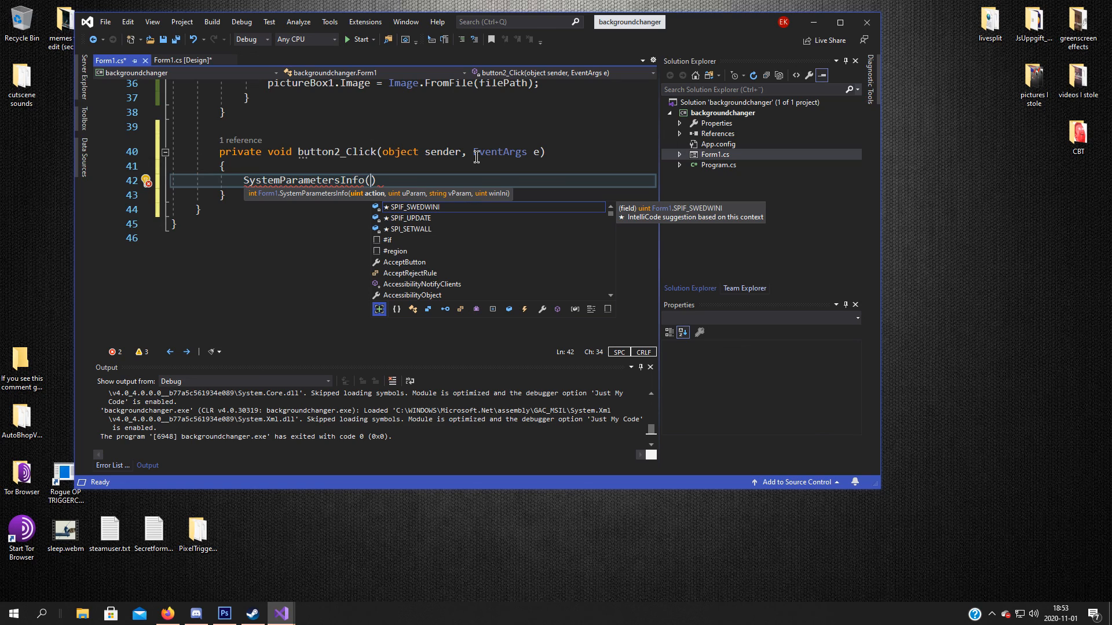
pyautogui.write('SPI')
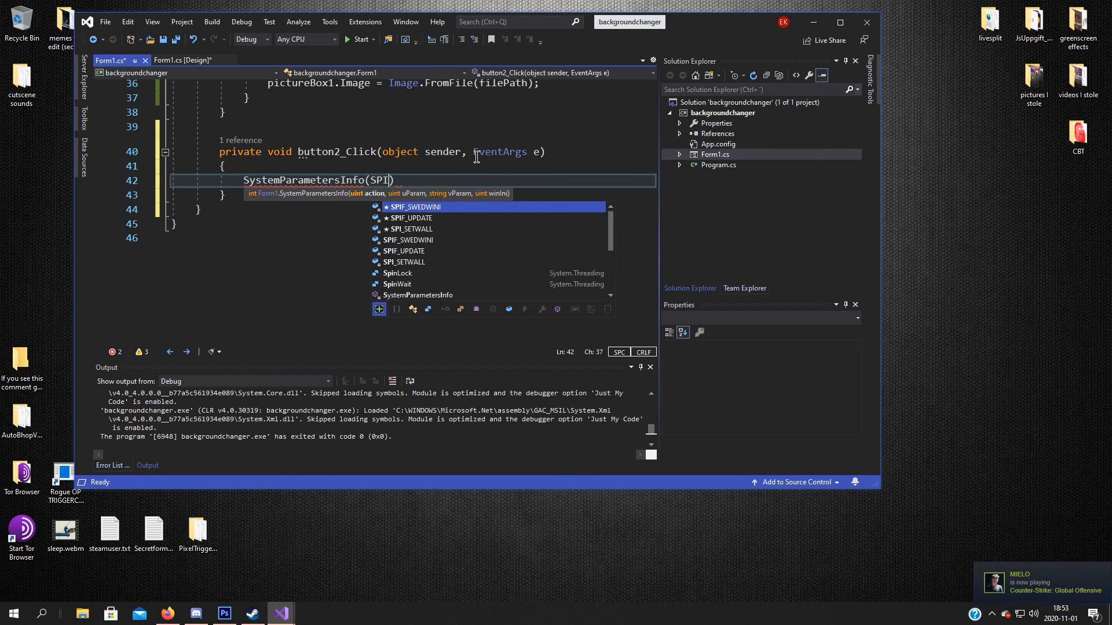
pyautogui.write('_SETWALL')
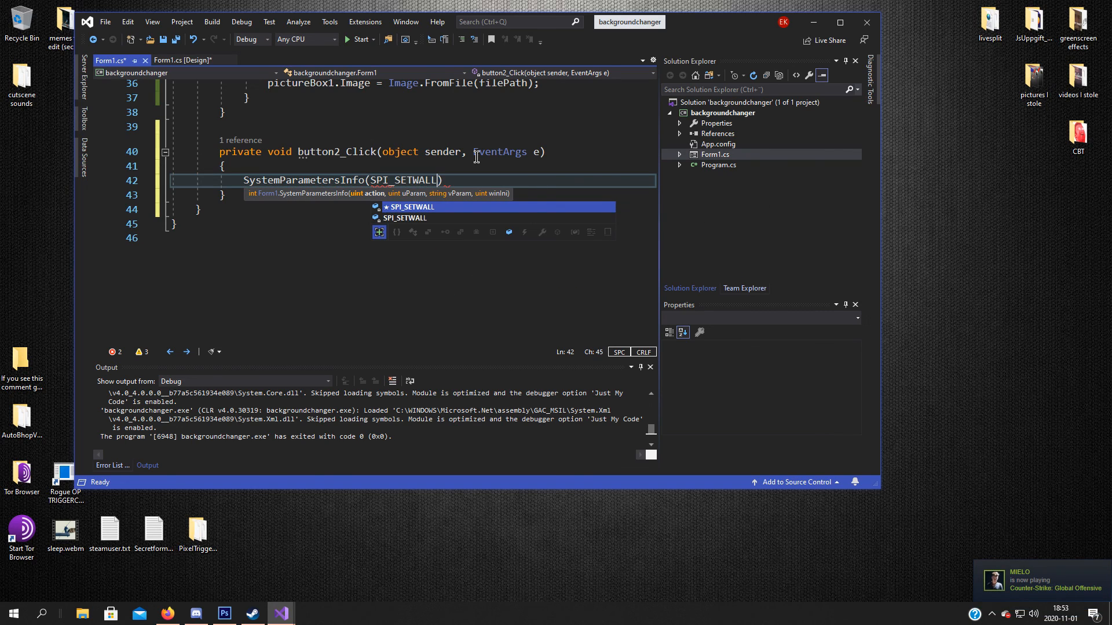
pyautogui.write(',')
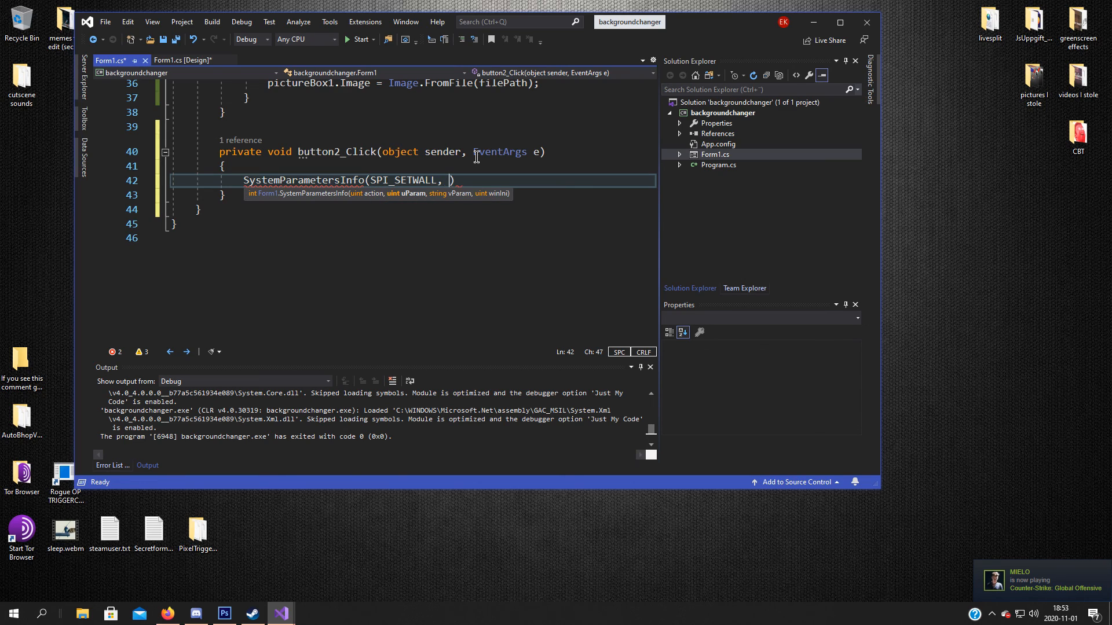
pyautogui.write('0,')
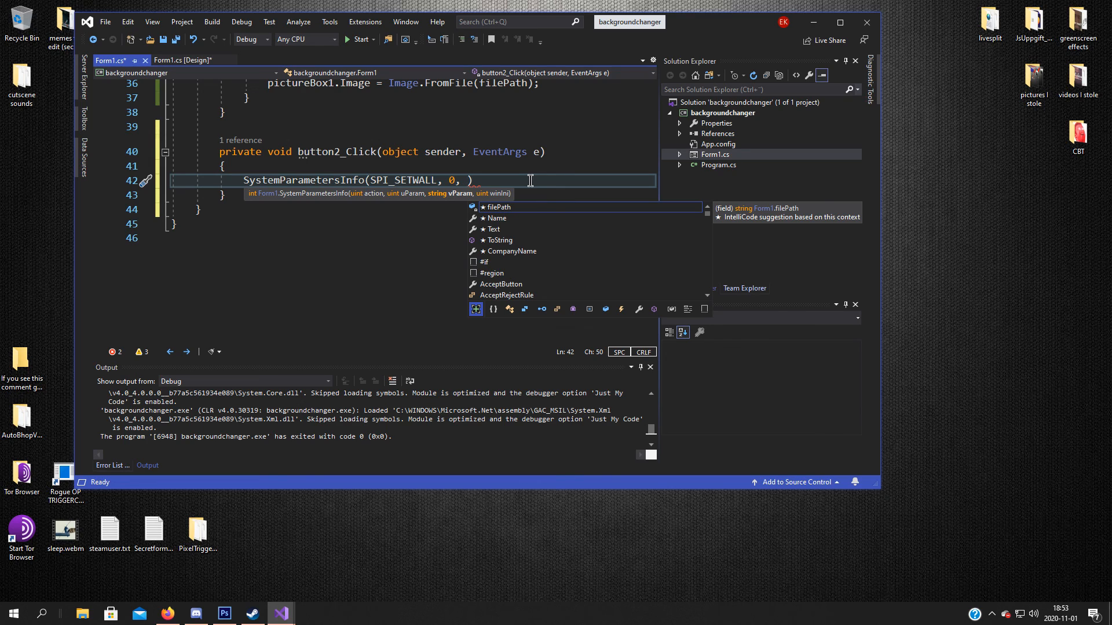
# Step: Complete the call with filePath and SPIF_UPDATE | SPIF_SWEDWINI, then save Form1.cs
pyautogui.write('filePath,')
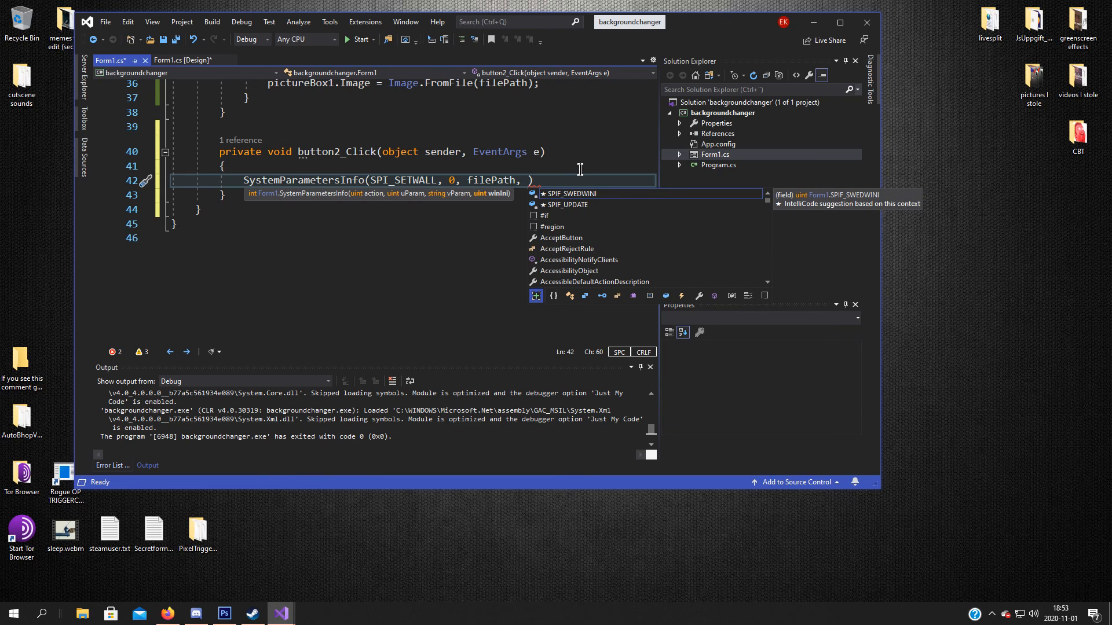
pyautogui.write('SPIF_UPDATE')
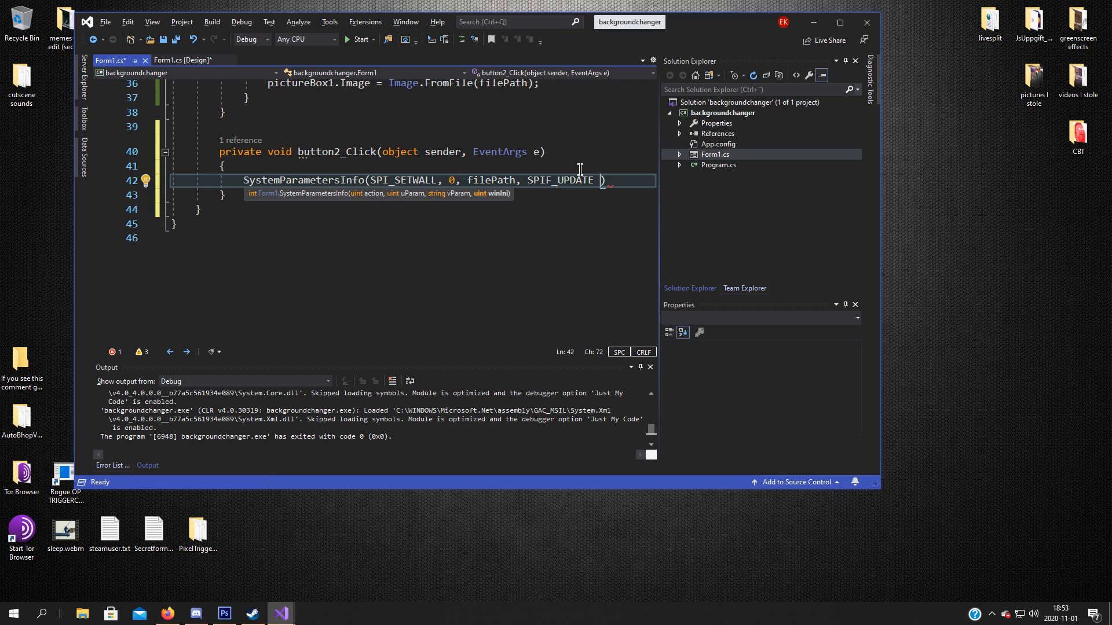
pyautogui.write('|')
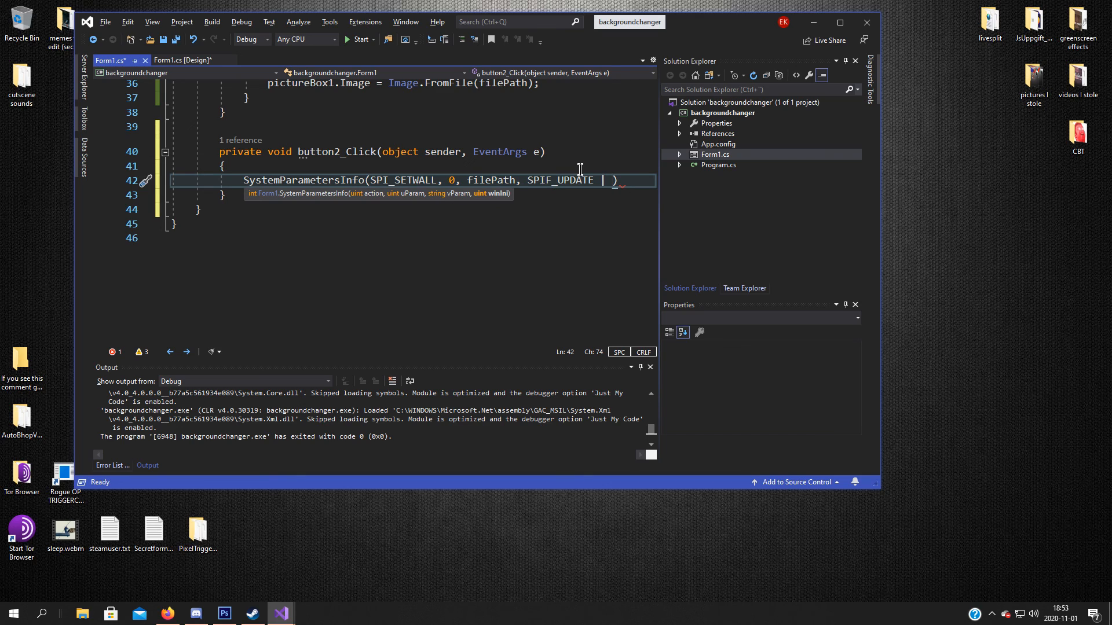
pyautogui.write('SP')
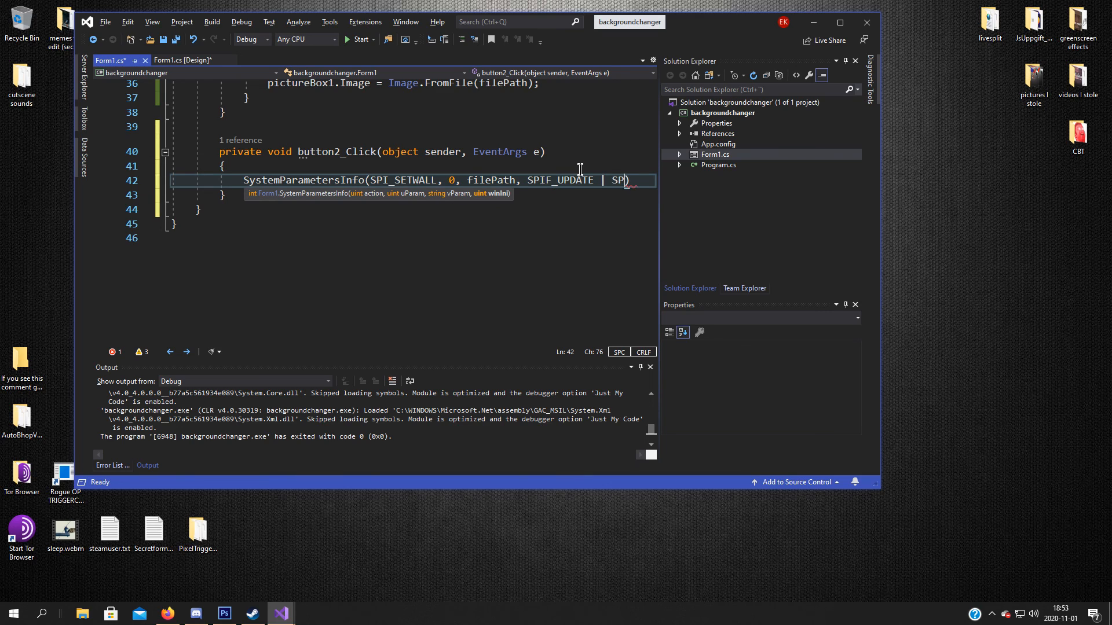
pyautogui.write('SPIF_')
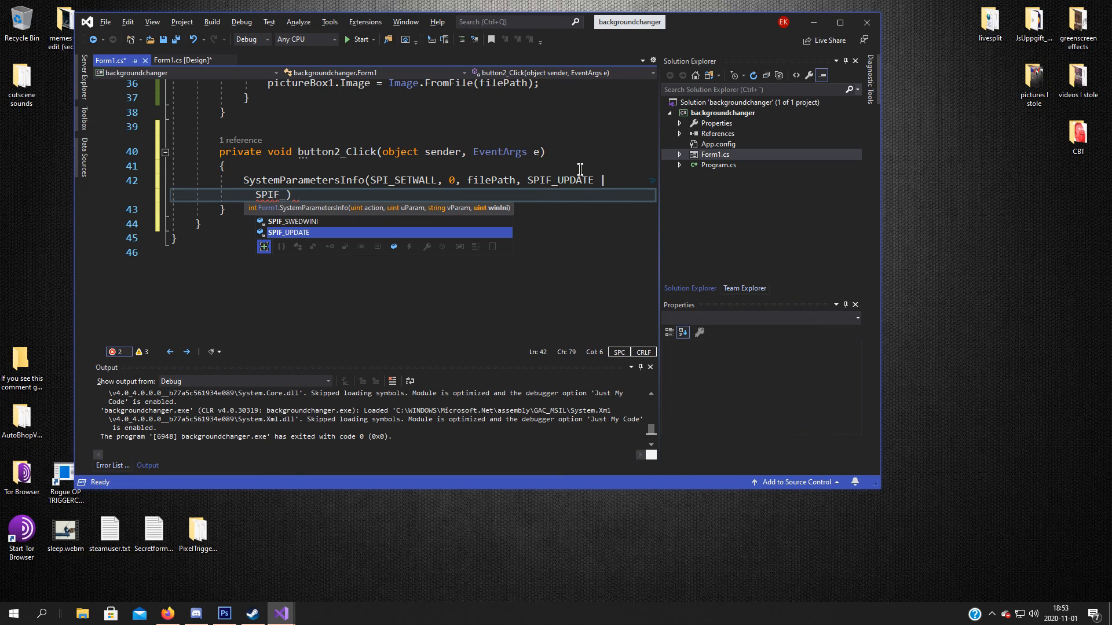
pyautogui.write('SWED')
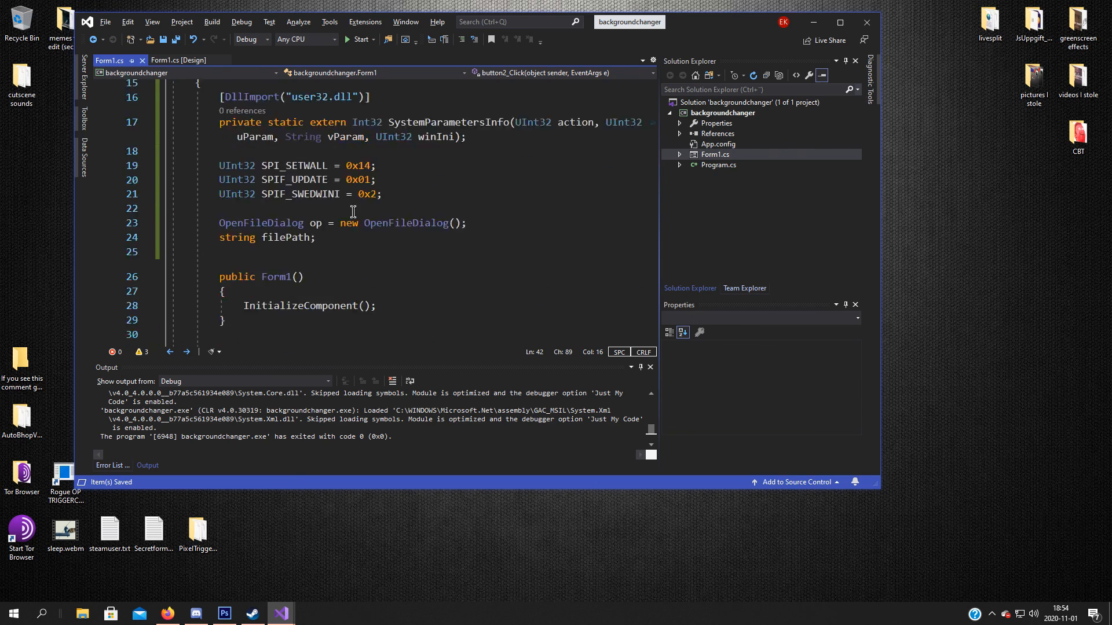
# Step: Build and run the backgroundchanger app so Form1 appears
pyautogui.click(358, 38)
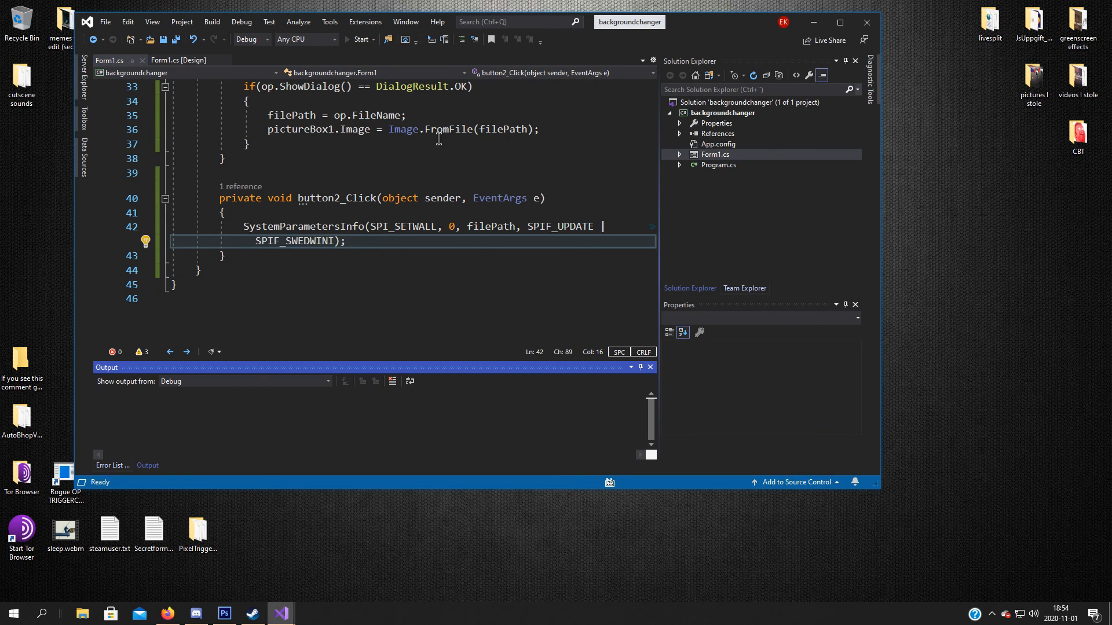
pyautogui.click(360, 39)
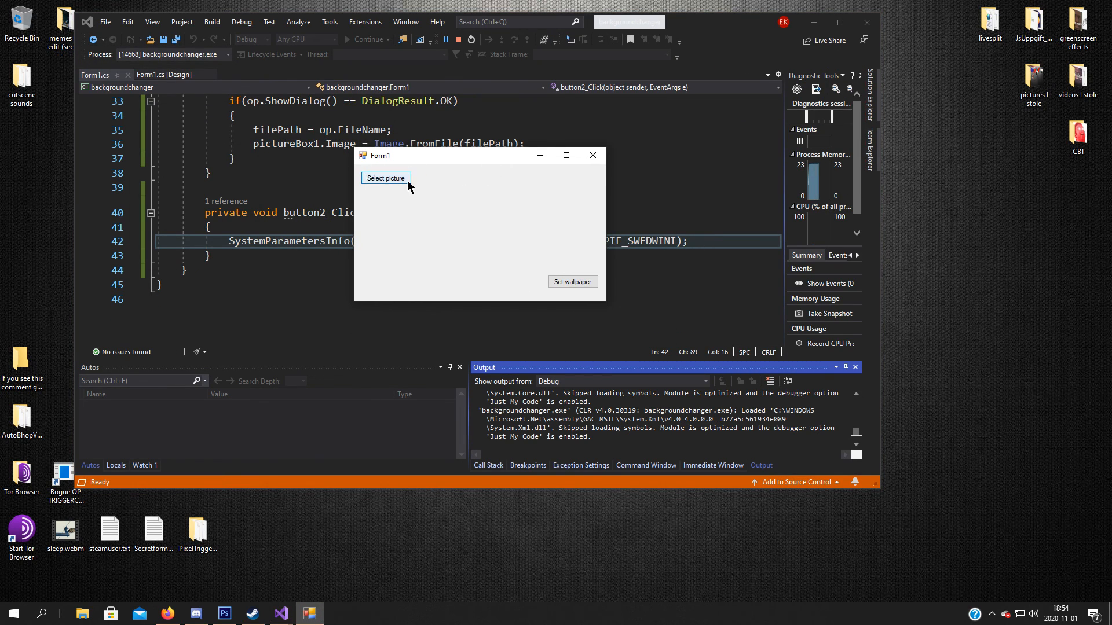
# Step: Load china.jpg and then edshot.jpg in the app and set each as the desktop wallpaper
pyautogui.click(385, 178)
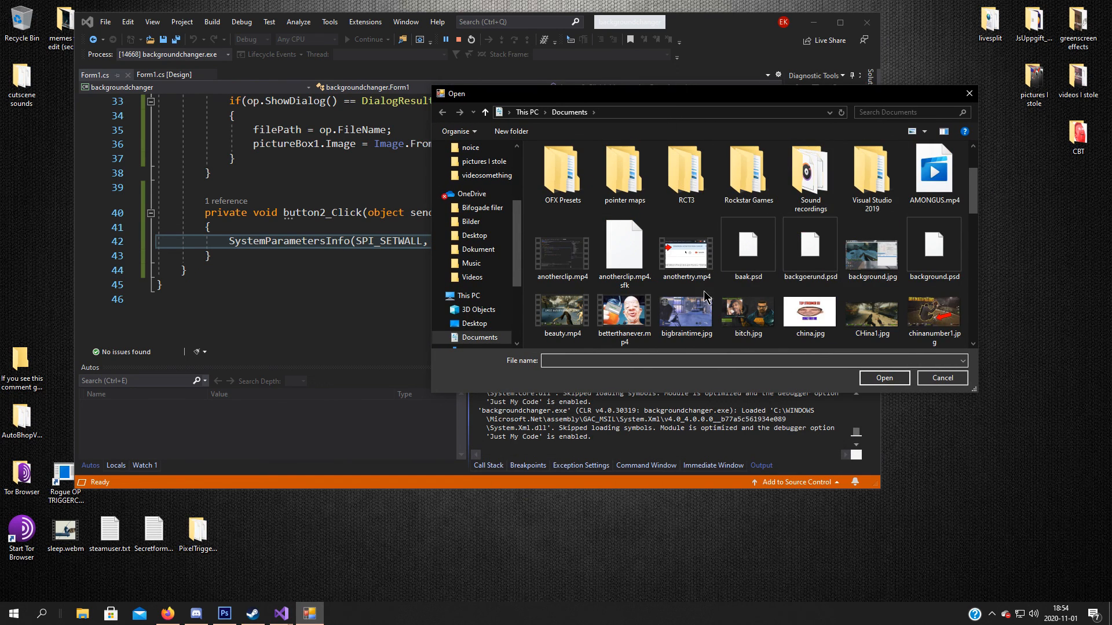
pyautogui.click(809, 312)
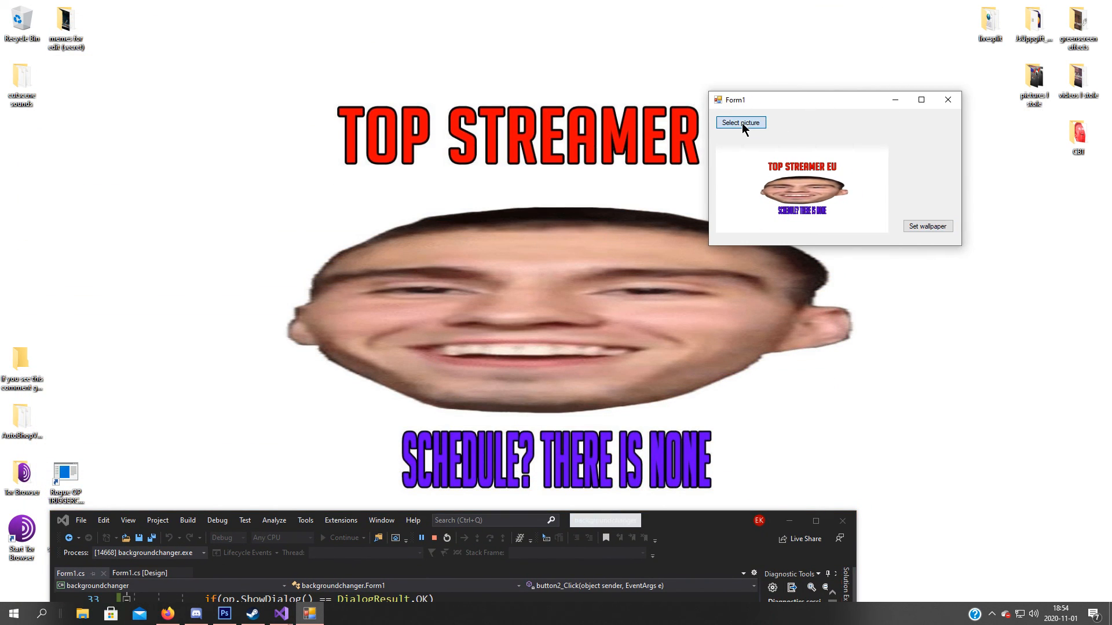
pyautogui.click(739, 122)
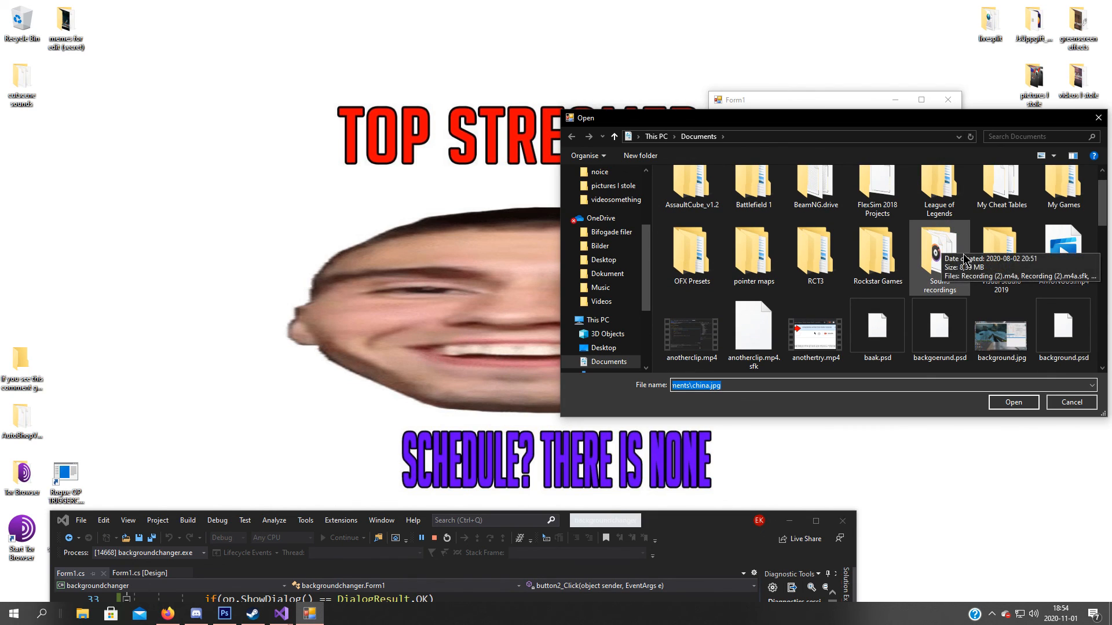
pyautogui.scroll(-3)
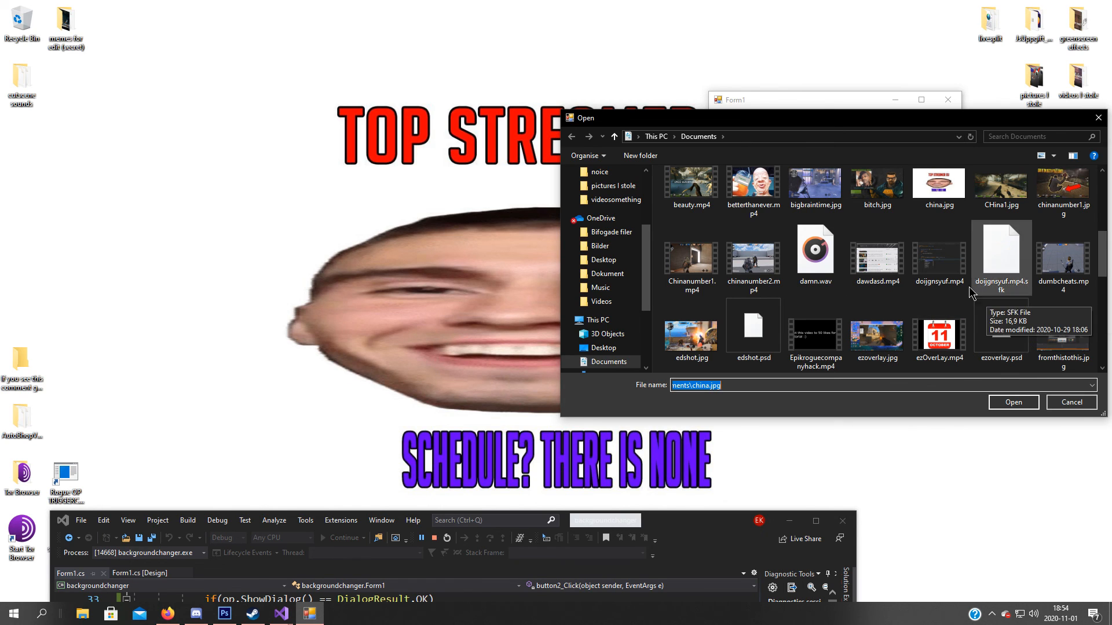
pyautogui.click(1012, 402)
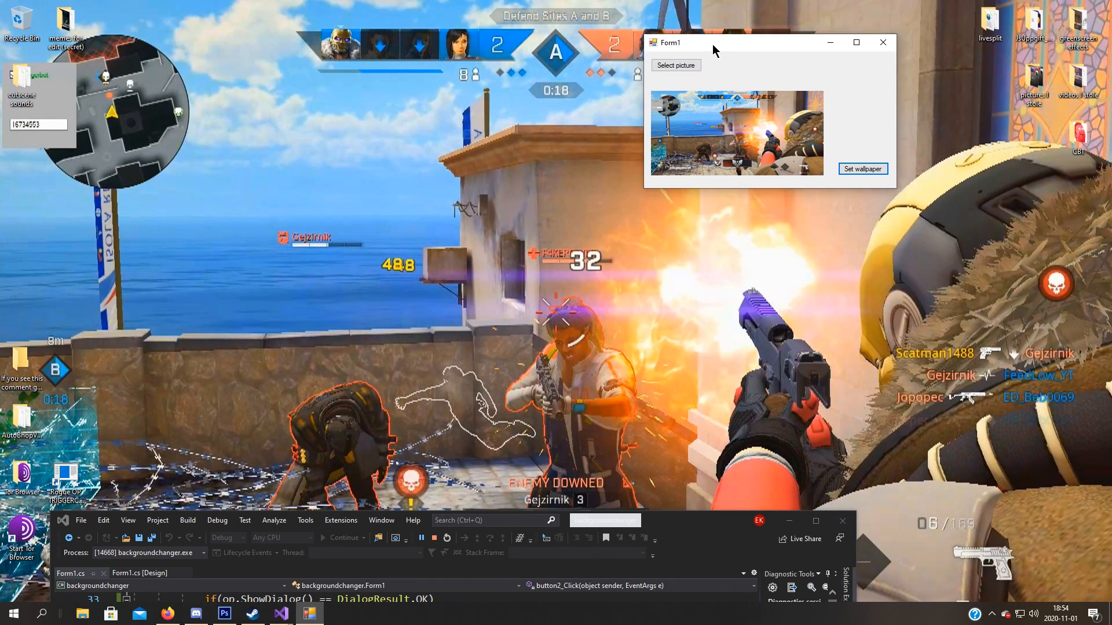
pyautogui.moveTo(745, 69)
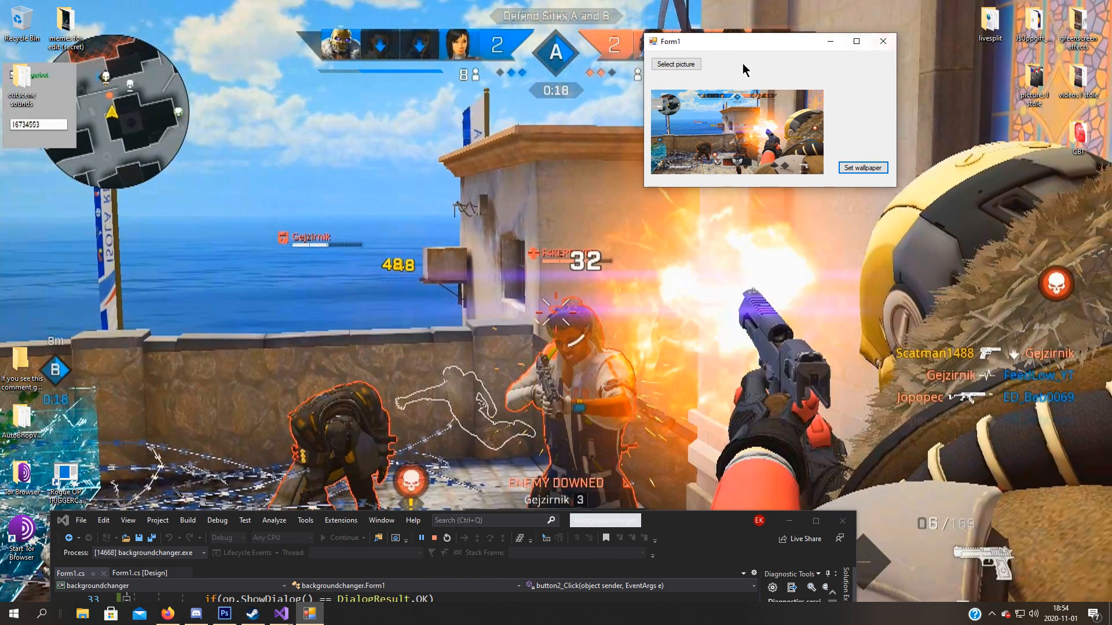
# Step: Load china.jpg once more and set it as the wallpaper again
pyautogui.click(674, 64)
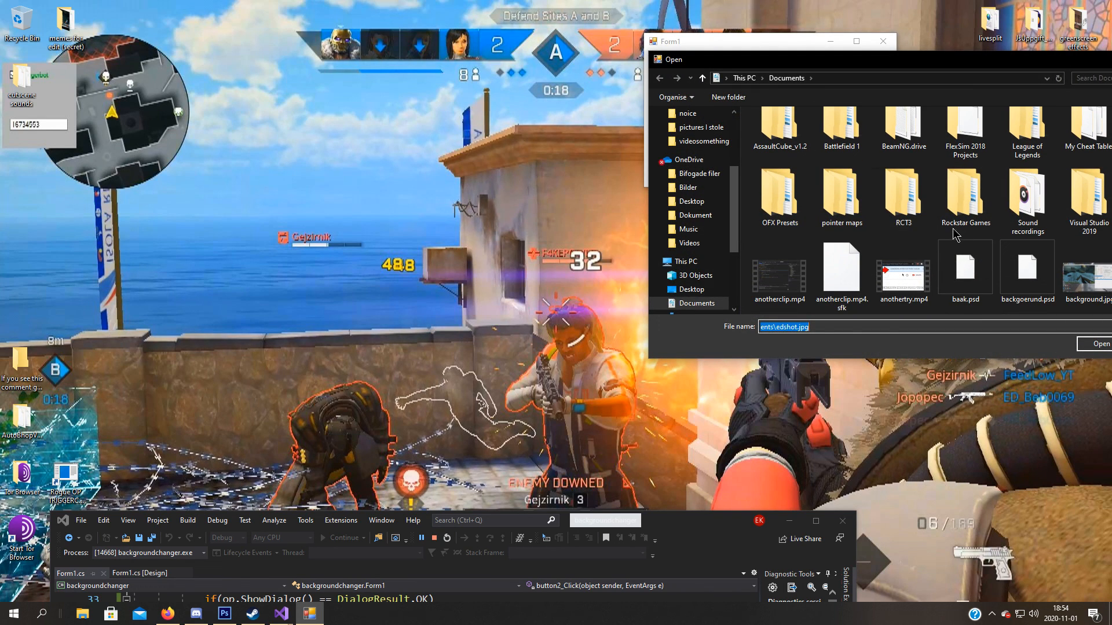
pyautogui.scroll(-3)
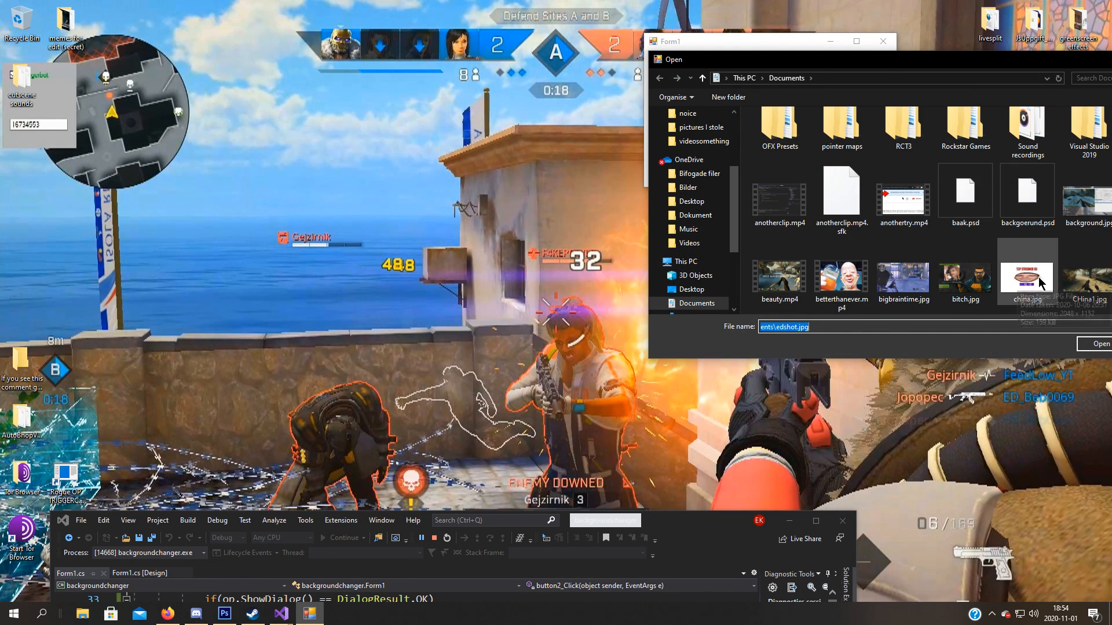
pyautogui.click(1098, 344)
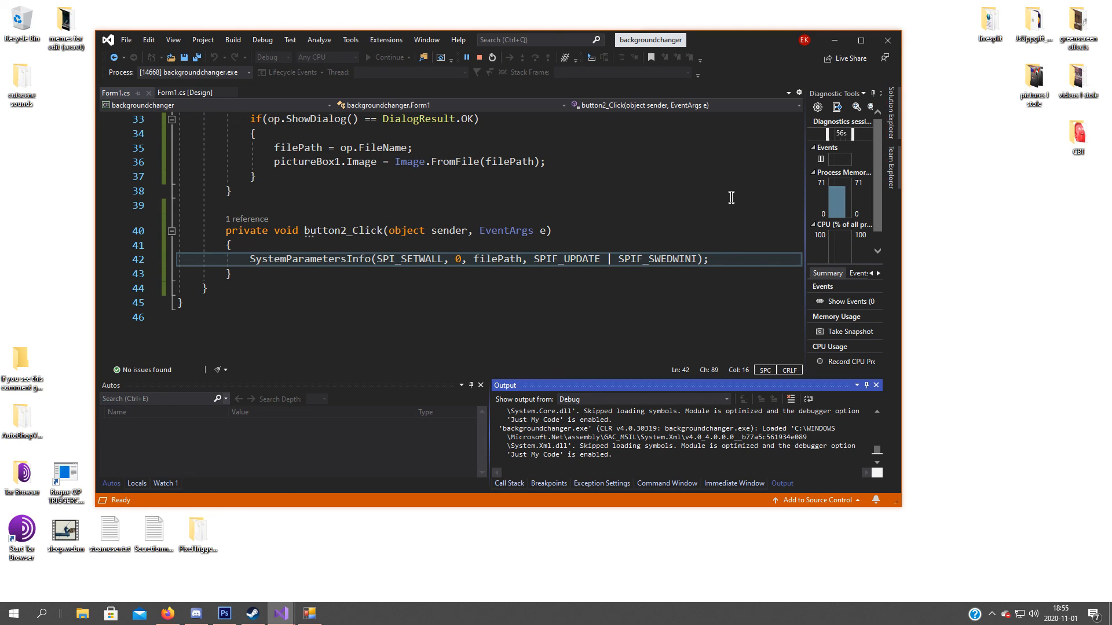
# Step: Show the Form1 design view with its two buttons and picture box
pyautogui.click(184, 92)
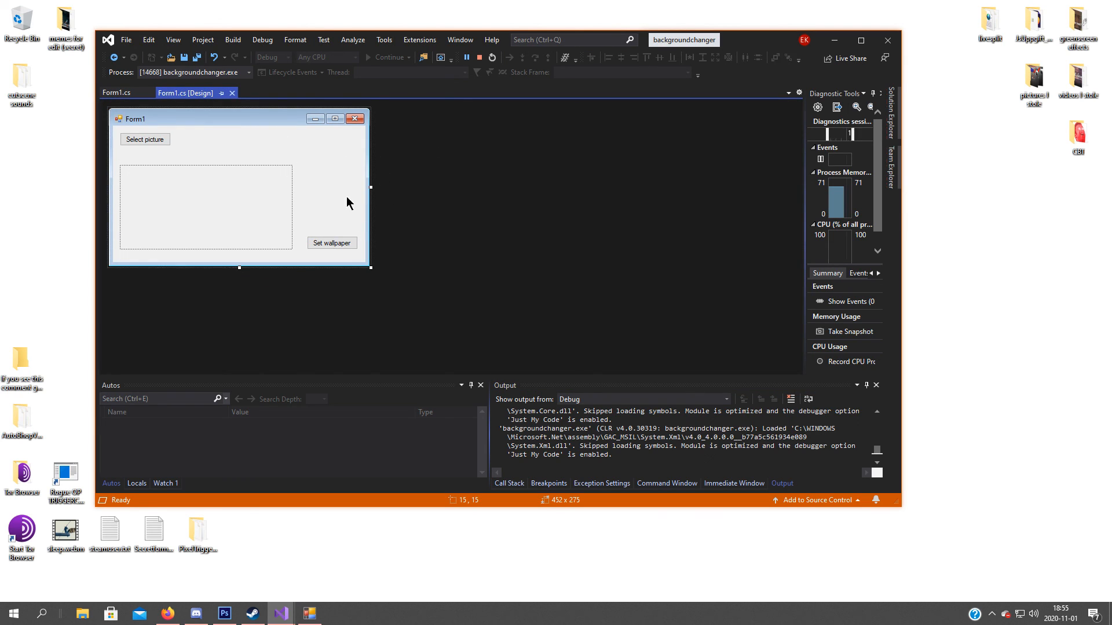
pyautogui.moveTo(395, 196)
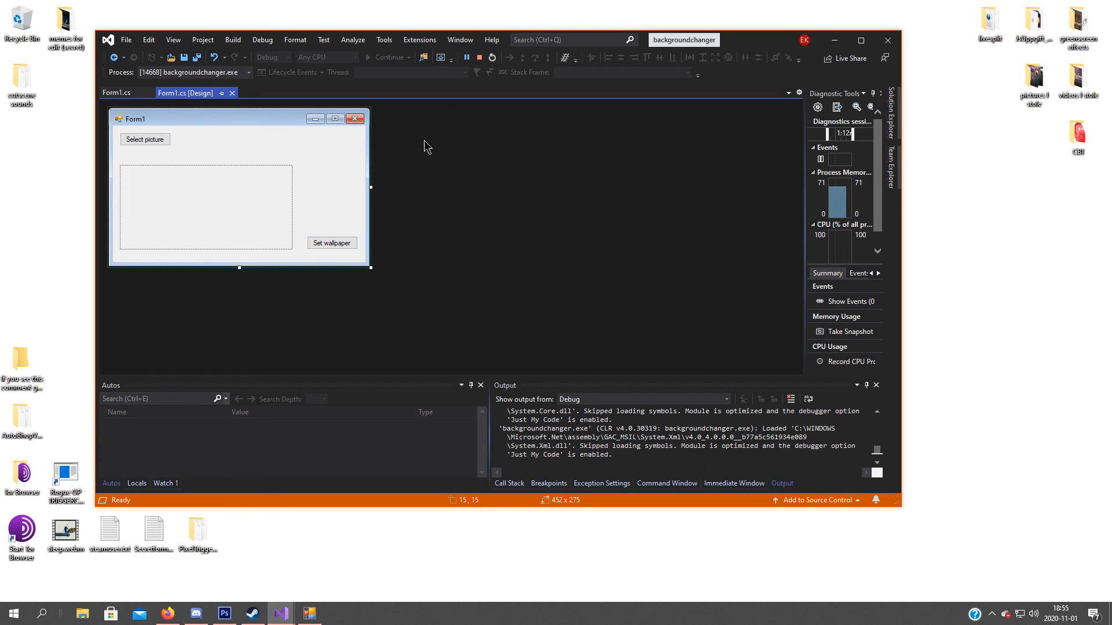
pyautogui.moveTo(360, 199)
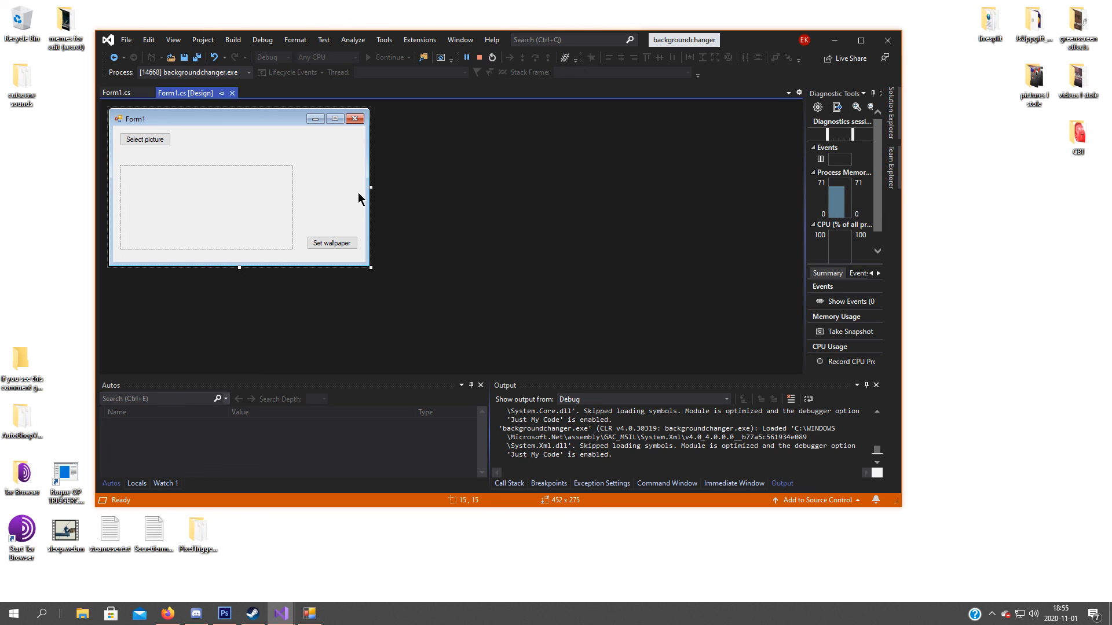